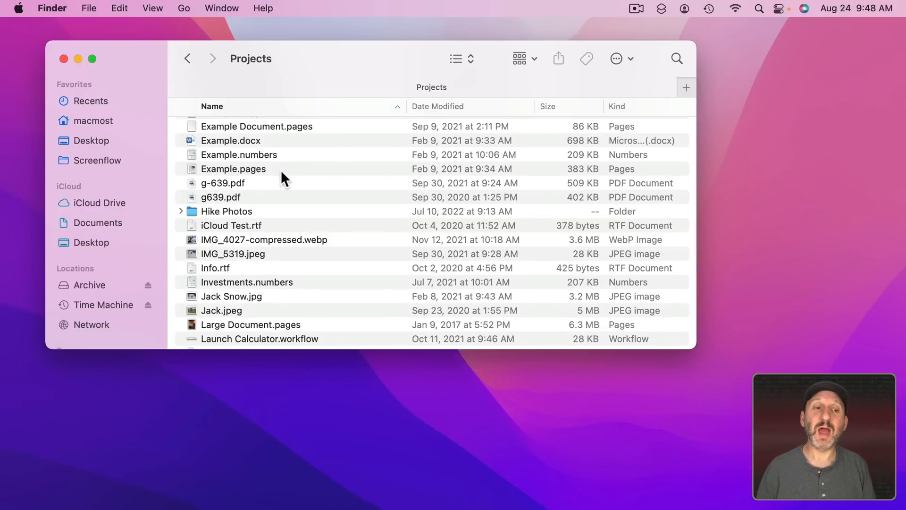
pyautogui.moveTo(229, 178)
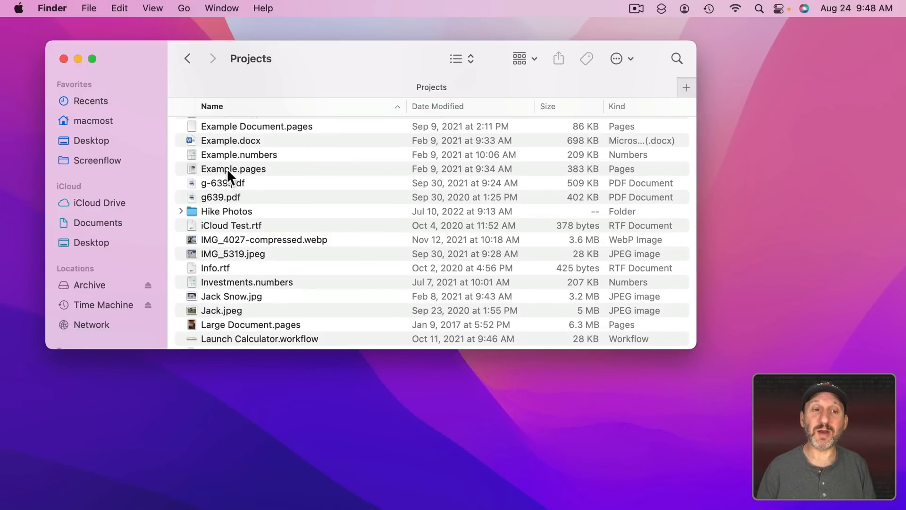
# Open the contextual menu for Example.pages in the Projects folder.
pyautogui.rightClick(234, 169)
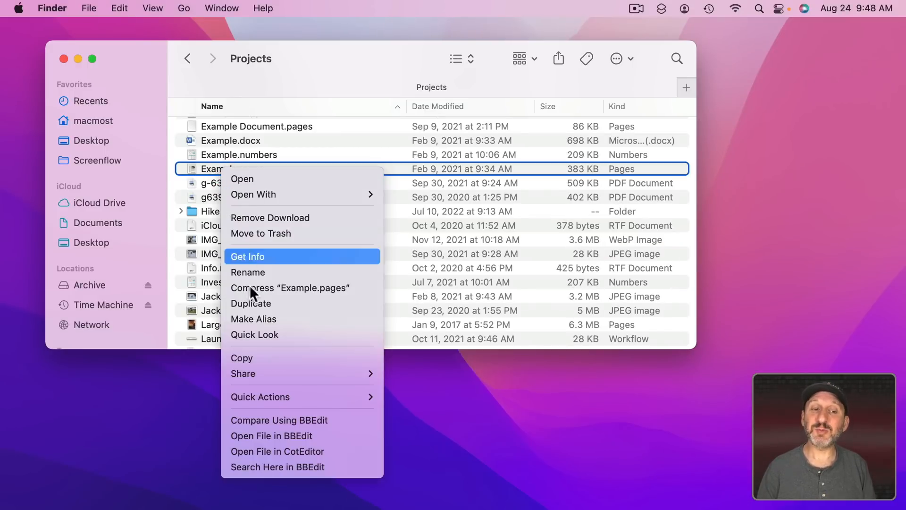
pyautogui.moveTo(265, 466)
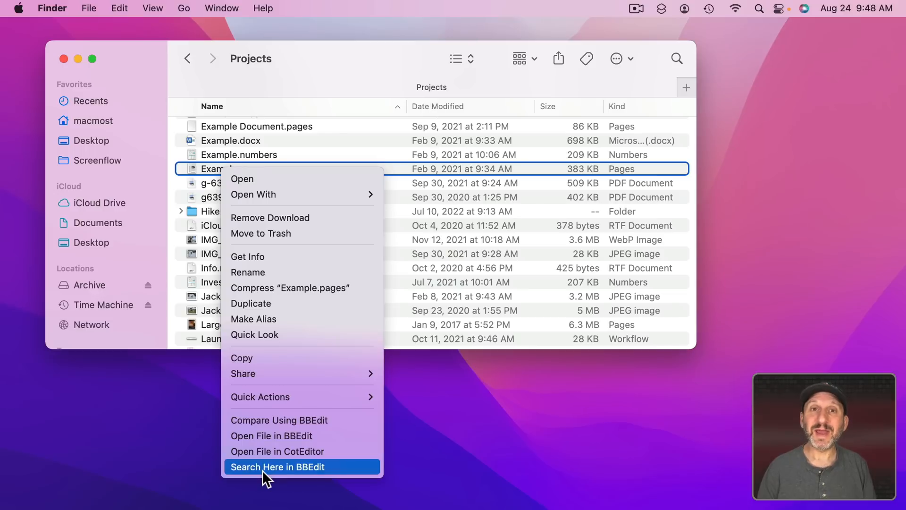
pyautogui.moveTo(265, 185)
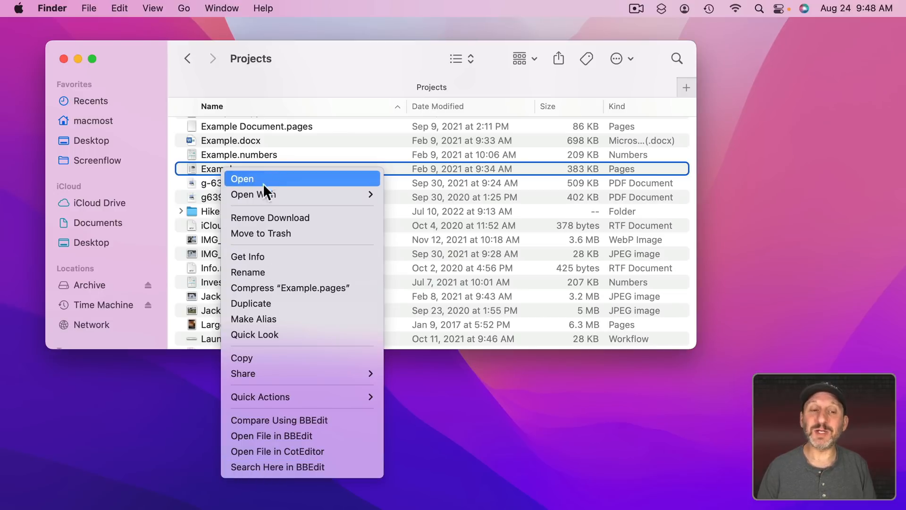
pyautogui.moveTo(262, 357)
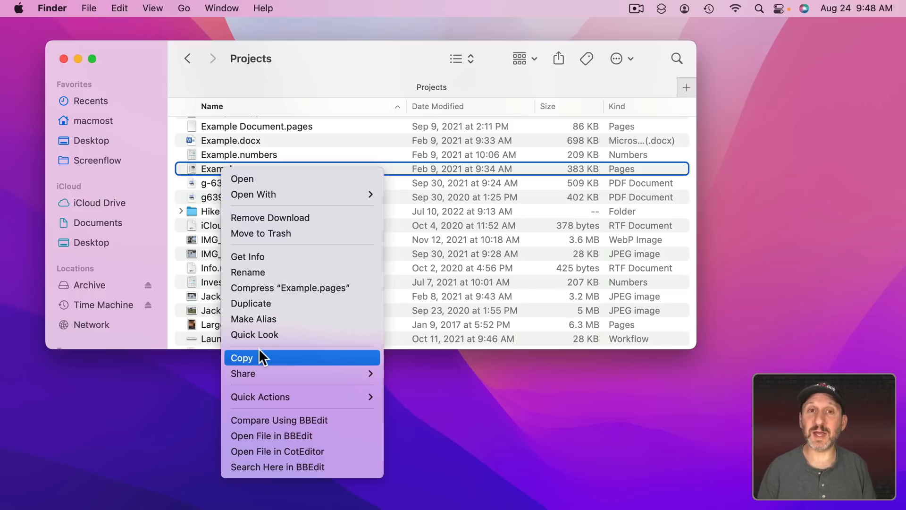
pyautogui.moveTo(242, 178)
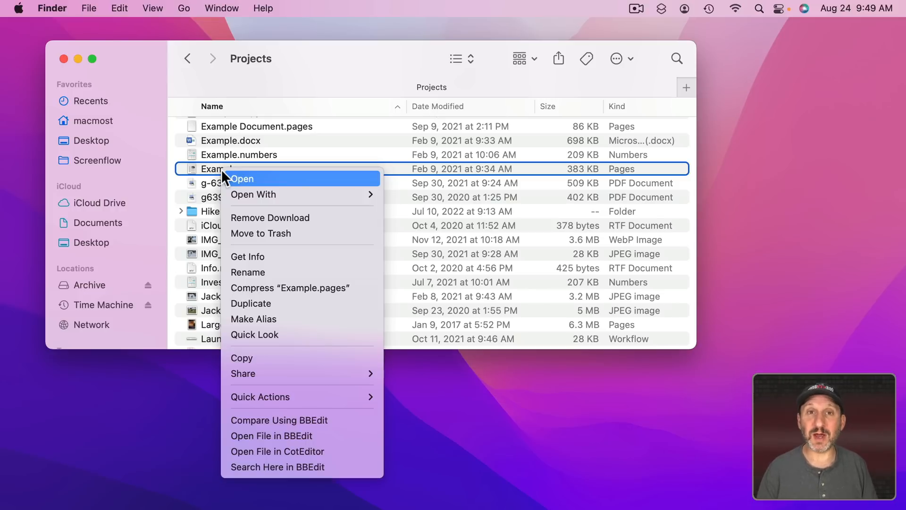
# In the Alice document, view the menu and Add Link options for 'sister', then dismiss it.
pyautogui.click(242, 178)
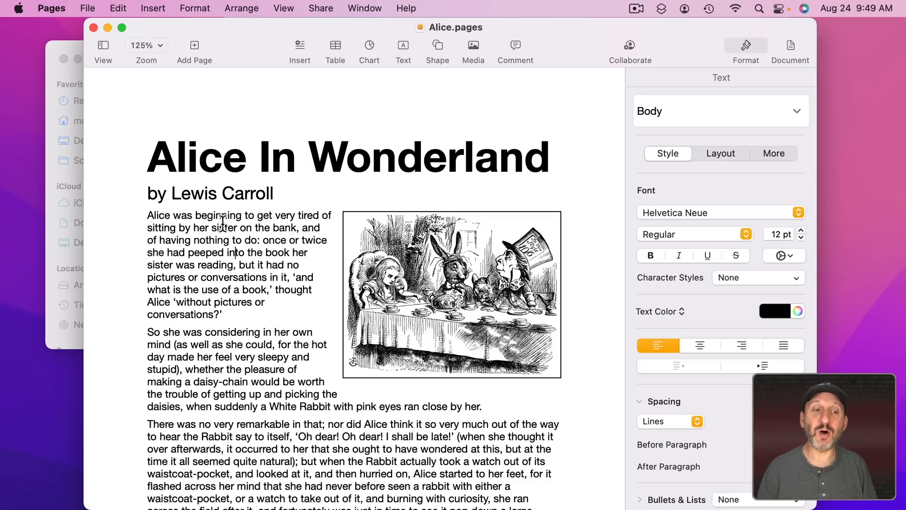
pyautogui.rightClick(222, 227)
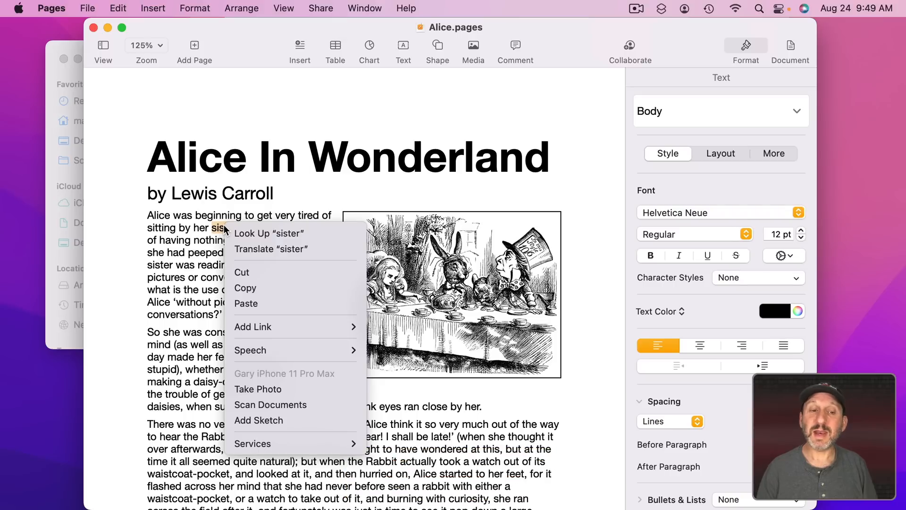
pyautogui.moveTo(269, 233)
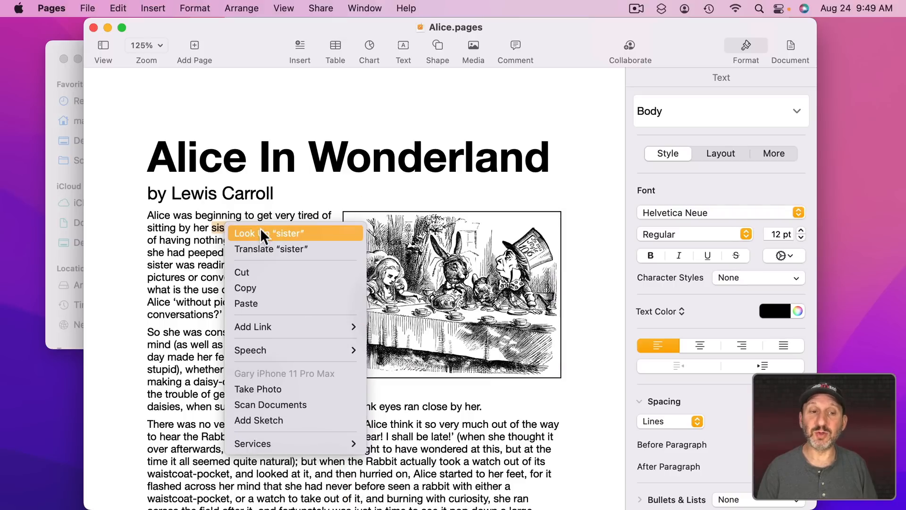
pyautogui.moveTo(253, 326)
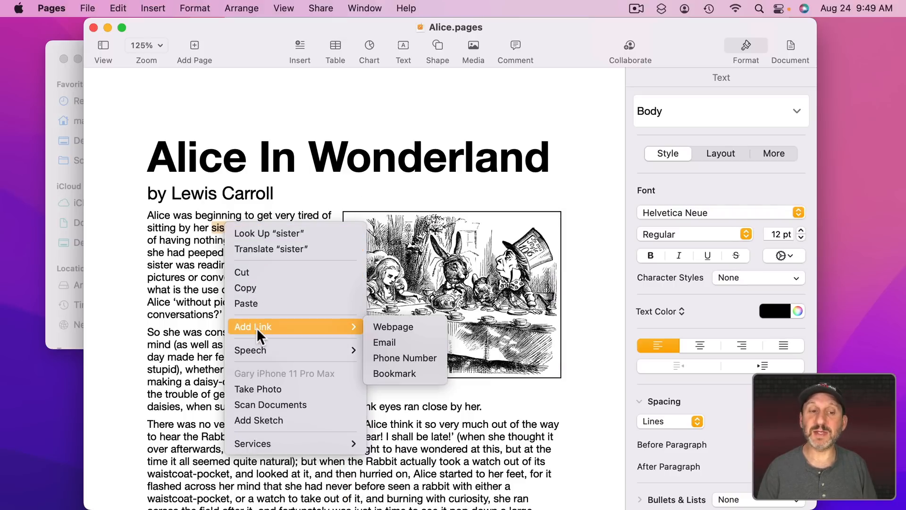
pyautogui.click(386, 208)
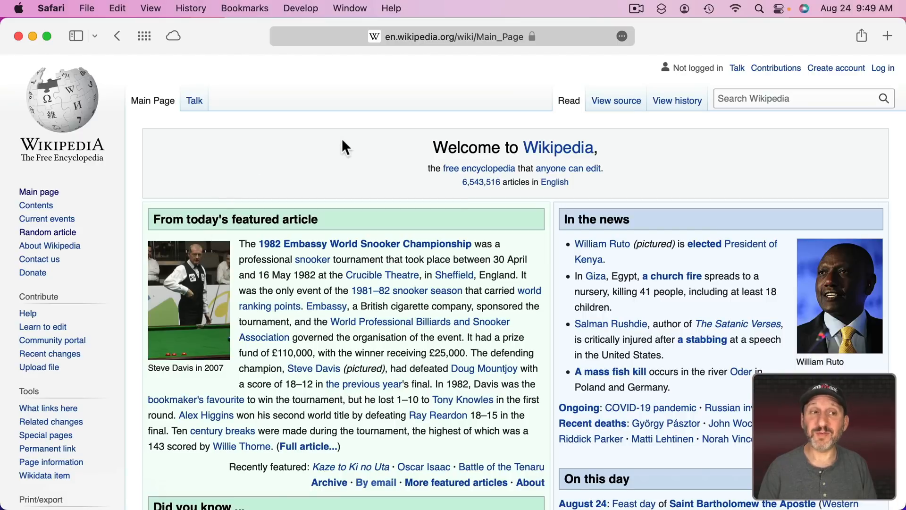
pyautogui.moveTo(292, 248)
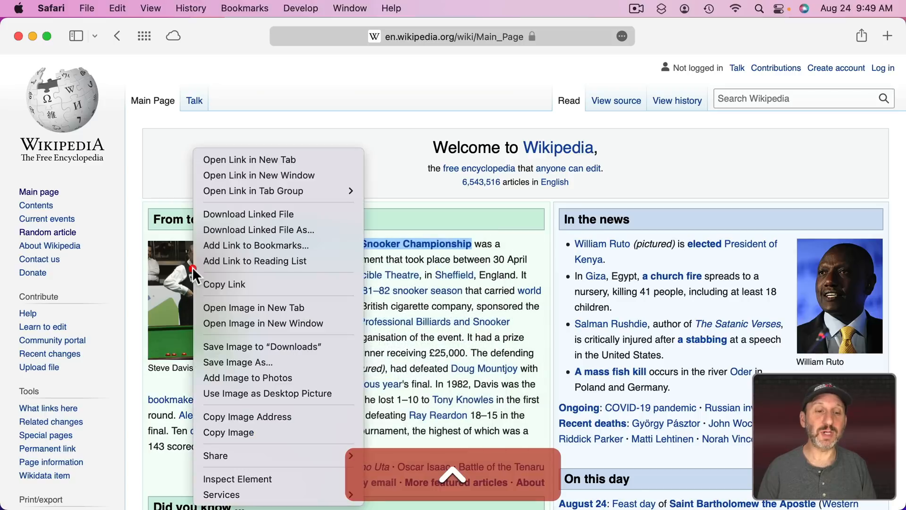
pyautogui.moveTo(242, 432)
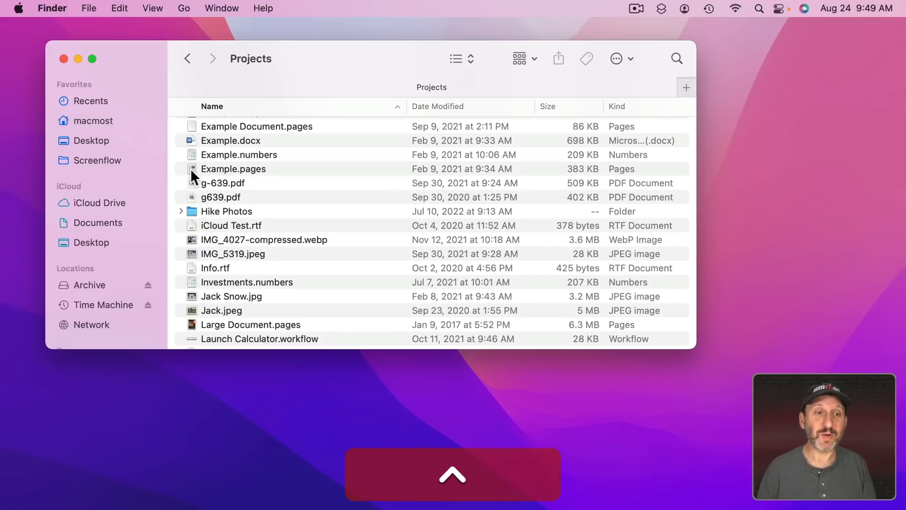
pyautogui.rightClick(234, 169)
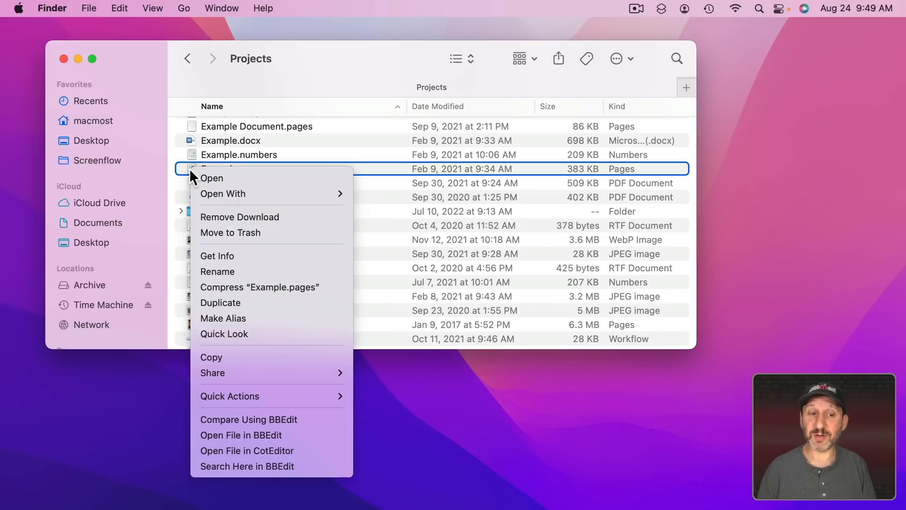
pyautogui.moveTo(235, 317)
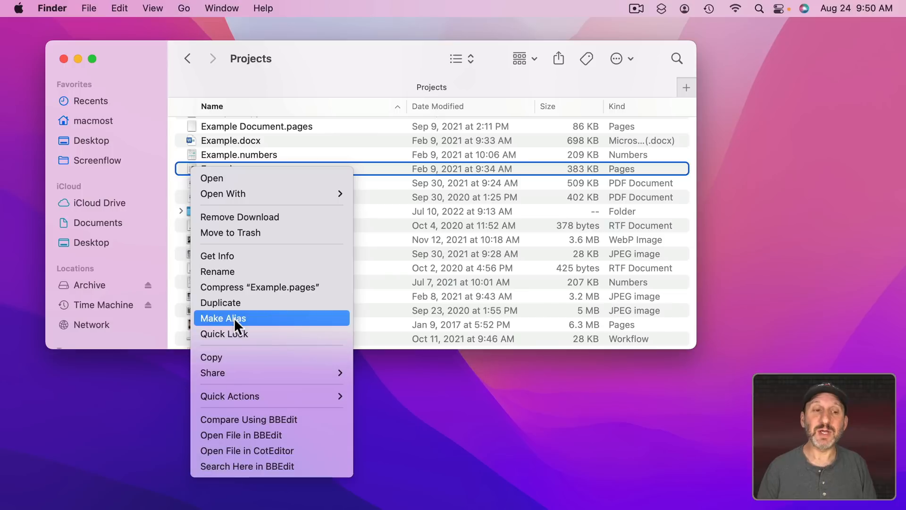
pyautogui.moveTo(249, 216)
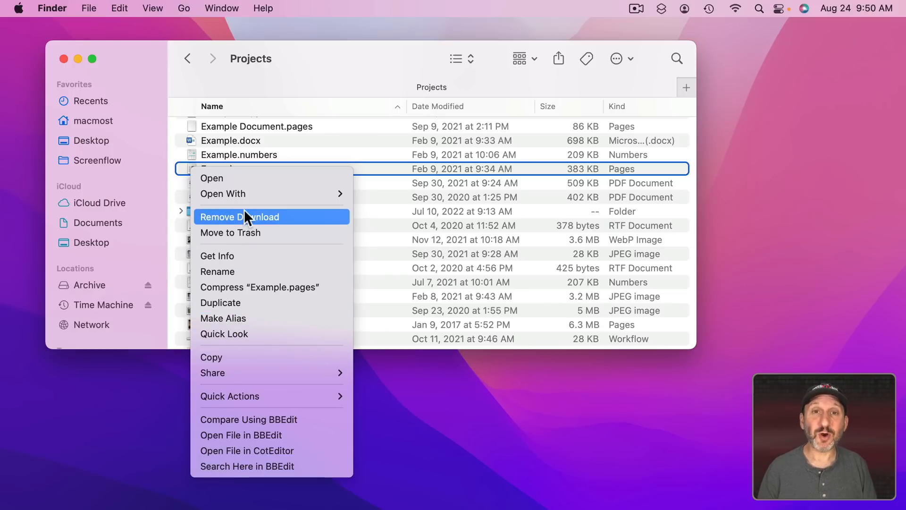
pyautogui.moveTo(239, 271)
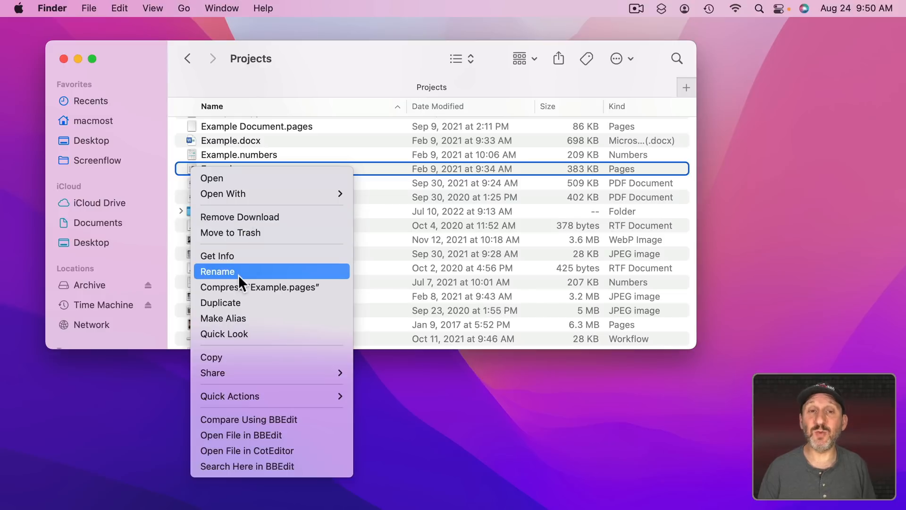
pyautogui.moveTo(239, 216)
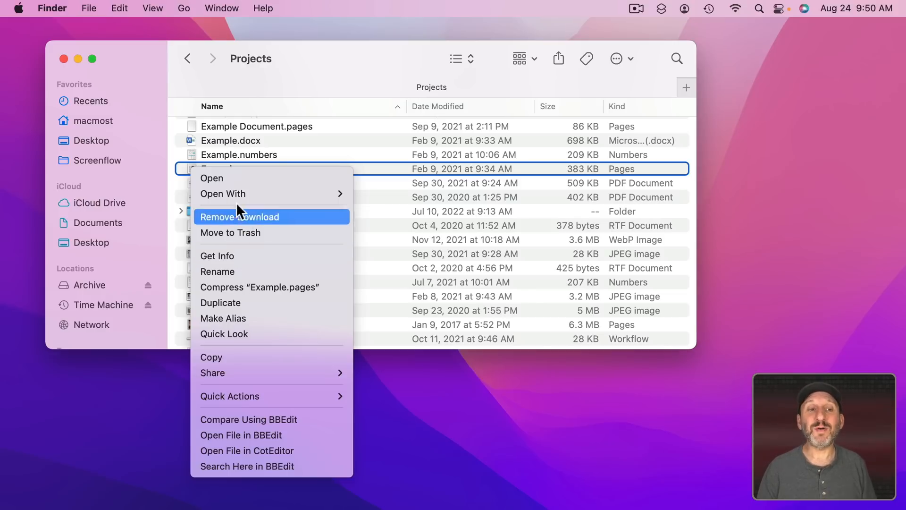
pyautogui.moveTo(231, 185)
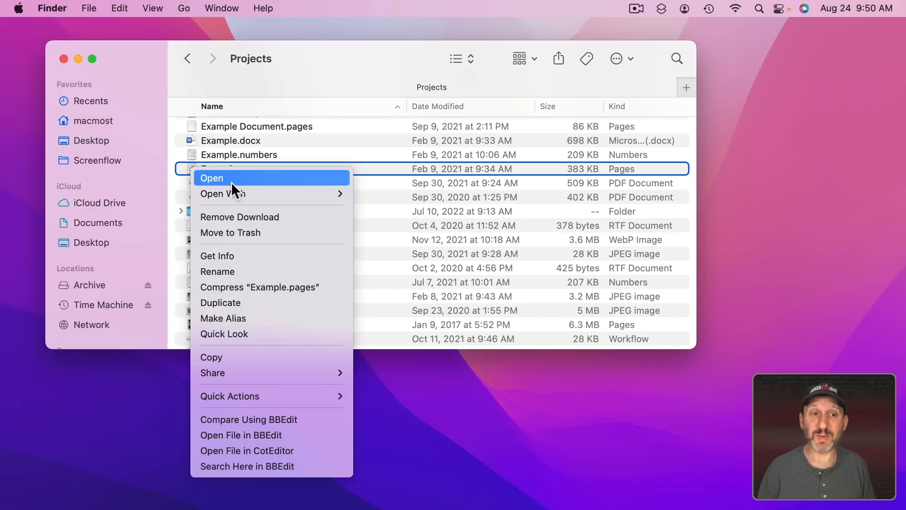
pyautogui.moveTo(234, 256)
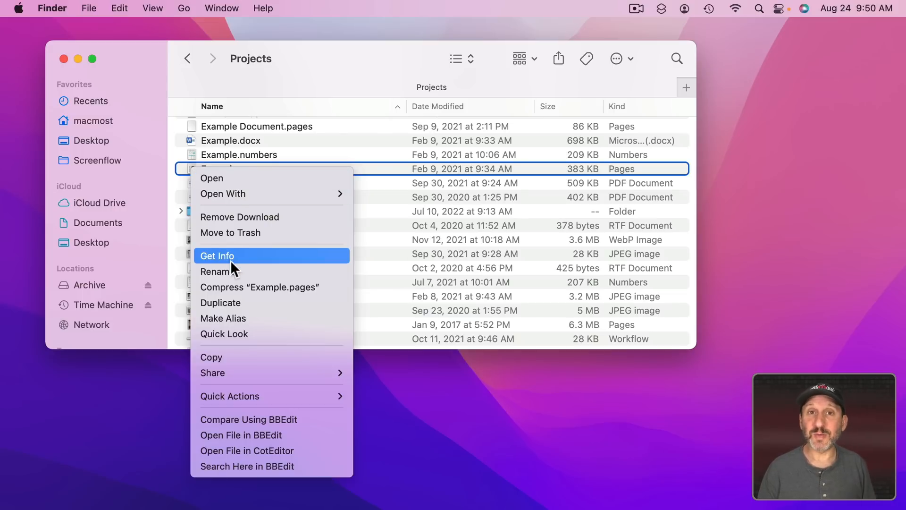
pyautogui.moveTo(232, 272)
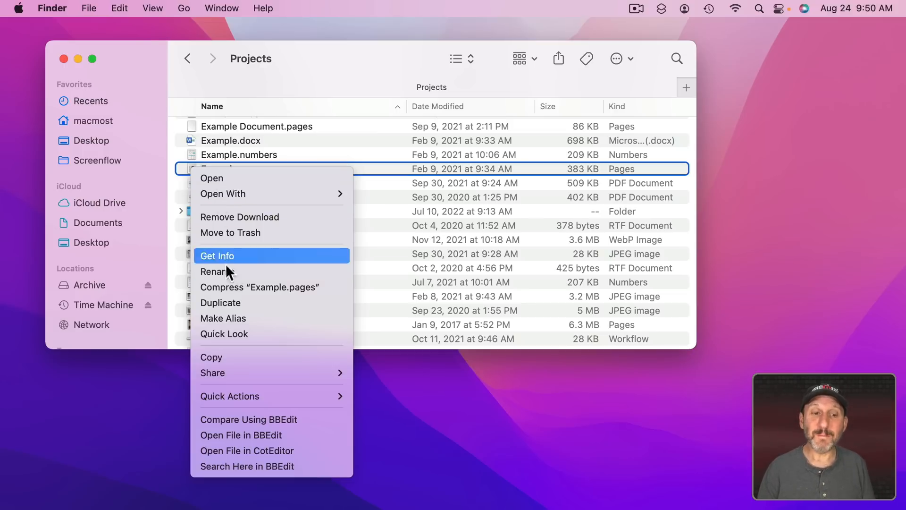
pyautogui.moveTo(231, 333)
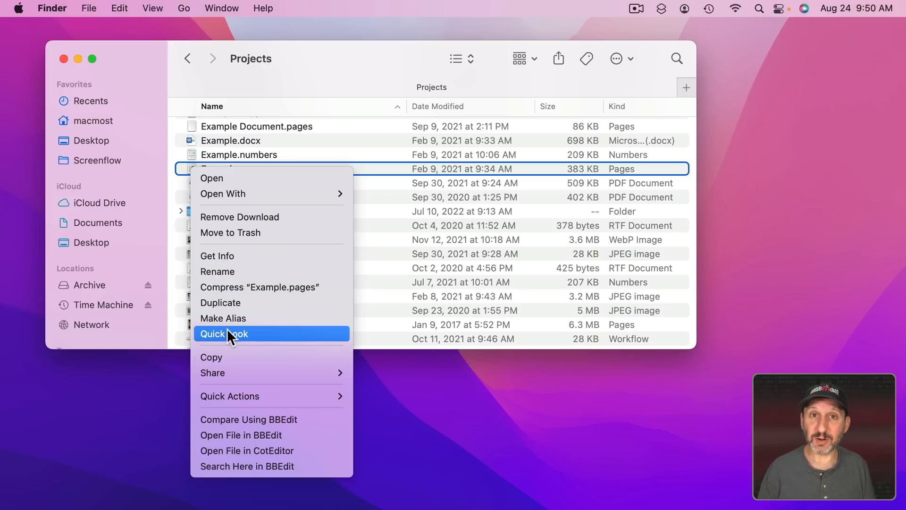
pyautogui.moveTo(233, 271)
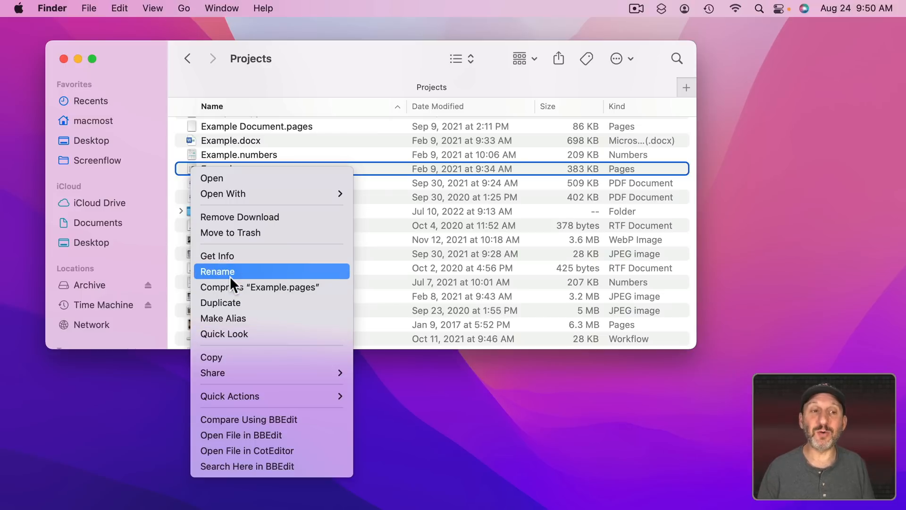
pyautogui.moveTo(235, 199)
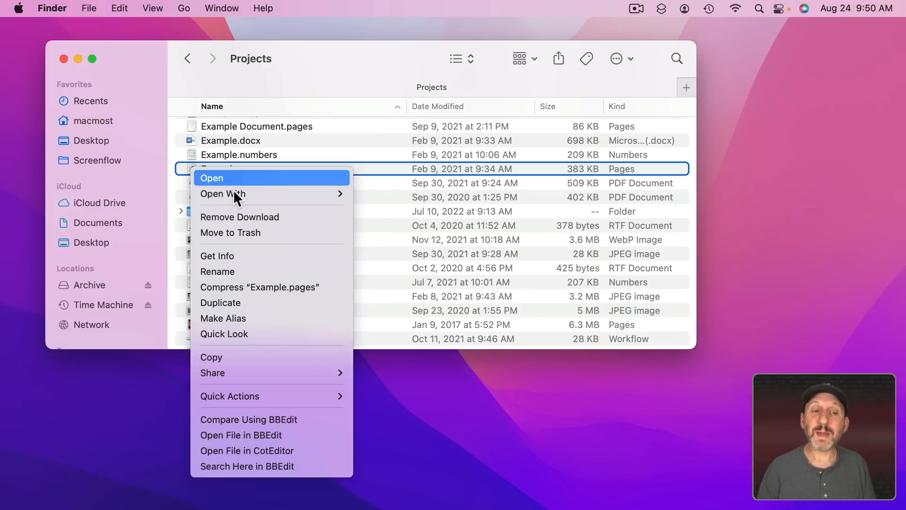
pyautogui.moveTo(237, 333)
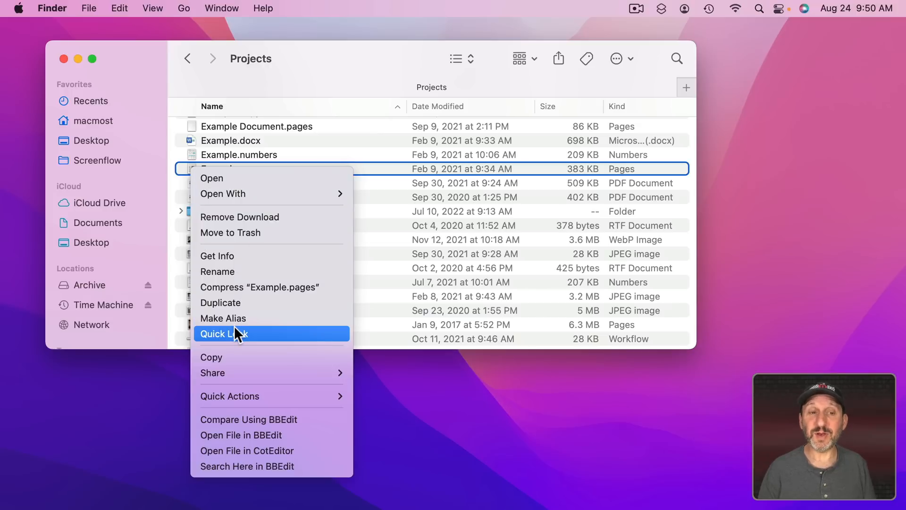
pyautogui.click(52, 8)
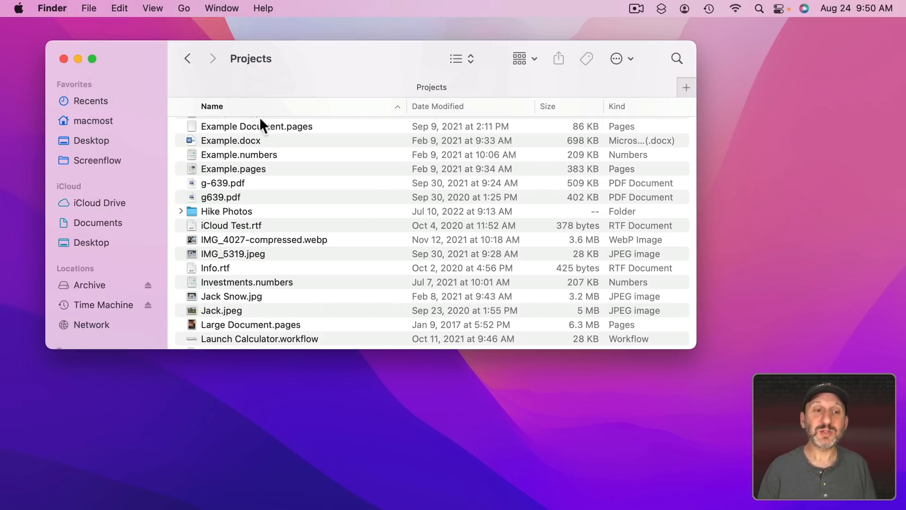
pyautogui.rightClick(233, 169)
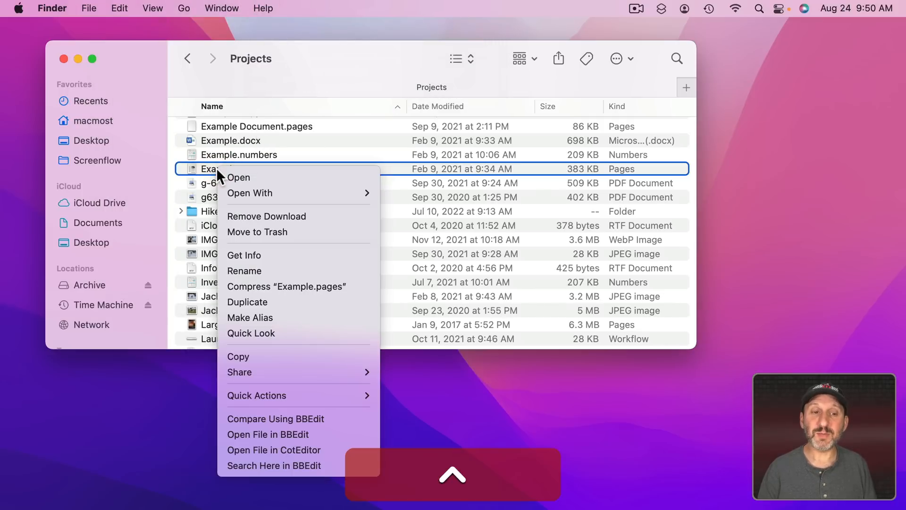
pyautogui.moveTo(262, 258)
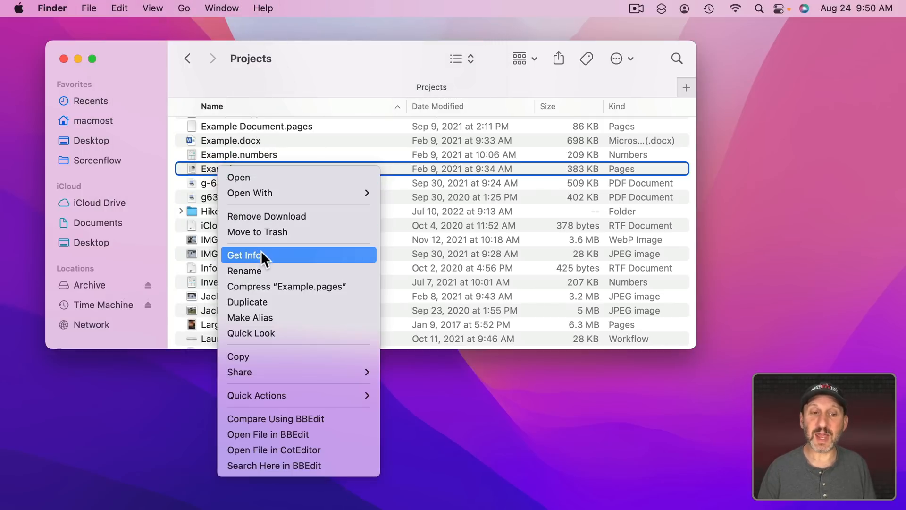
pyautogui.moveTo(261, 291)
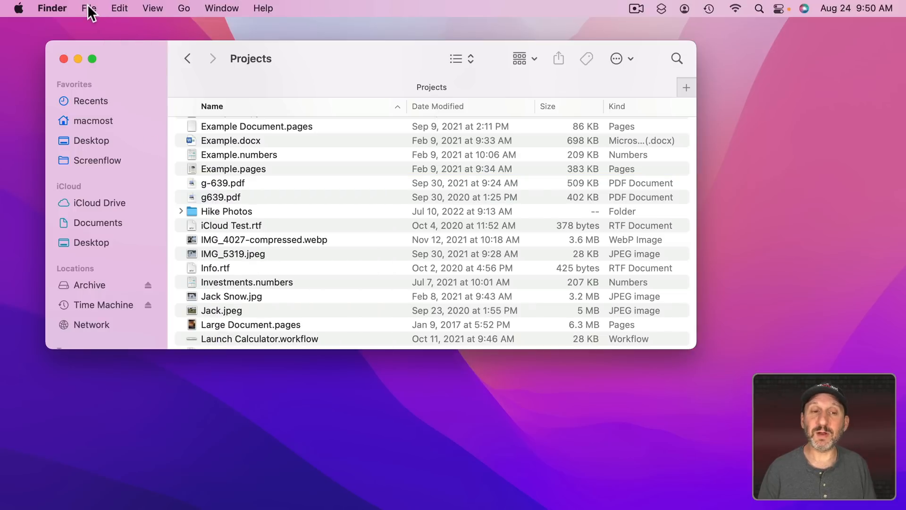
# Compare the File menu commands with Example.numbers' shortcut menu items.
pyautogui.click(88, 8)
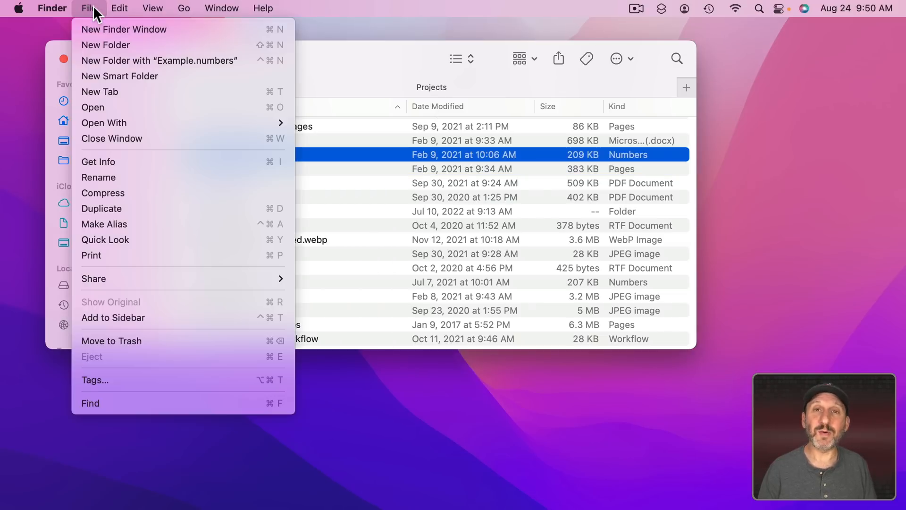
pyautogui.moveTo(127, 161)
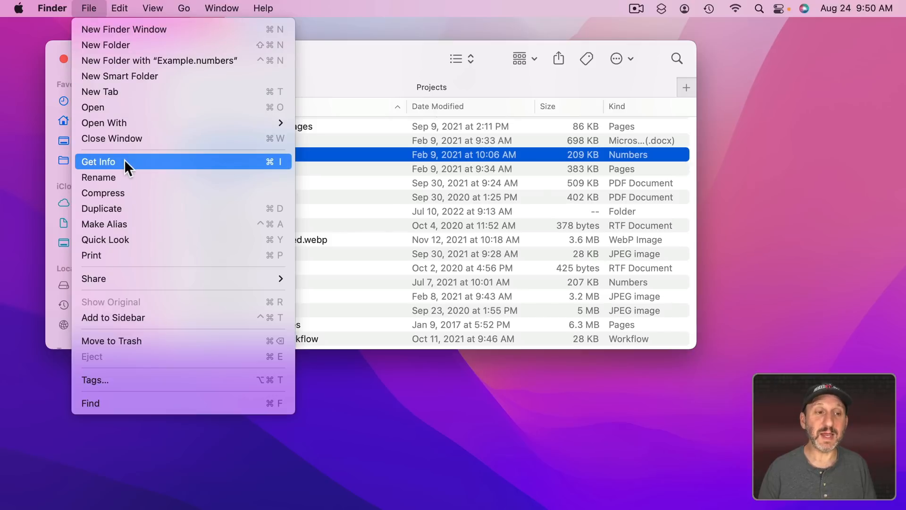
pyautogui.moveTo(124, 205)
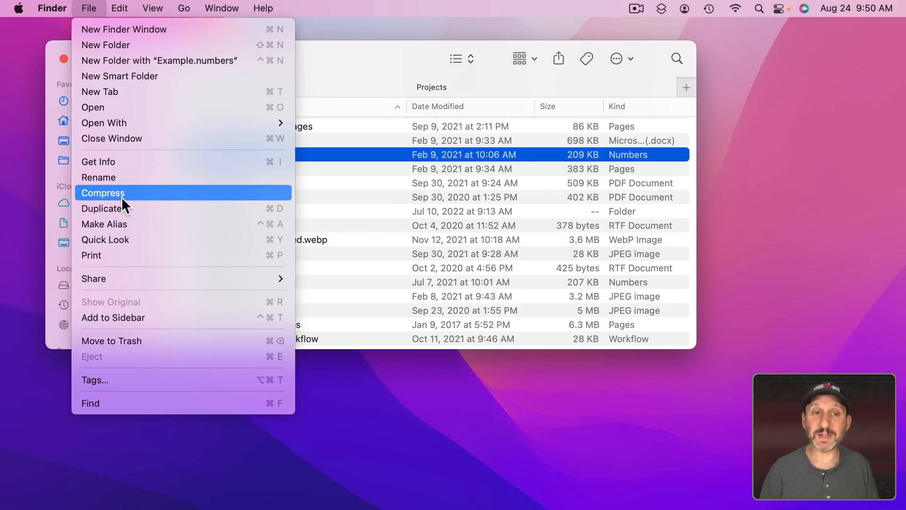
pyautogui.rightClick(226, 155)
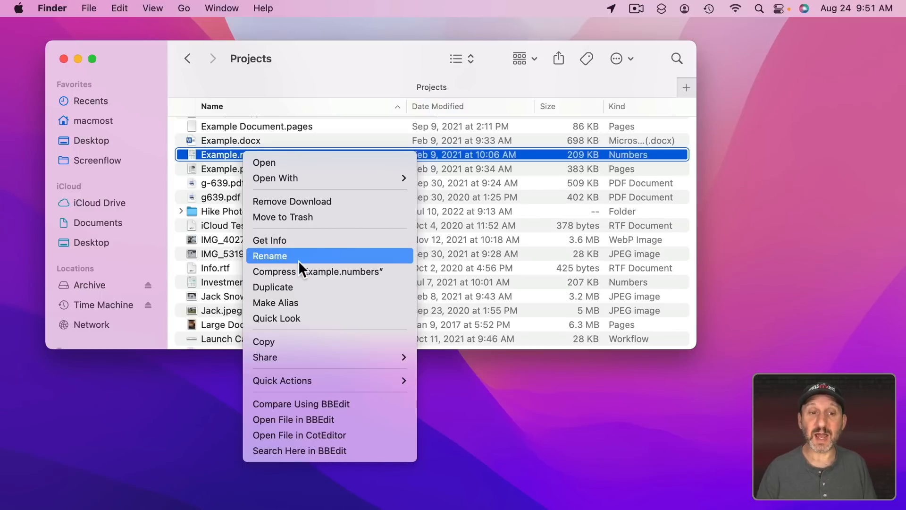
pyautogui.moveTo(272, 239)
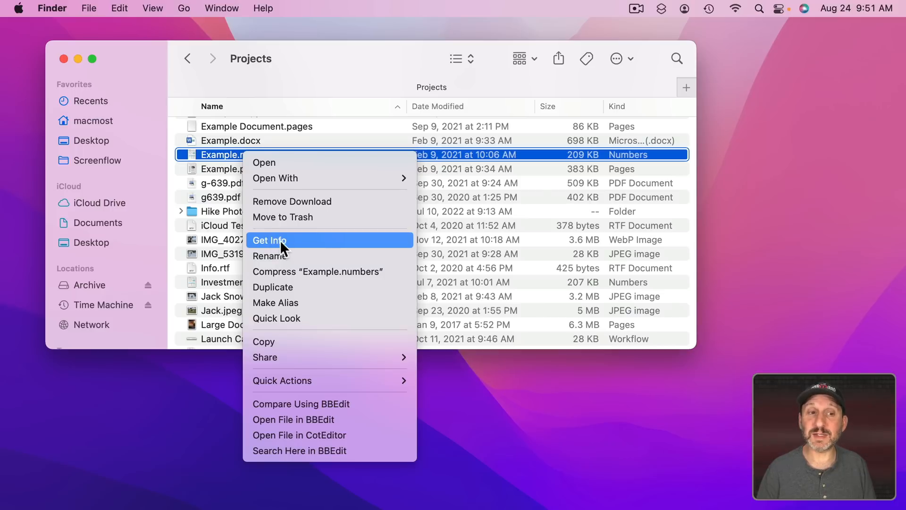
pyautogui.moveTo(193, 163)
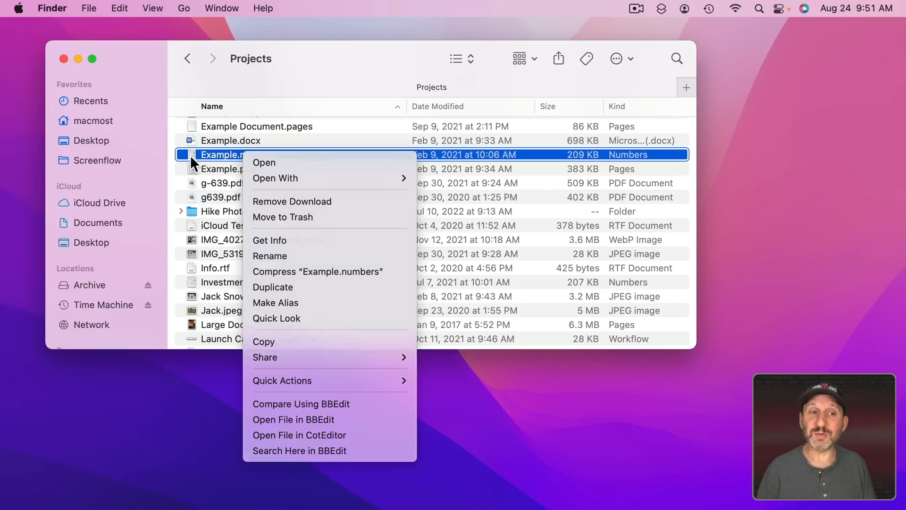
pyautogui.click(88, 8)
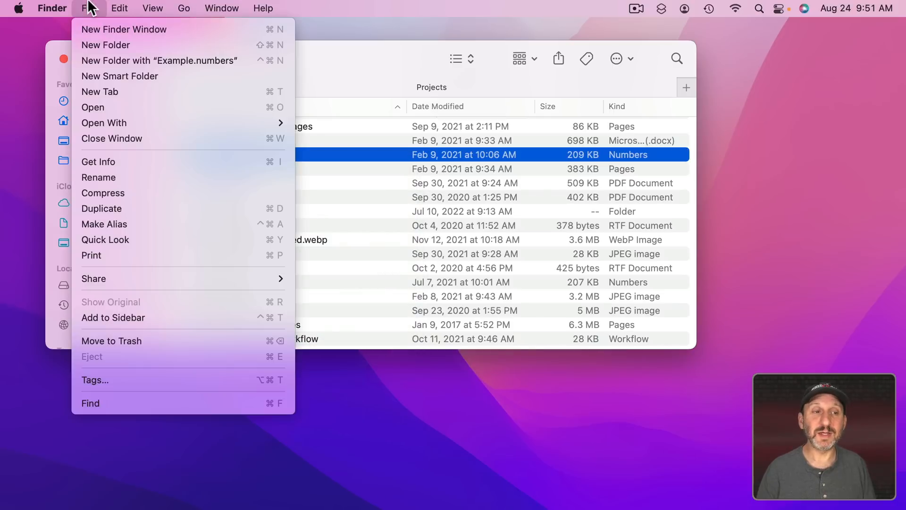
pyautogui.moveTo(127, 164)
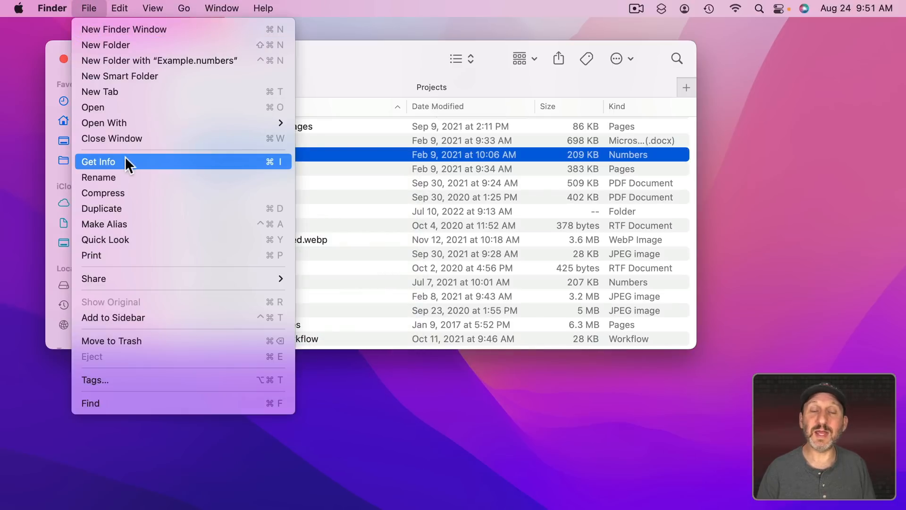
pyautogui.moveTo(273, 169)
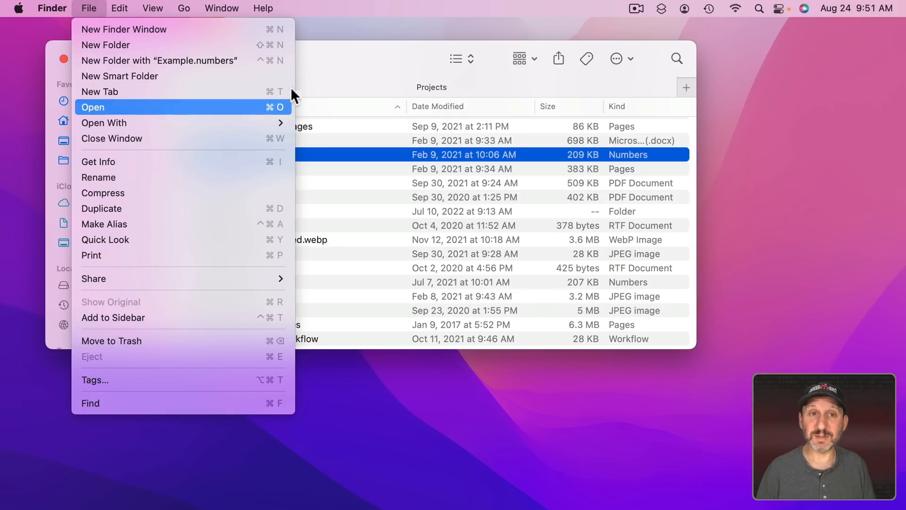
pyautogui.moveTo(240, 165)
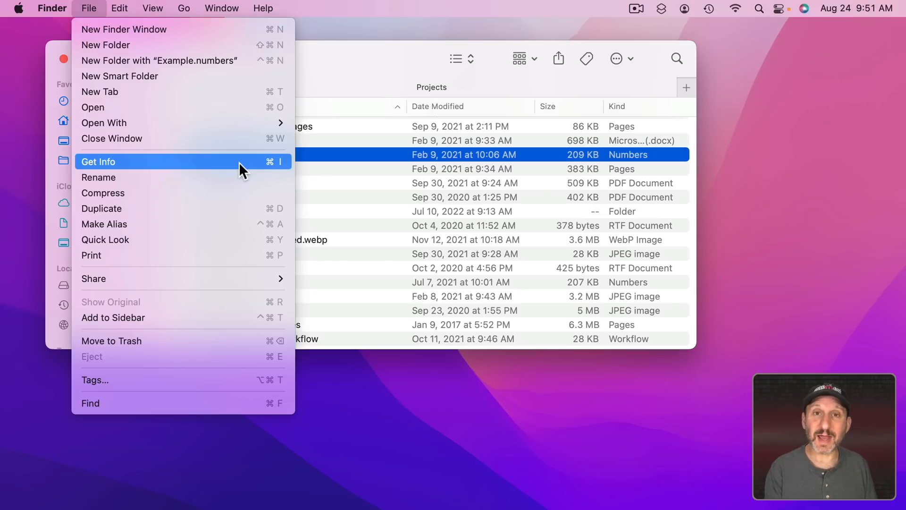
pyautogui.moveTo(261, 173)
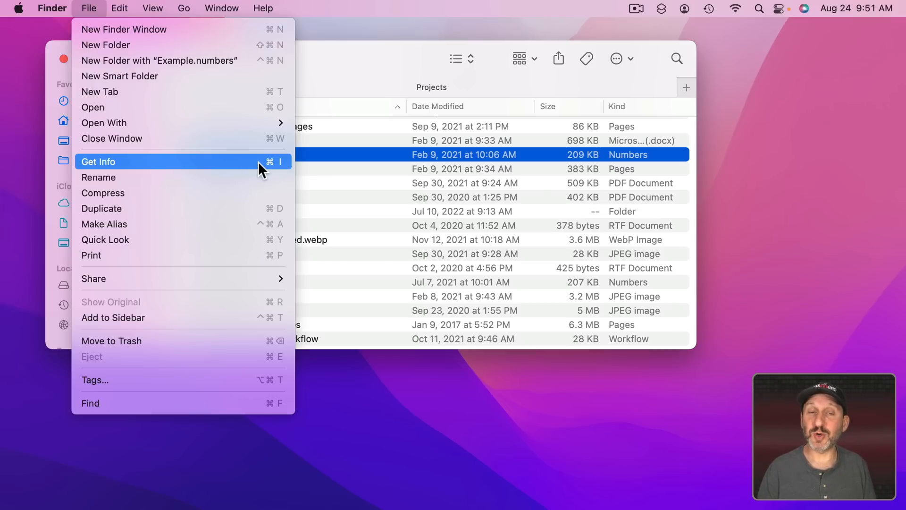
pyautogui.moveTo(174, 177)
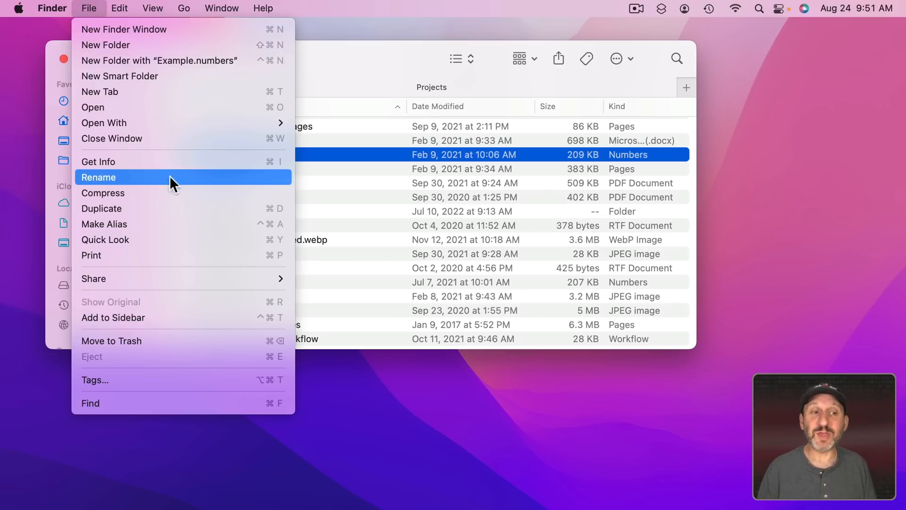
# Start a new all-applications shortcut in System Preferences' Keyboard App Shortcuts.
pyautogui.click(15, 8)
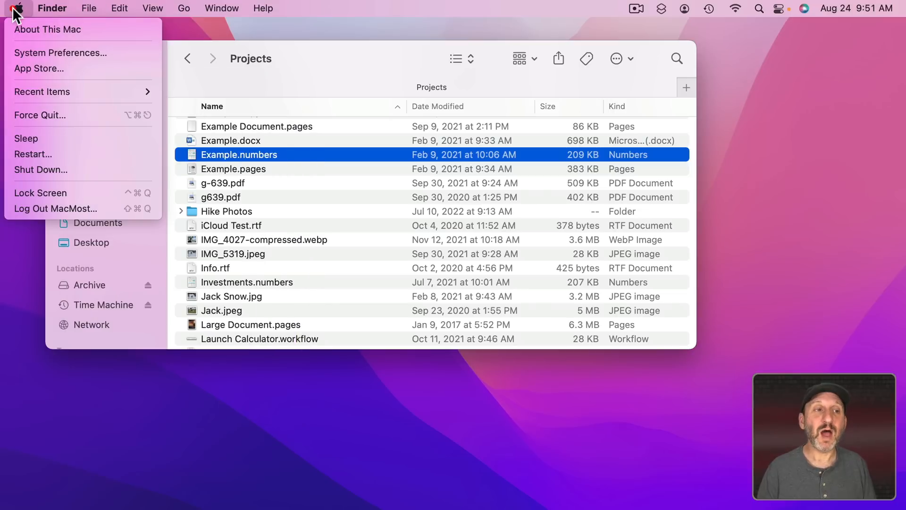
pyautogui.click(59, 53)
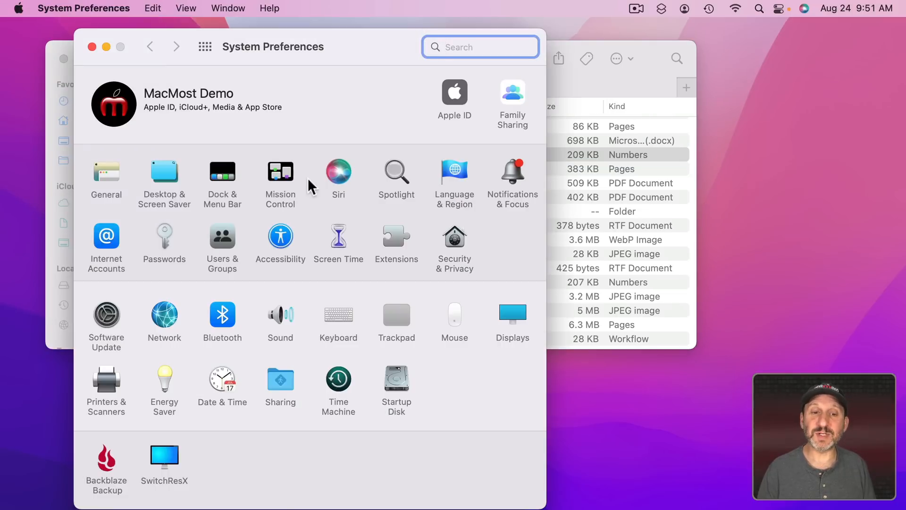
pyautogui.click(338, 314)
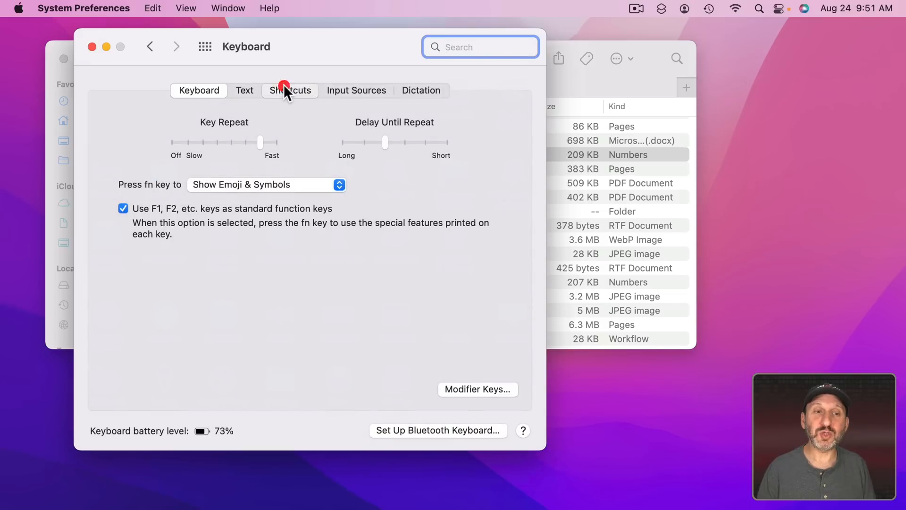
pyautogui.click(289, 90)
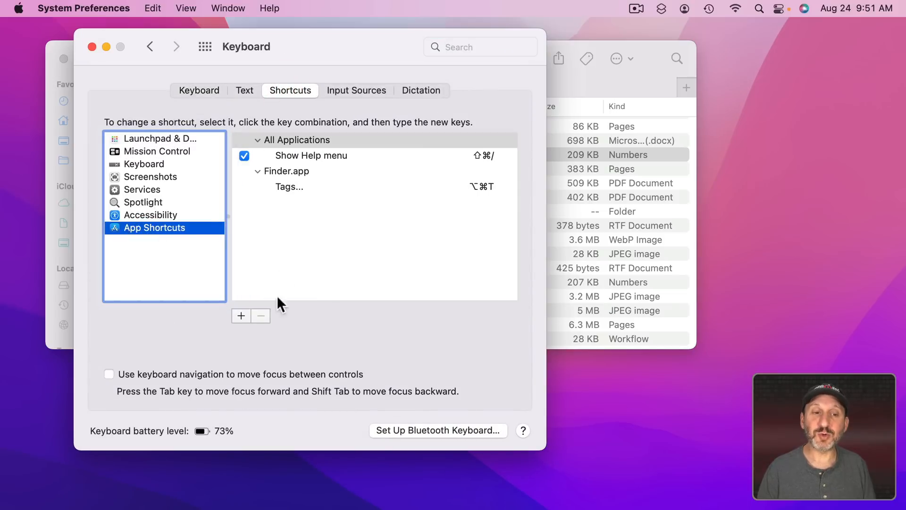
pyautogui.click(240, 316)
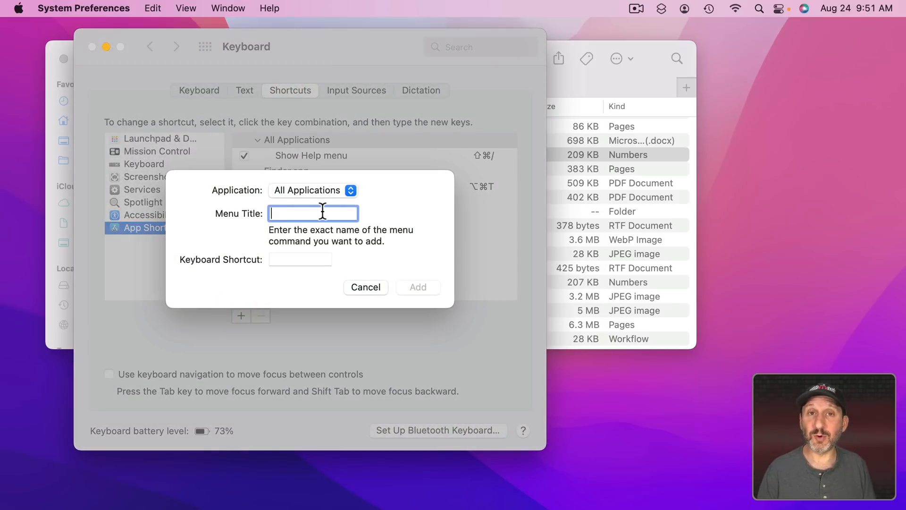
pyautogui.moveTo(393, 293)
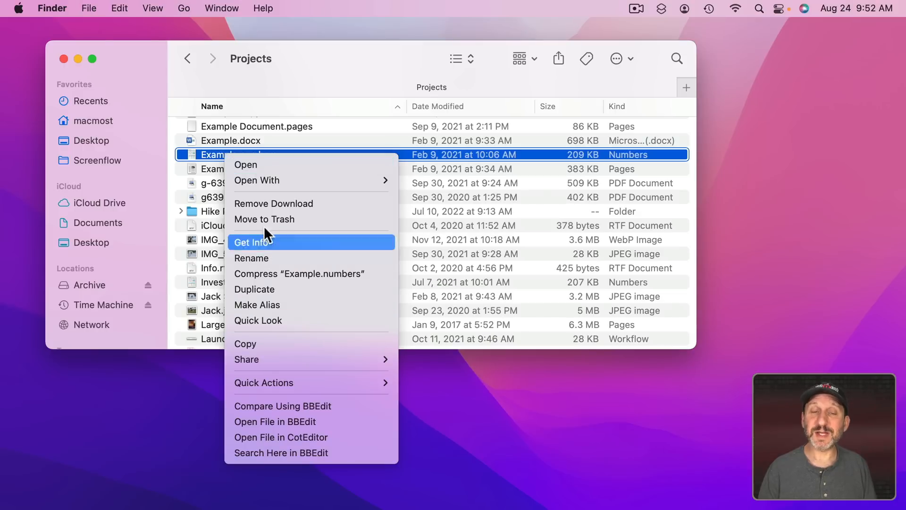
pyautogui.moveTo(279, 304)
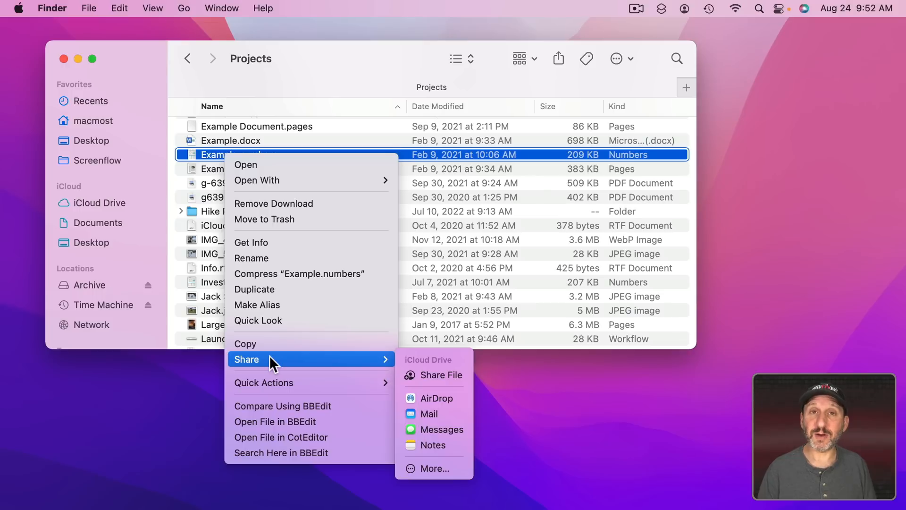
pyautogui.moveTo(435, 365)
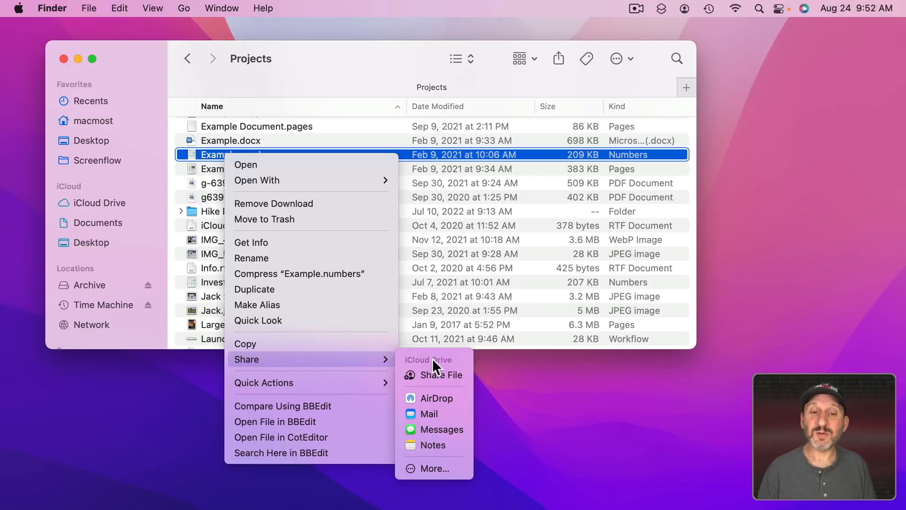
pyautogui.moveTo(430, 468)
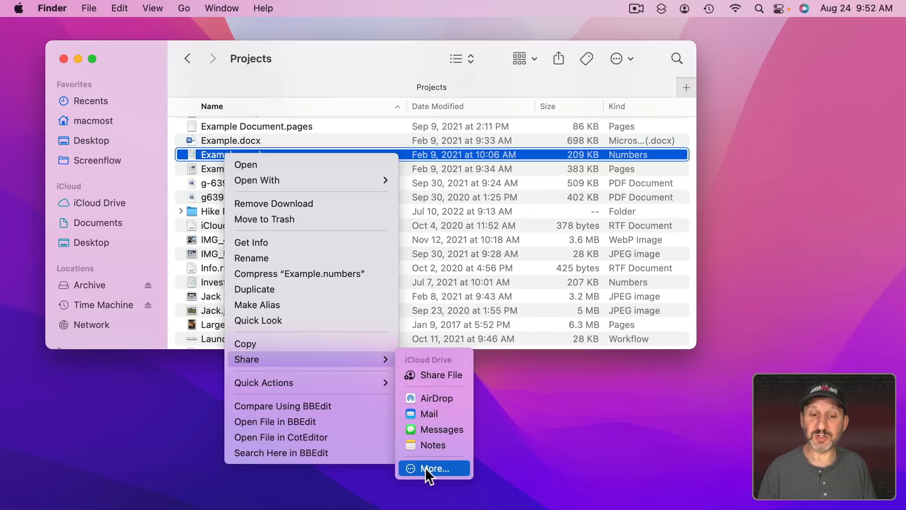
pyautogui.moveTo(437, 475)
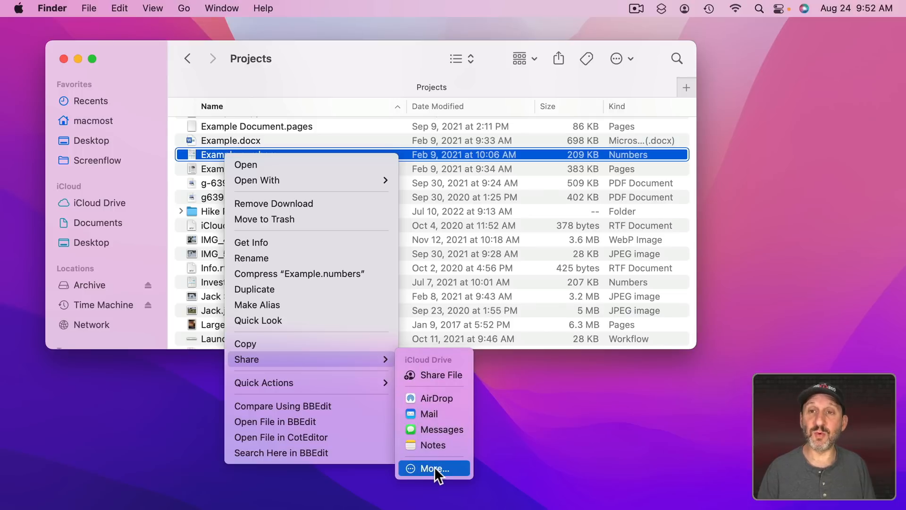
# Turn off the Notes extension in the Share Menu extensions list.
pyautogui.click(433, 468)
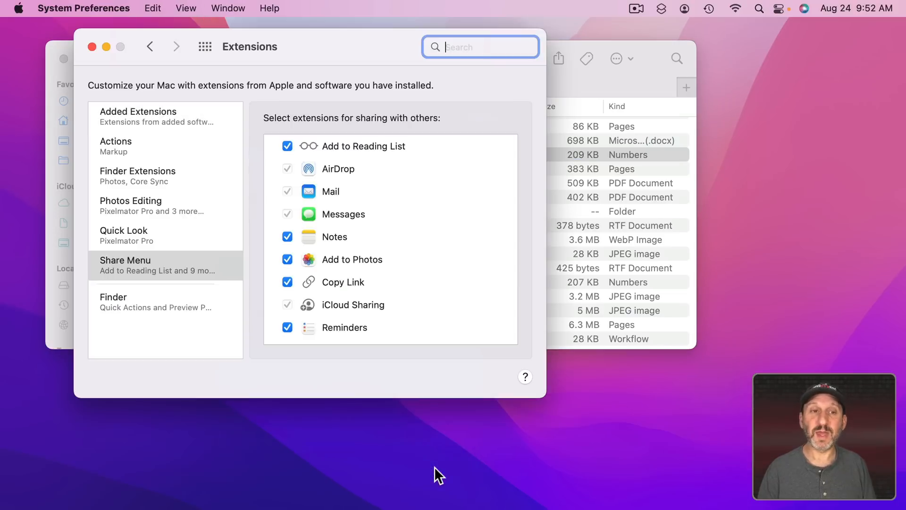
pyautogui.moveTo(183, 47)
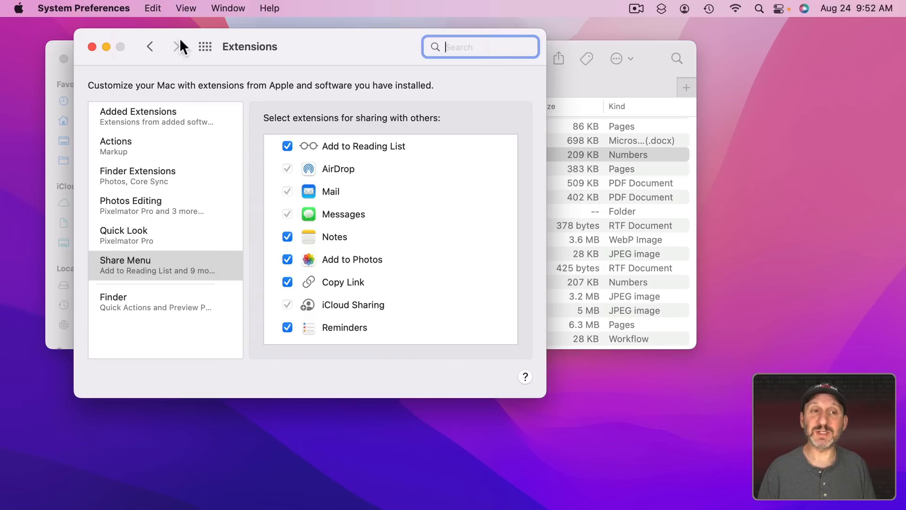
pyautogui.moveTo(164, 276)
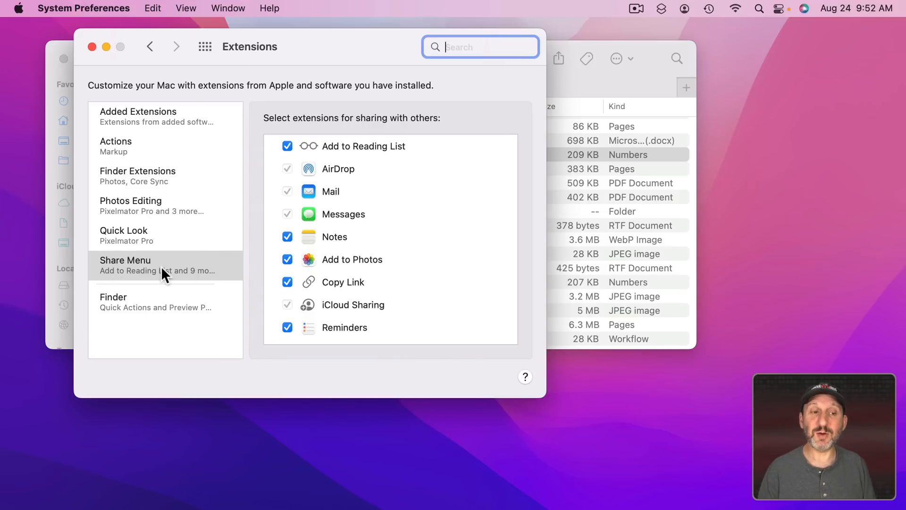
pyautogui.scroll(-3)
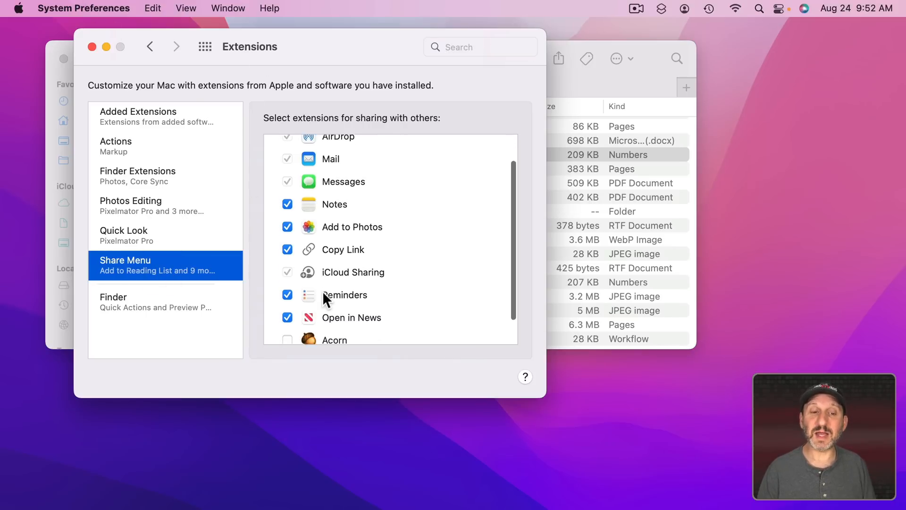
pyautogui.scroll(3)
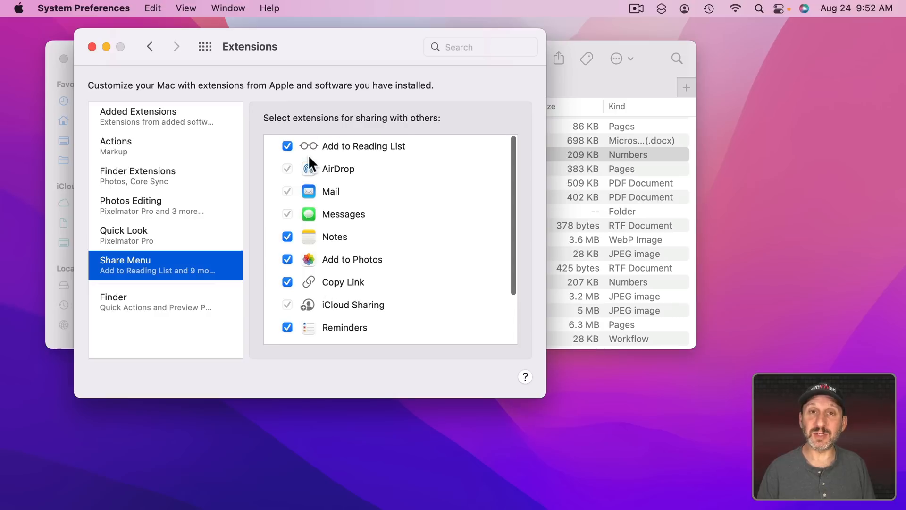
pyautogui.scroll(-3)
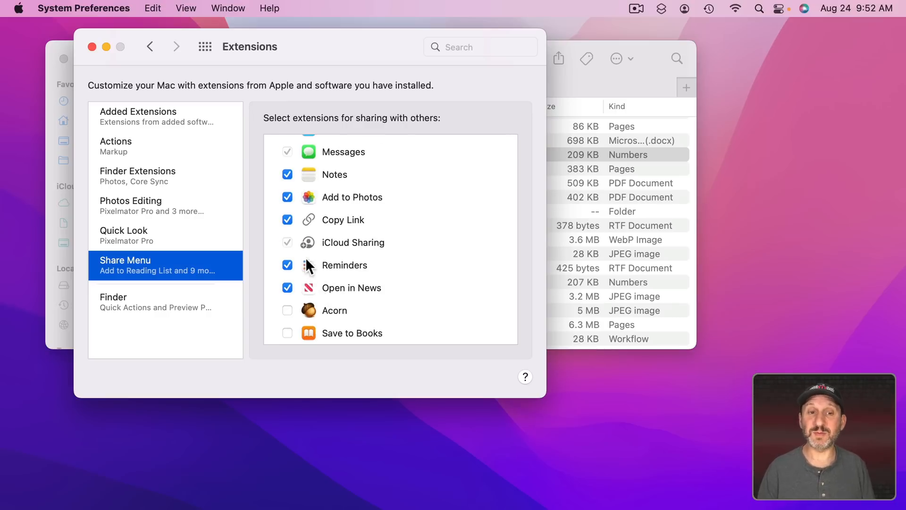
pyautogui.moveTo(305, 283)
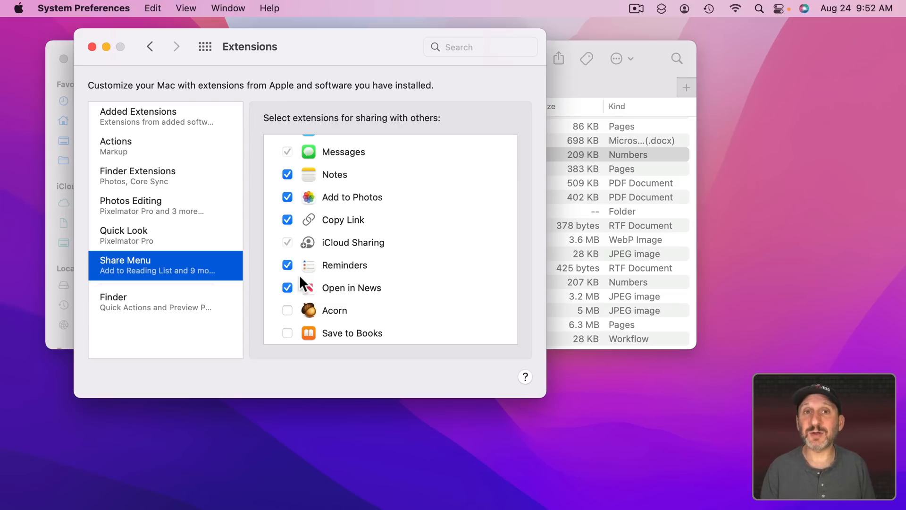
pyautogui.scroll(3)
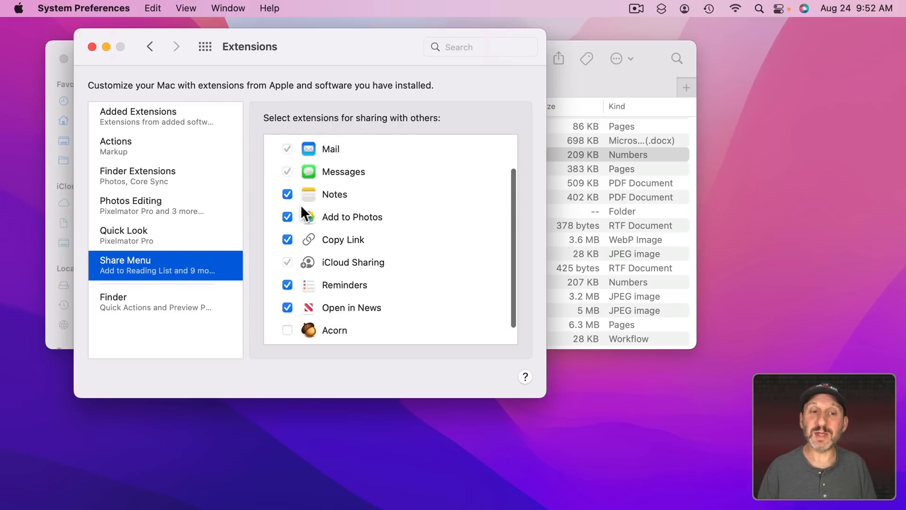
pyautogui.scroll(3)
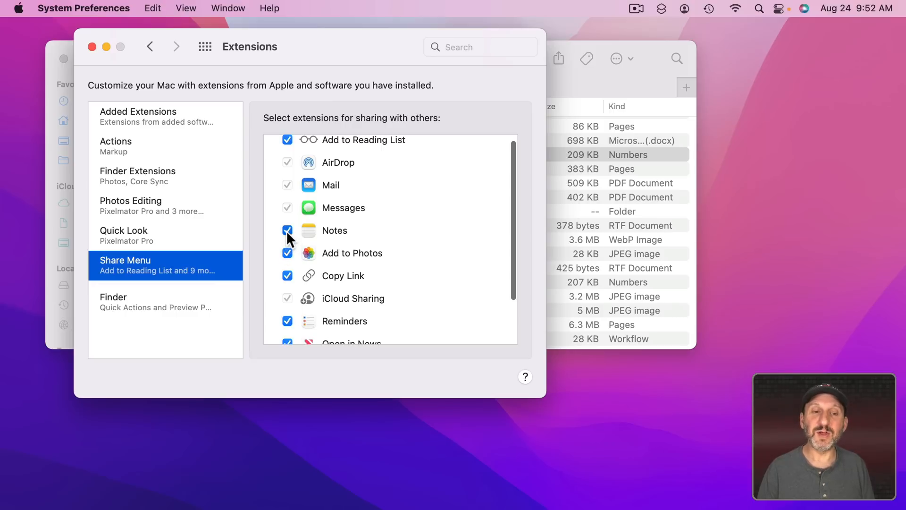
pyautogui.click(287, 229)
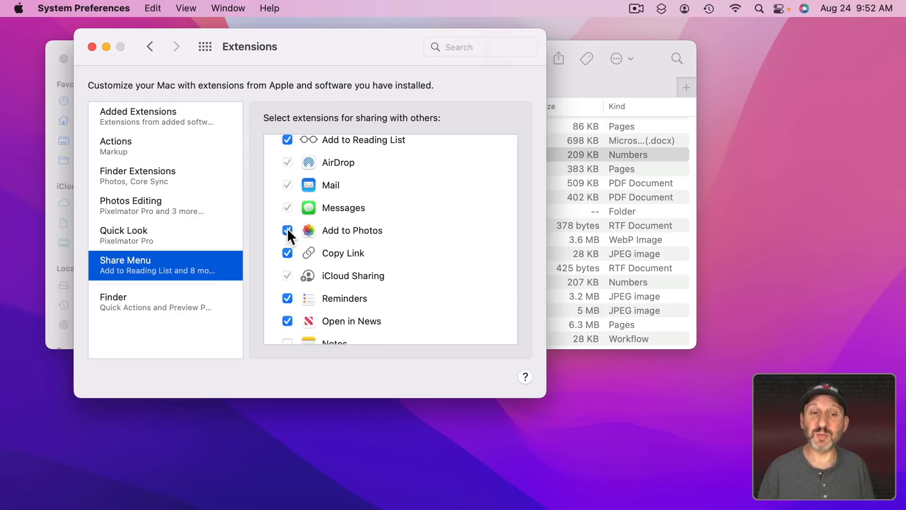
pyautogui.scroll(-3)
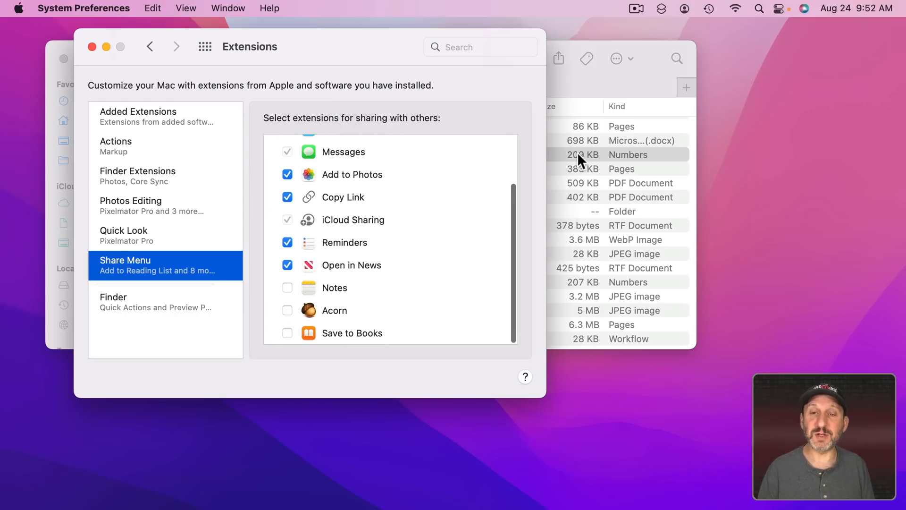
# Check Example.numbers' Share submenu, then open More… for all sharing extensions.
pyautogui.rightClick(220, 154)
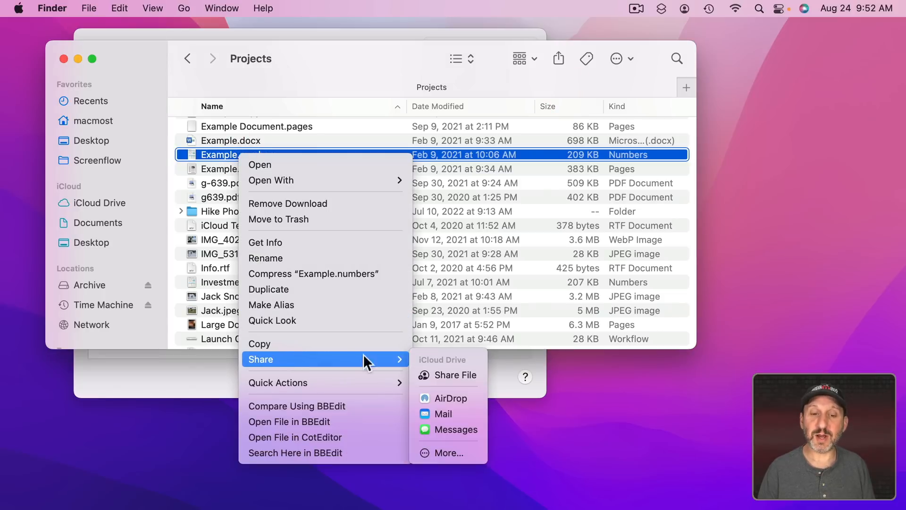
pyautogui.moveTo(448, 397)
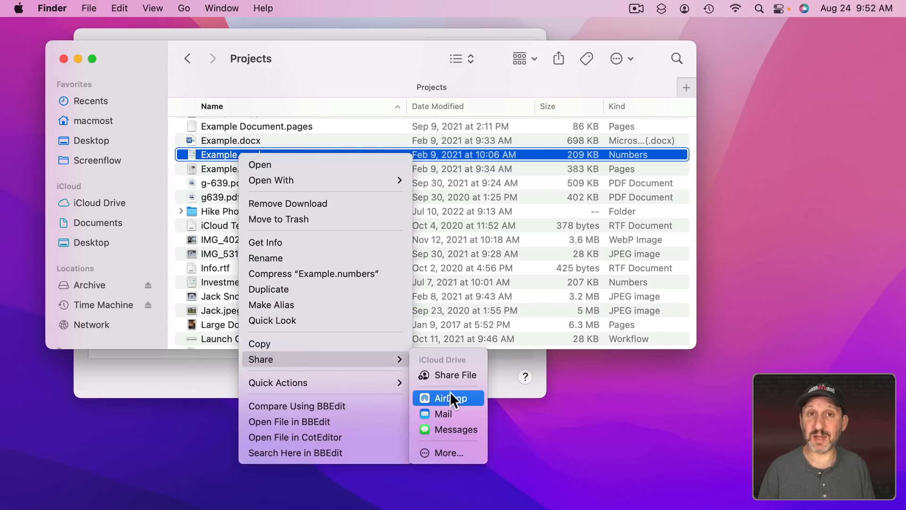
pyautogui.click(452, 453)
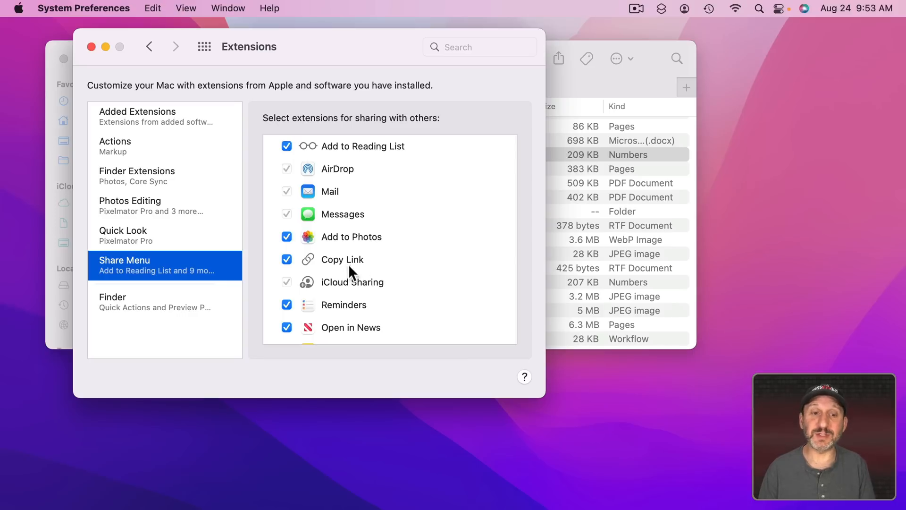
pyautogui.moveTo(209, 283)
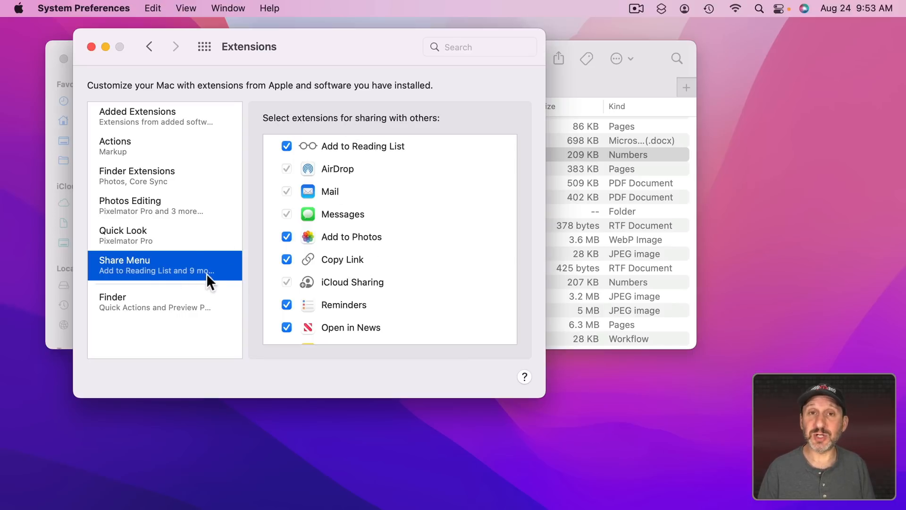
pyautogui.moveTo(420, 272)
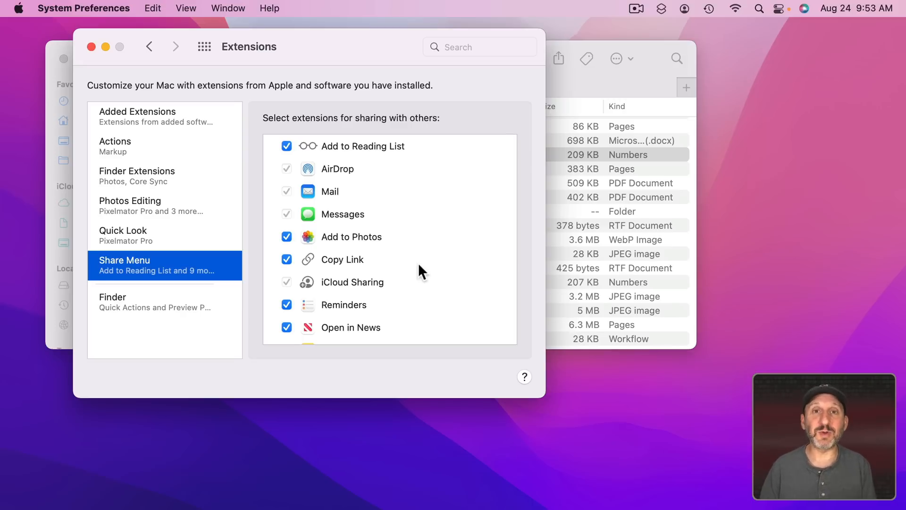
# Close the System Preferences Extensions window.
pyautogui.click(90, 46)
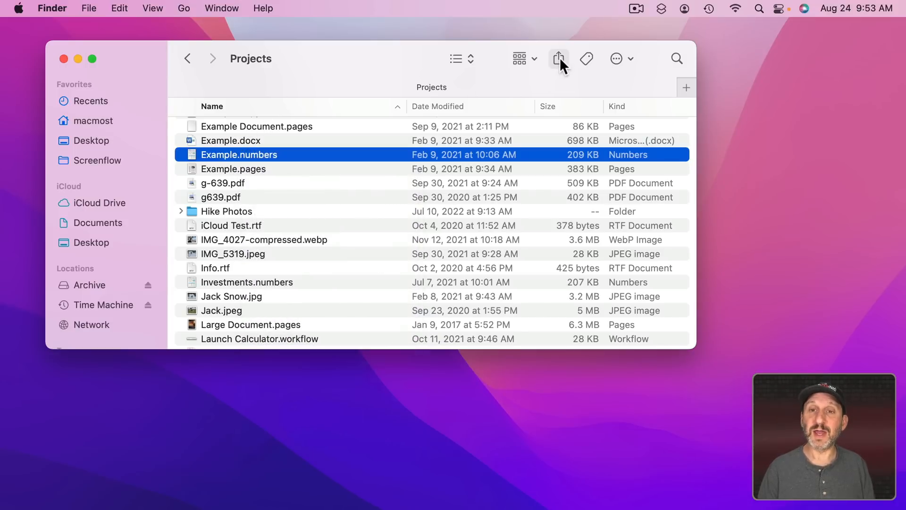
pyautogui.click(557, 58)
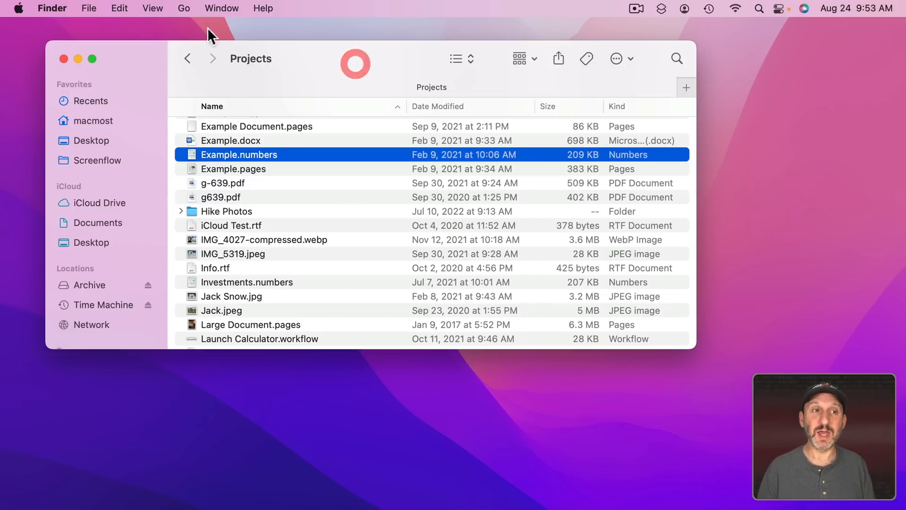
pyautogui.click(88, 8)
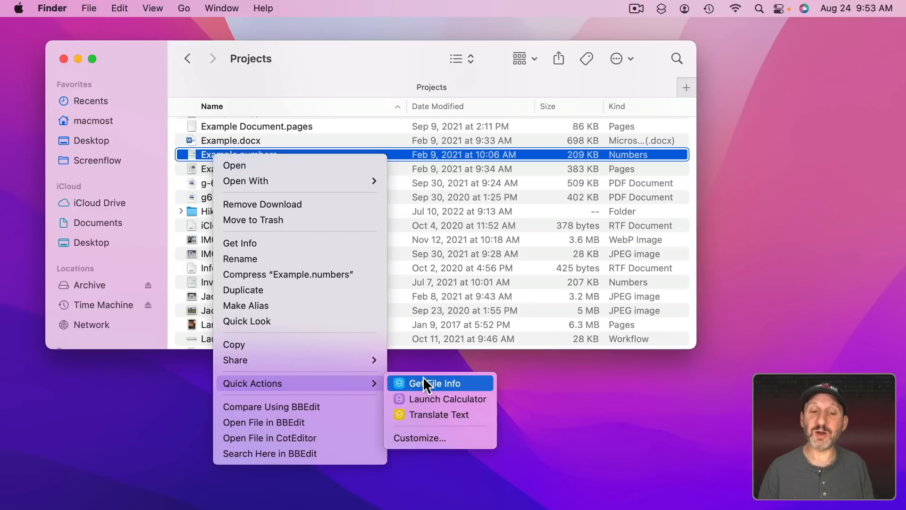
pyautogui.moveTo(431, 414)
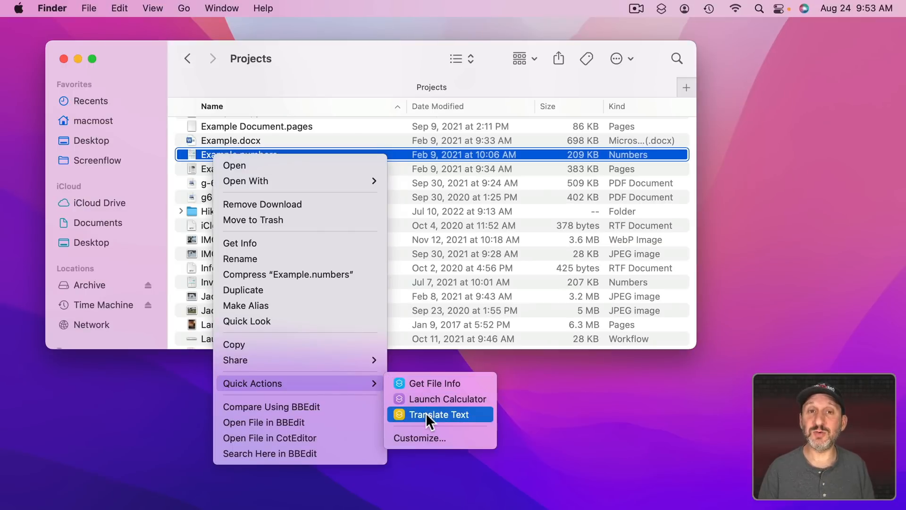
pyautogui.moveTo(430, 420)
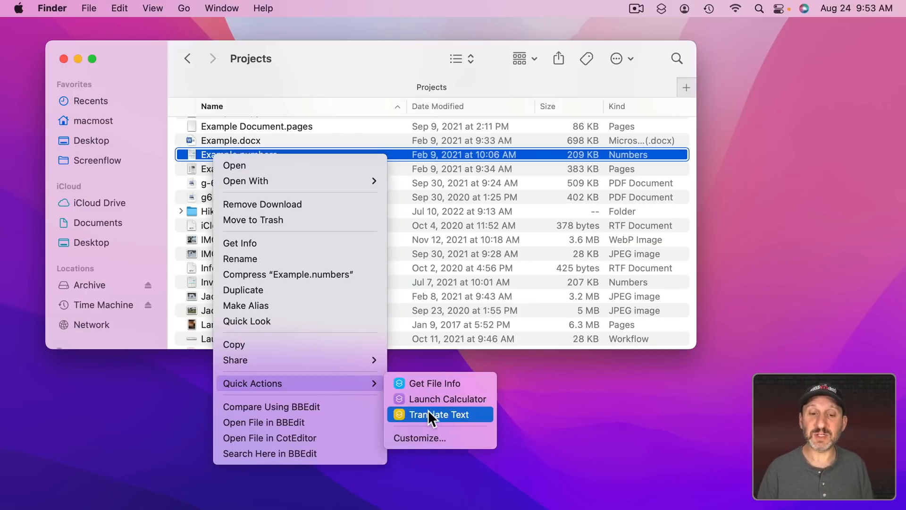
pyautogui.moveTo(427, 382)
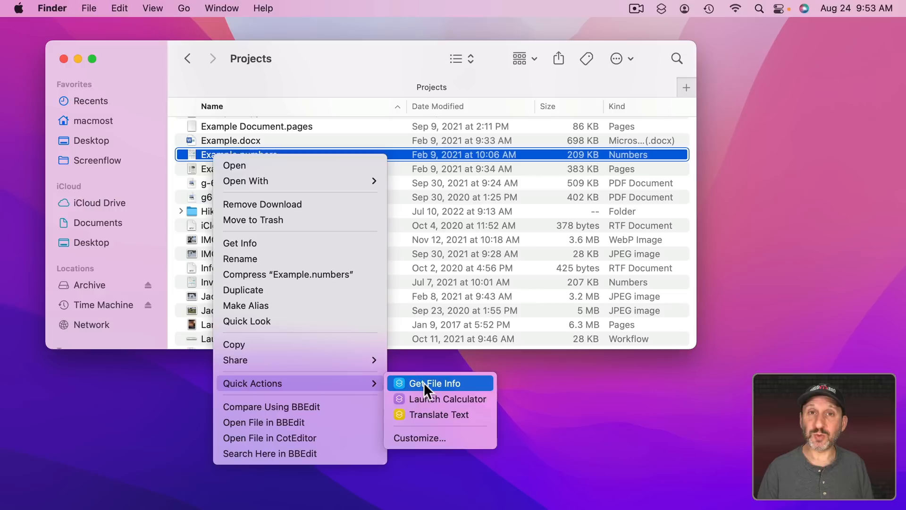
pyautogui.moveTo(186, 411)
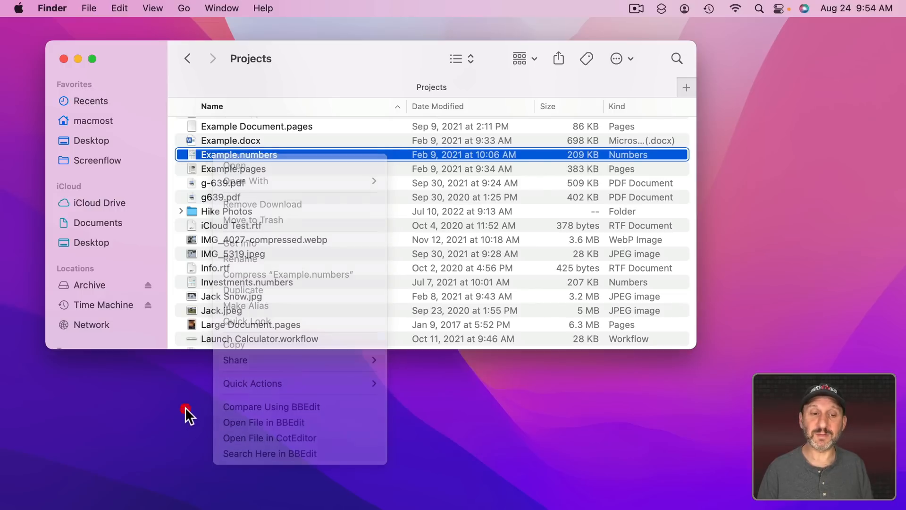
# Open IMG_5319.jpeg's shortcut menu to compare its image Quick Actions.
pyautogui.rightClick(232, 254)
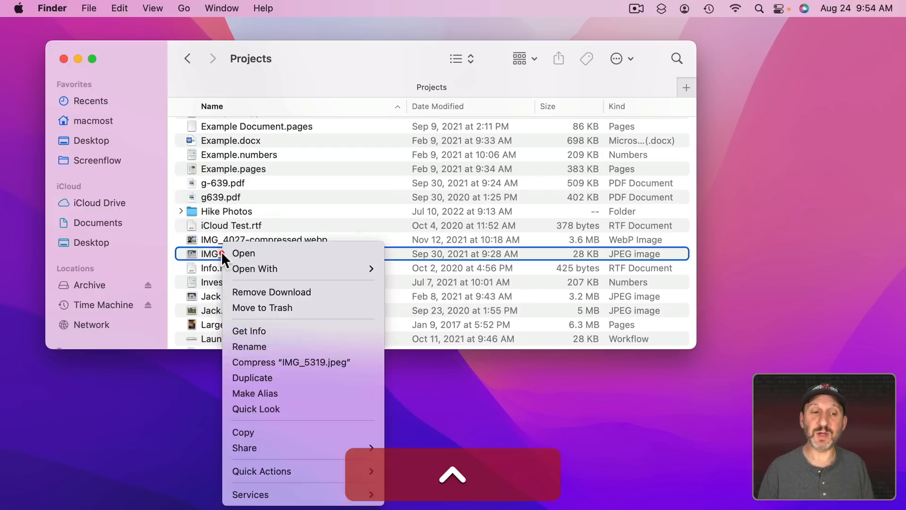
pyautogui.moveTo(262, 471)
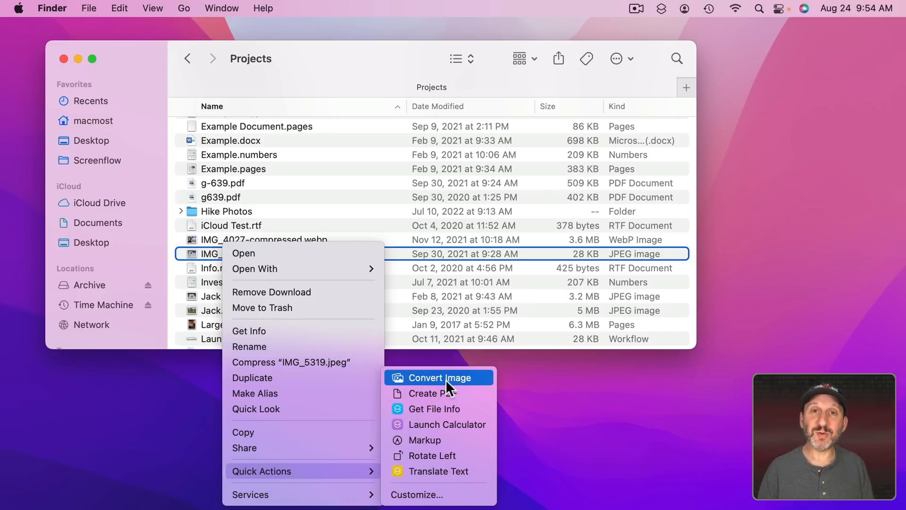
pyautogui.moveTo(433, 393)
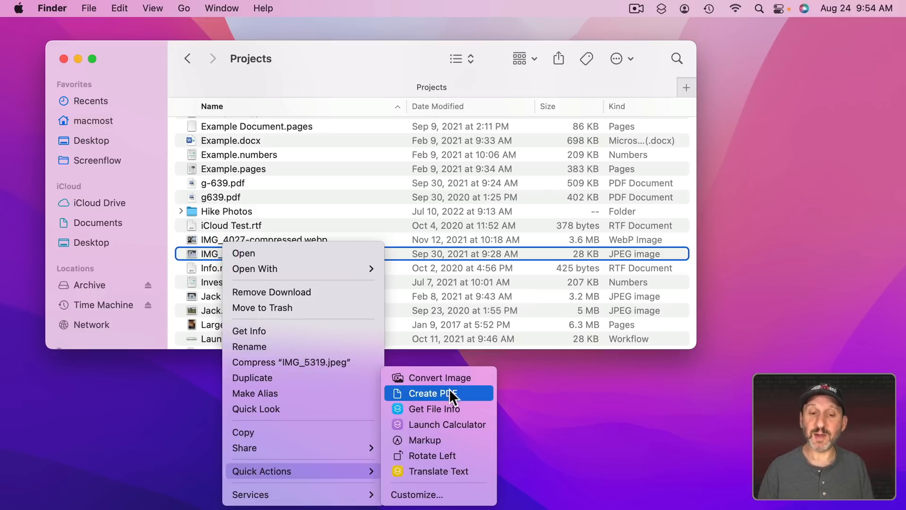
pyautogui.moveTo(439, 470)
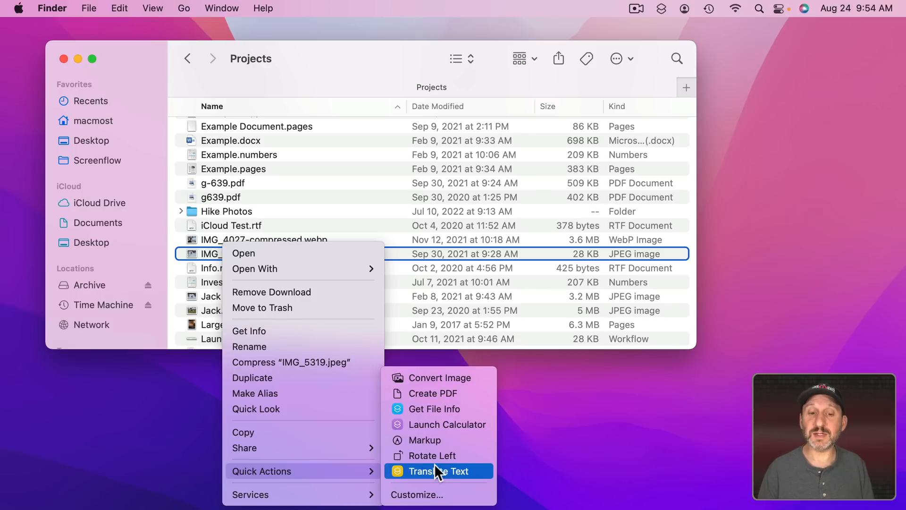
pyautogui.moveTo(439, 455)
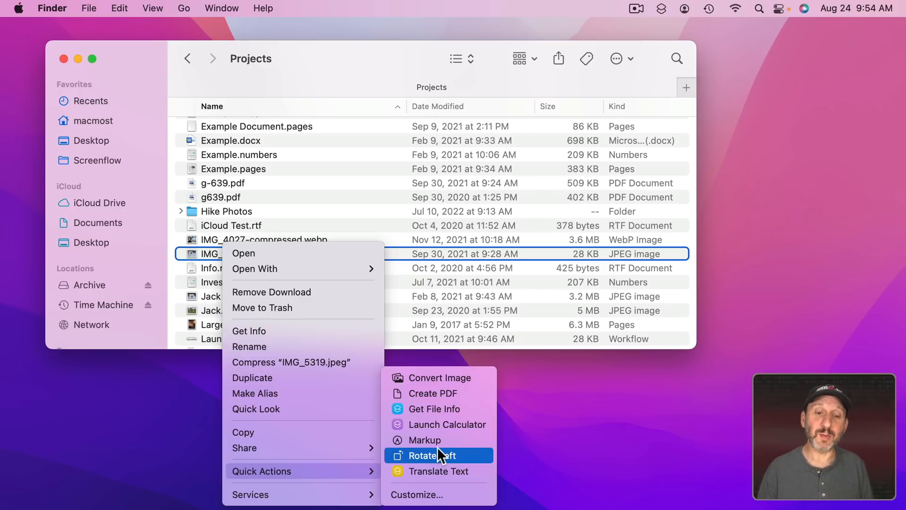
pyautogui.moveTo(438, 470)
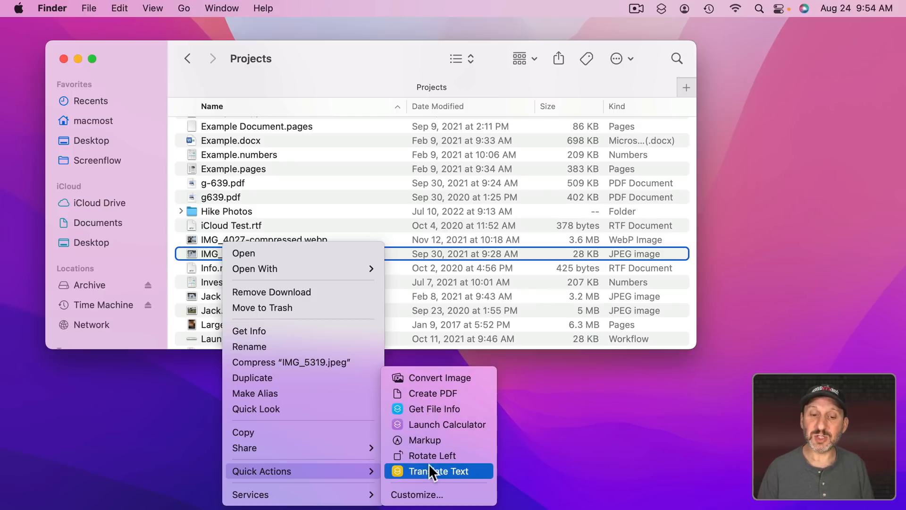
pyautogui.moveTo(417, 494)
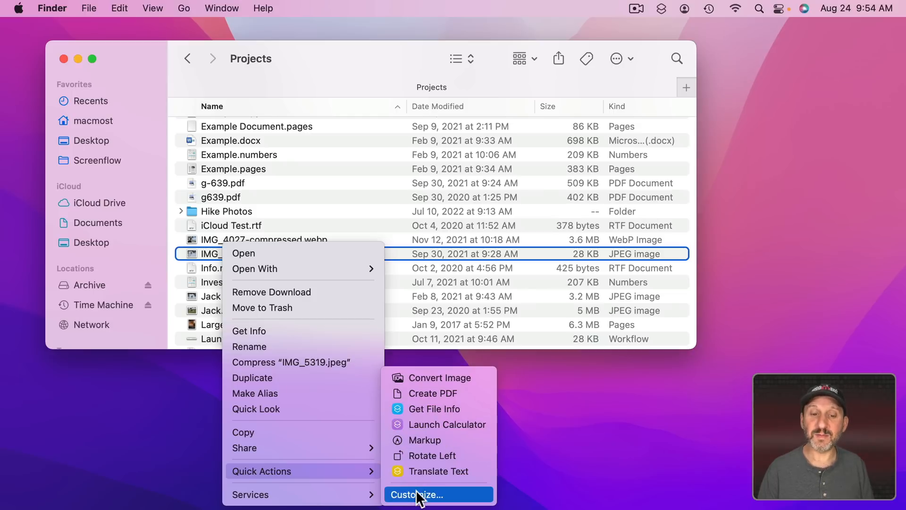
# Toggle Finder's Quick Actions in Extensions, enabling Create PDF alongside Markup and Trim.
pyautogui.click(419, 494)
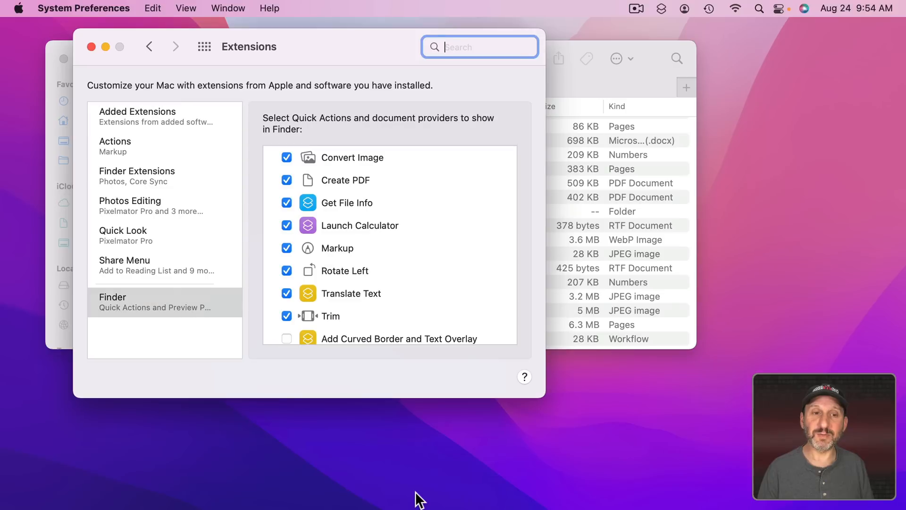
pyautogui.moveTo(256, 60)
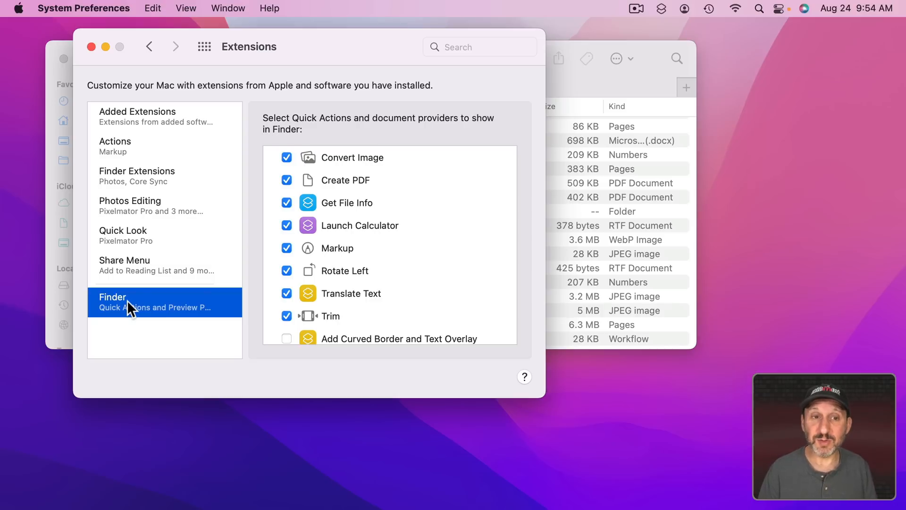
pyautogui.scroll(-3)
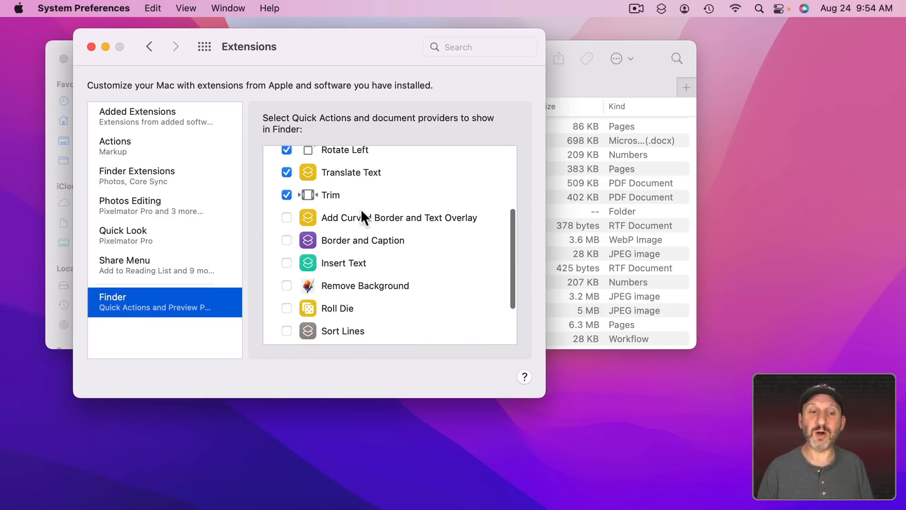
pyautogui.scroll(3)
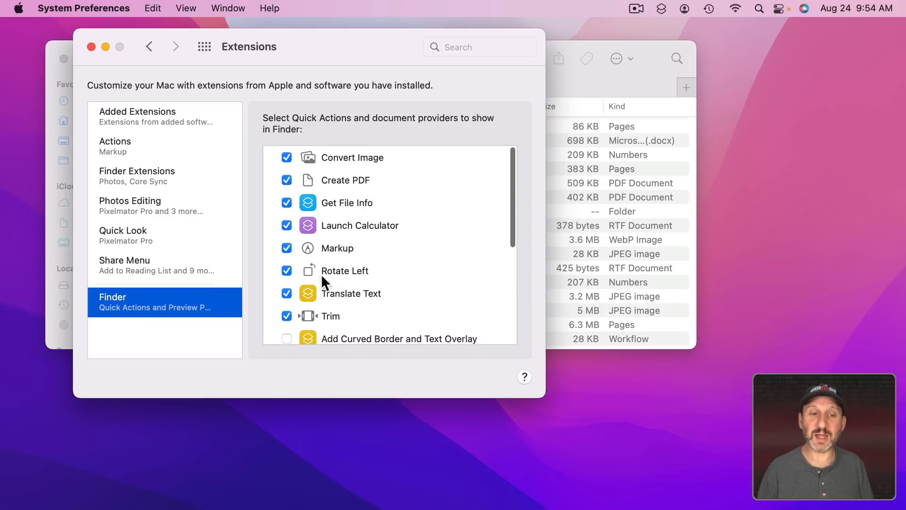
pyautogui.moveTo(322, 319)
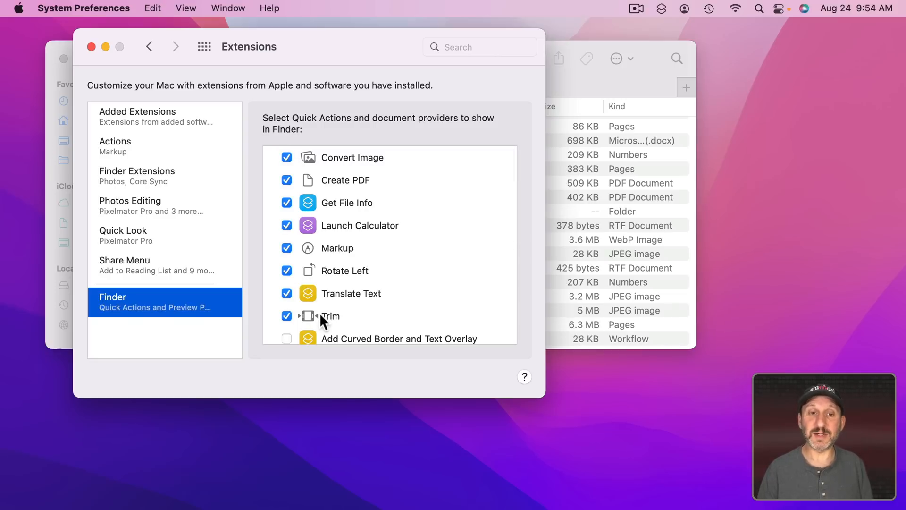
pyautogui.moveTo(325, 317)
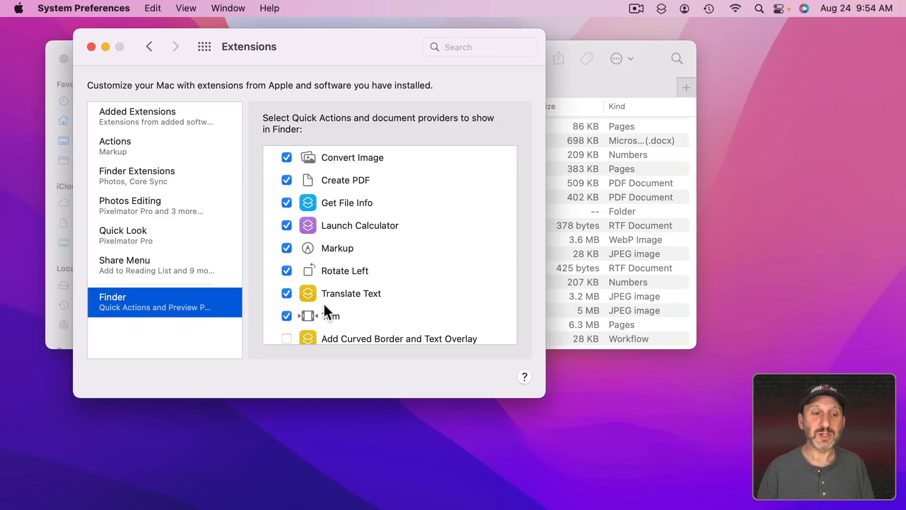
pyautogui.moveTo(294, 164)
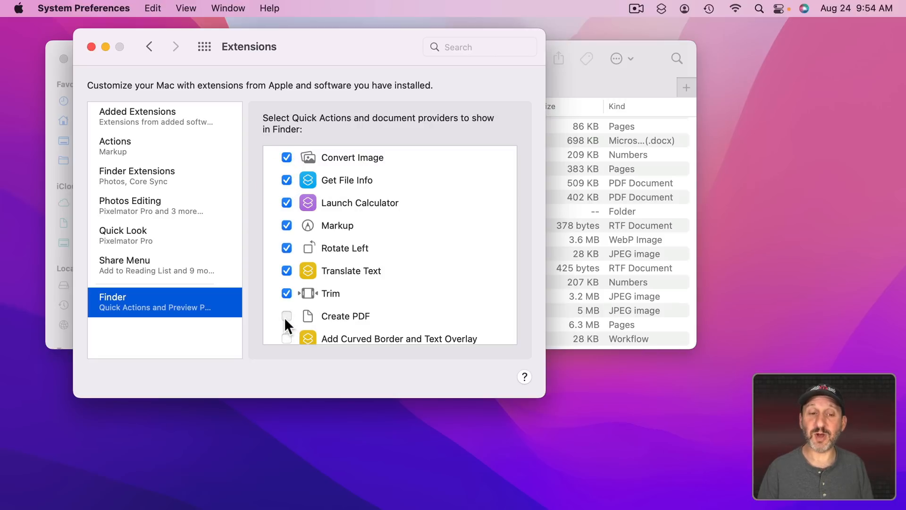
pyautogui.scroll(-3)
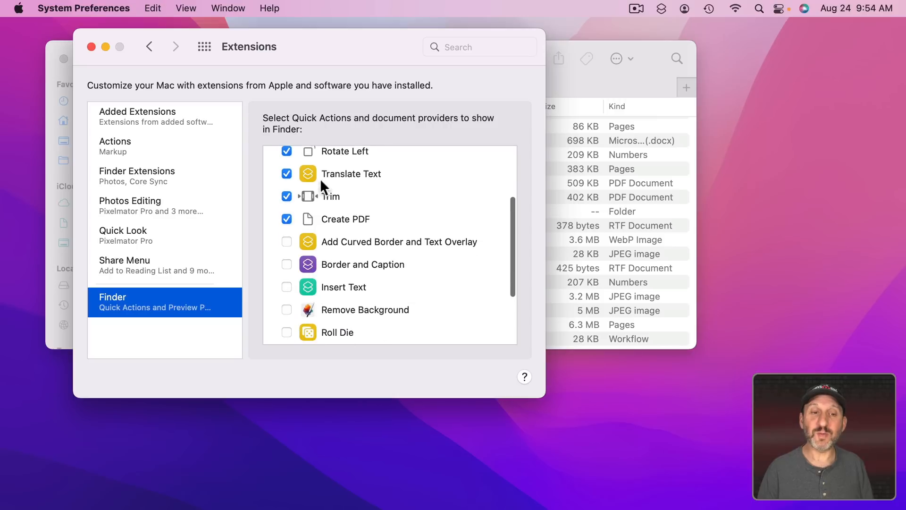
pyautogui.scroll(3)
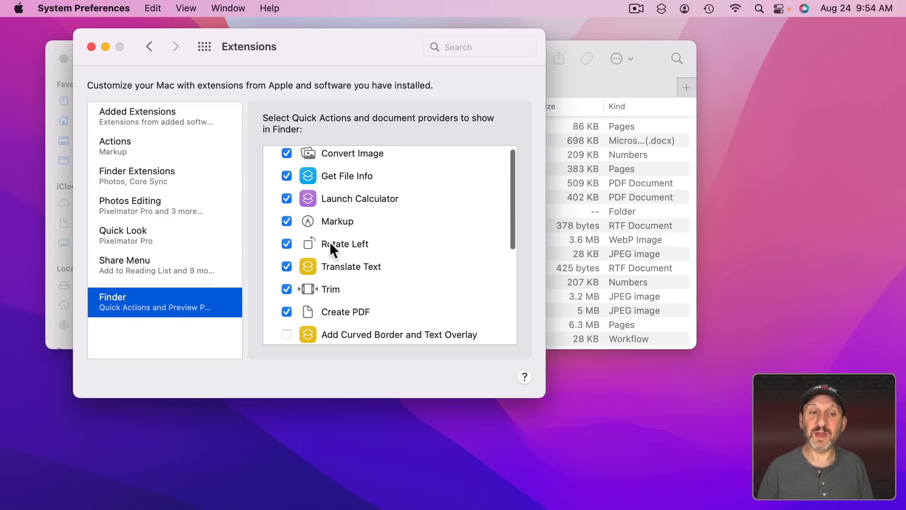
pyautogui.scroll(-3)
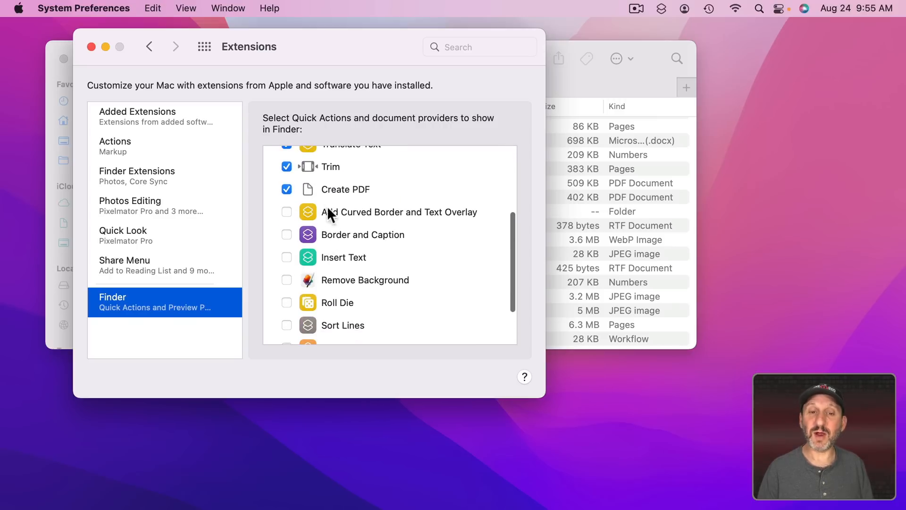
pyautogui.moveTo(334, 272)
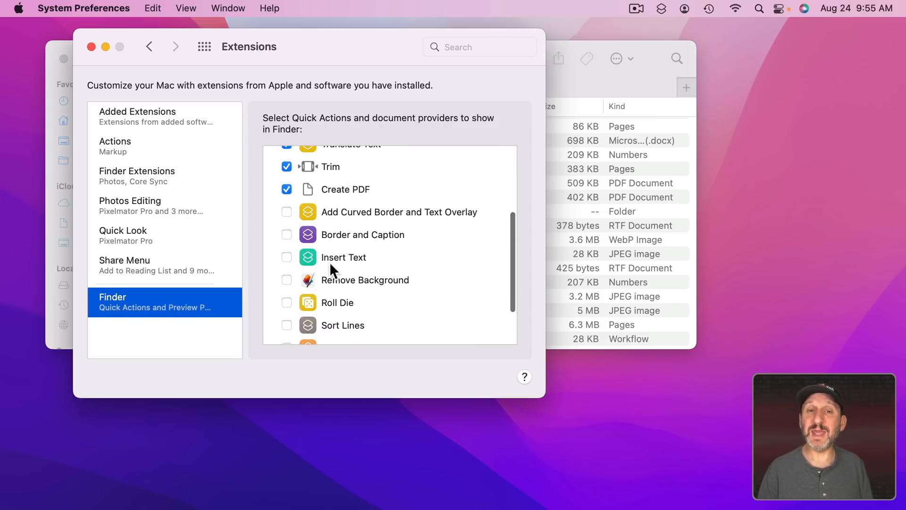
pyautogui.moveTo(313, 225)
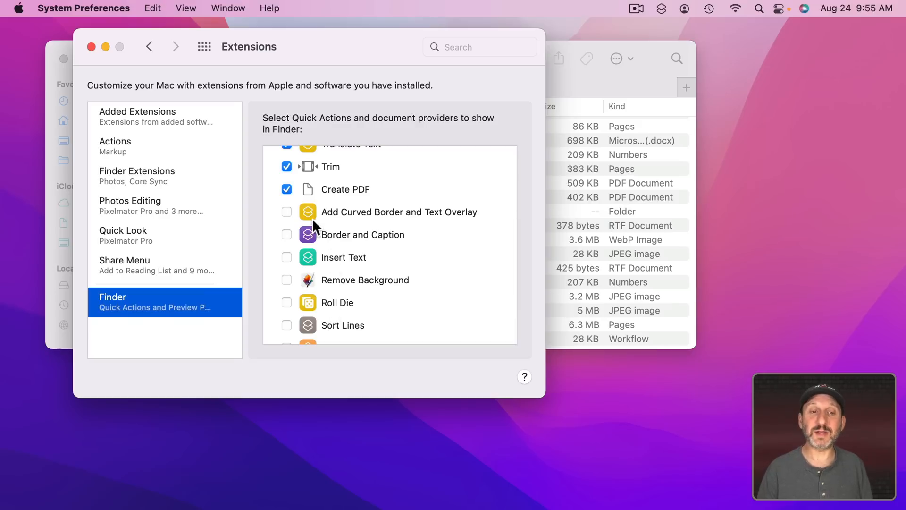
pyautogui.moveTo(298, 217)
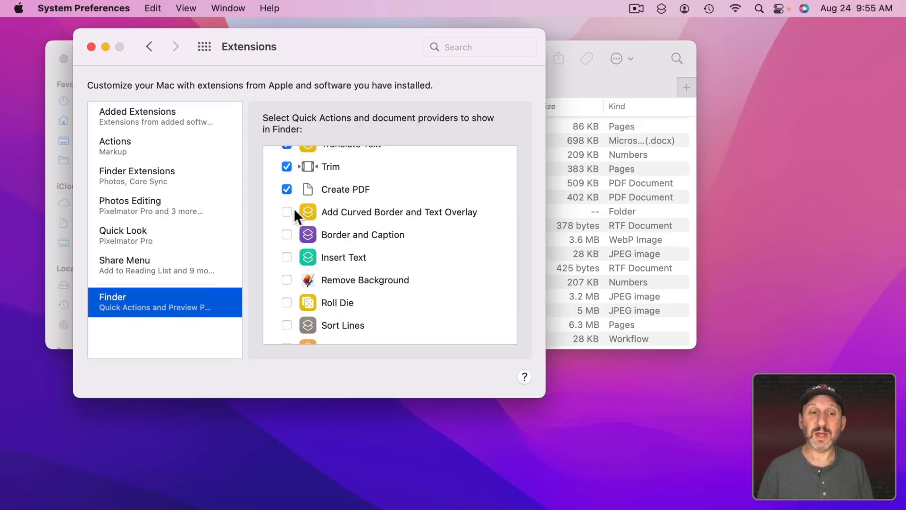
pyautogui.press('cmd+s')
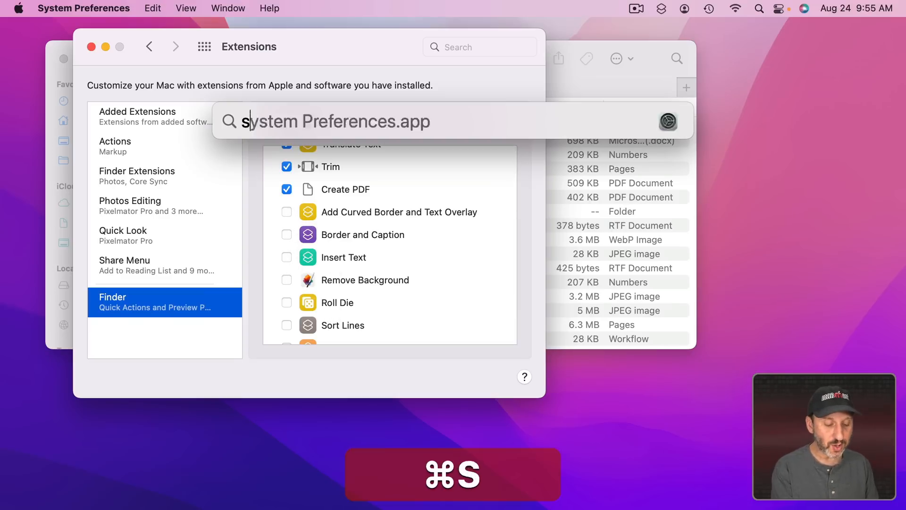
# Launch Shortcuts and view Get File Info's details, set for Finder and Services.
pyautogui.press('cmd+s')
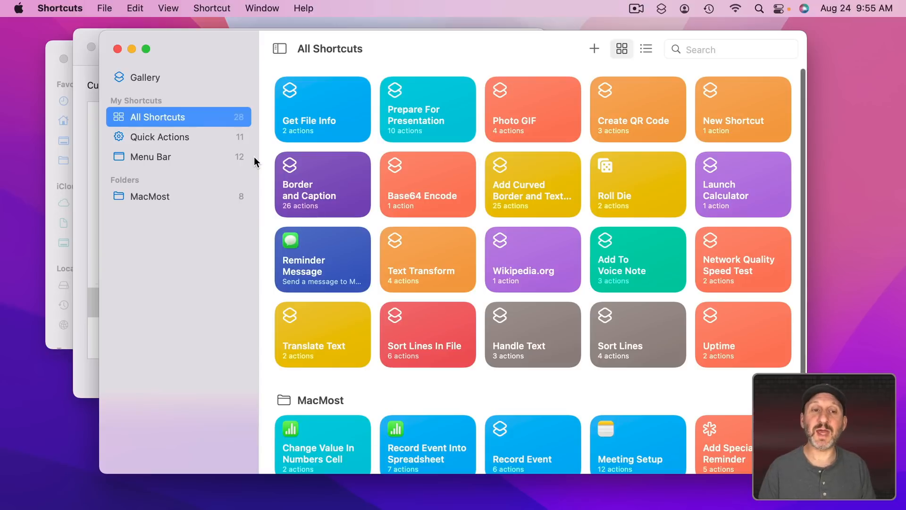
pyautogui.moveTo(316, 118)
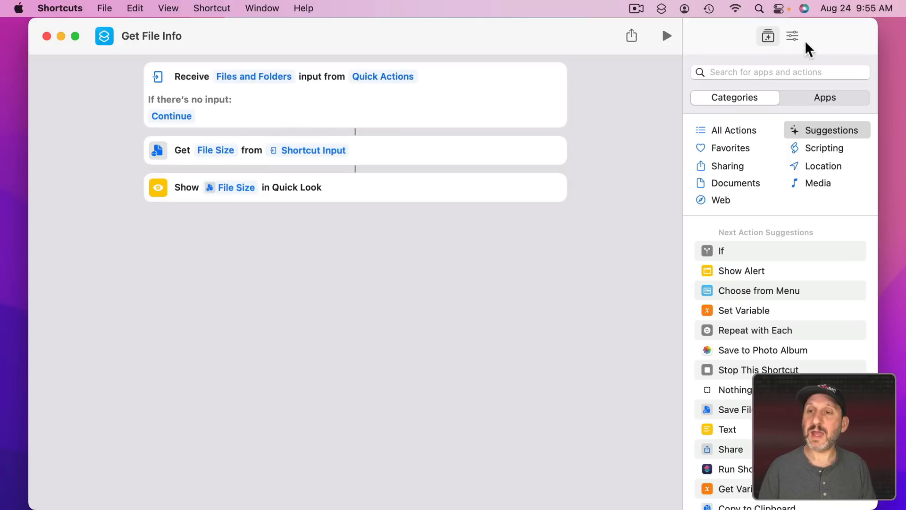
pyautogui.click(792, 36)
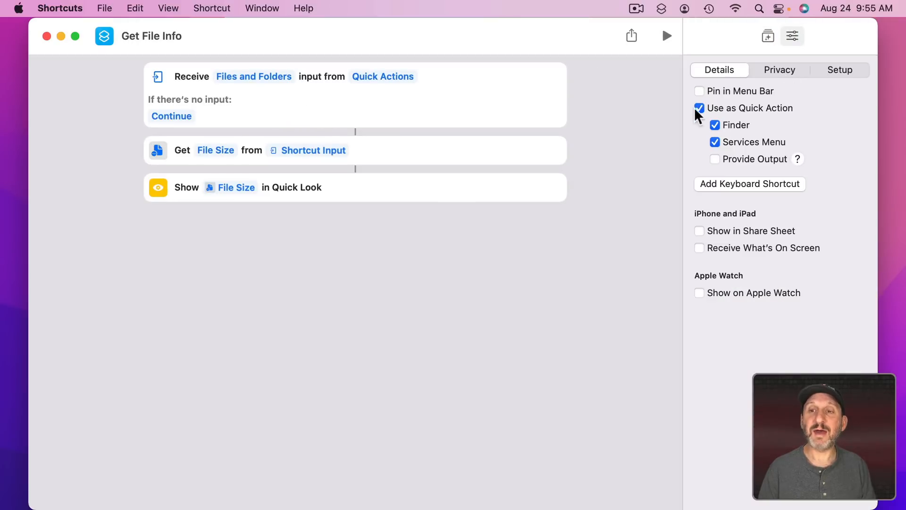
pyautogui.moveTo(792, 113)
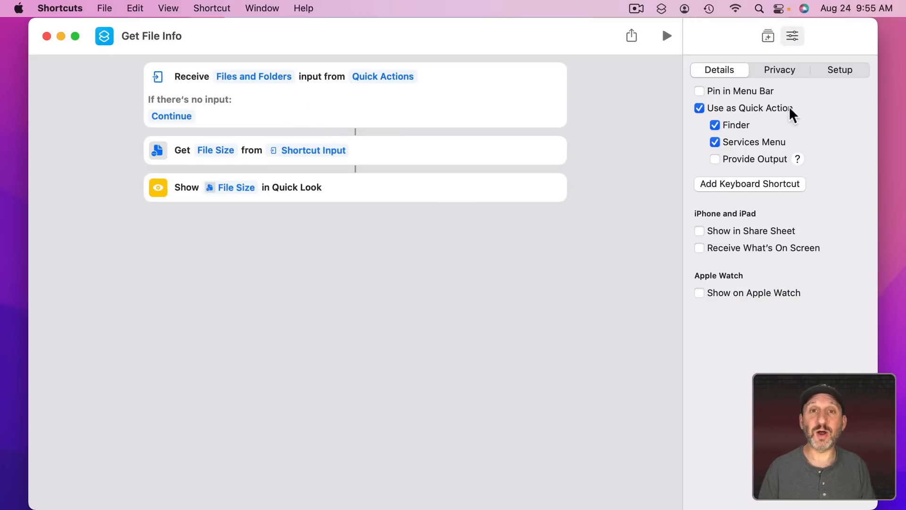
pyautogui.moveTo(770, 117)
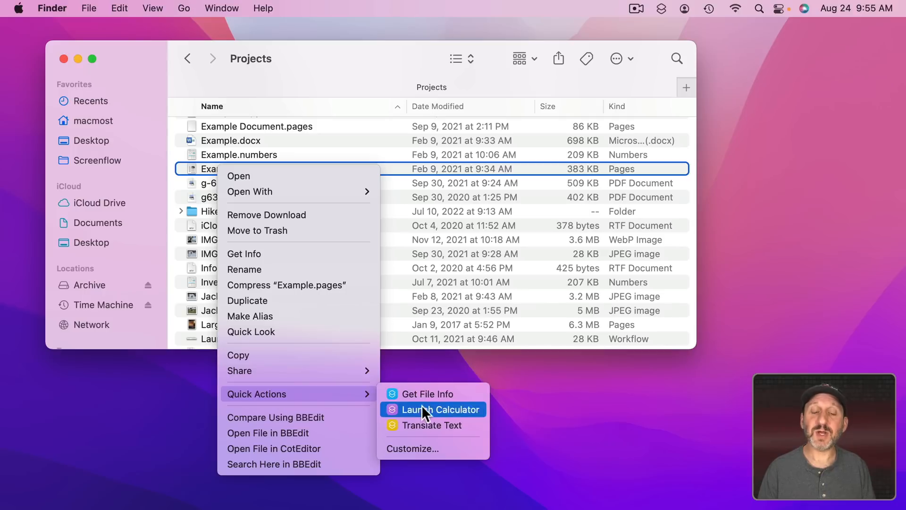
pyautogui.moveTo(424, 425)
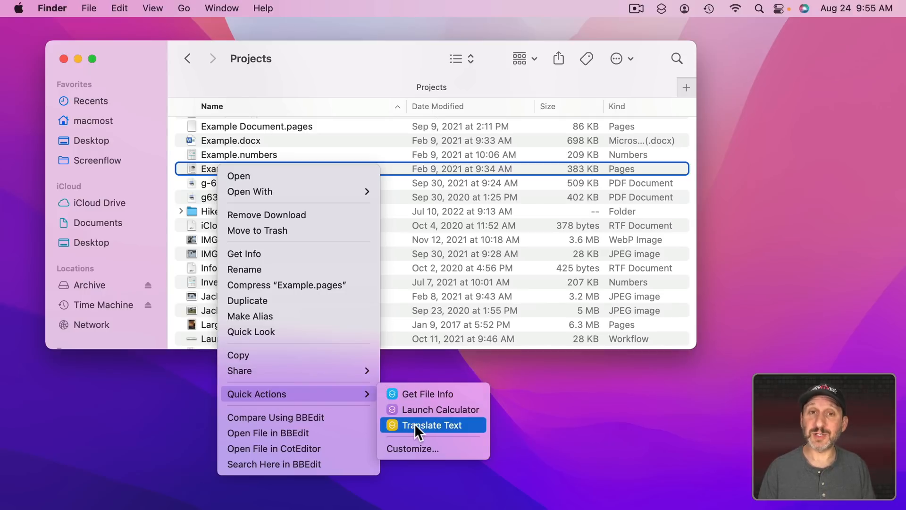
pyautogui.moveTo(341, 394)
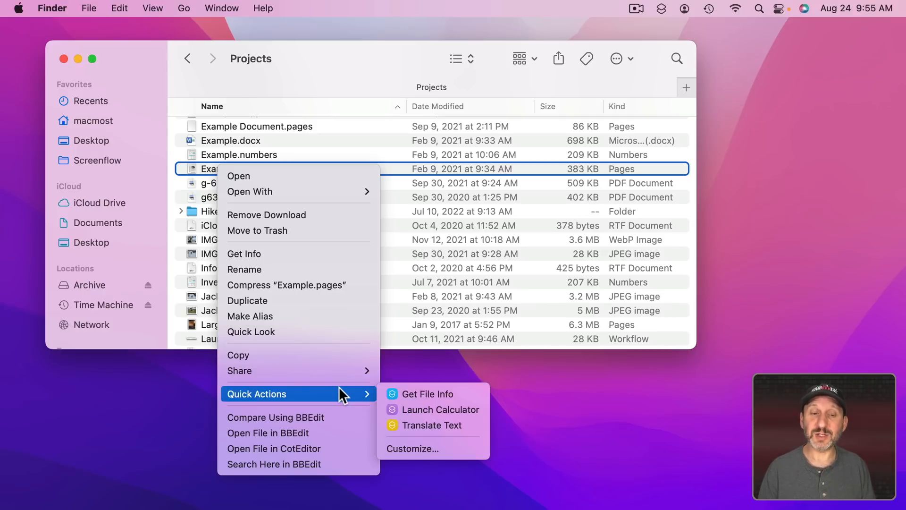
pyautogui.moveTo(299, 416)
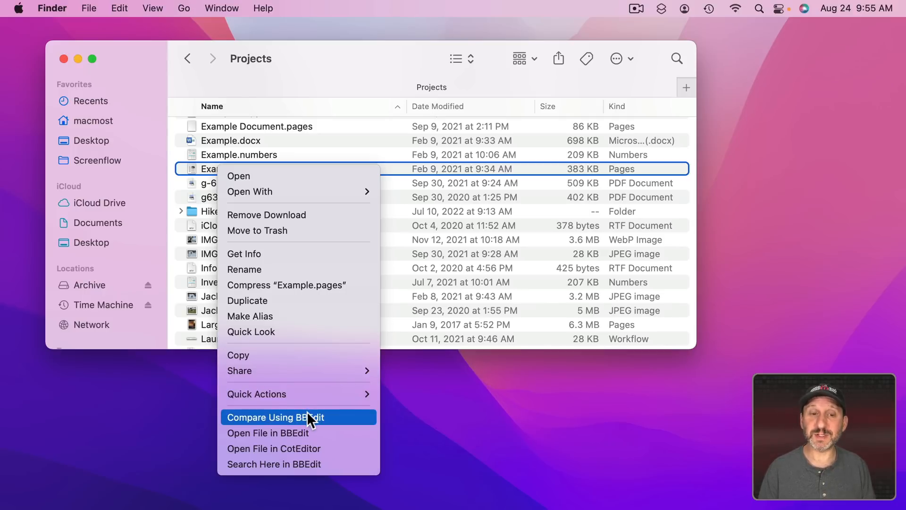
pyautogui.moveTo(300, 437)
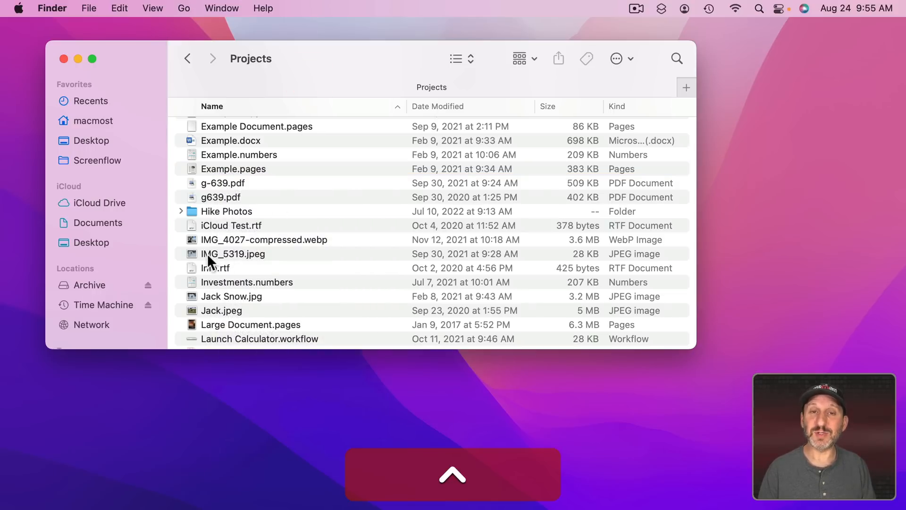
# Compare the context menus of IMG_5319.jpeg, Example.pages and Jack.jpeg, ending on Jack.jpeg's Services with Set Desktop Picture.
pyautogui.rightClick(233, 254)
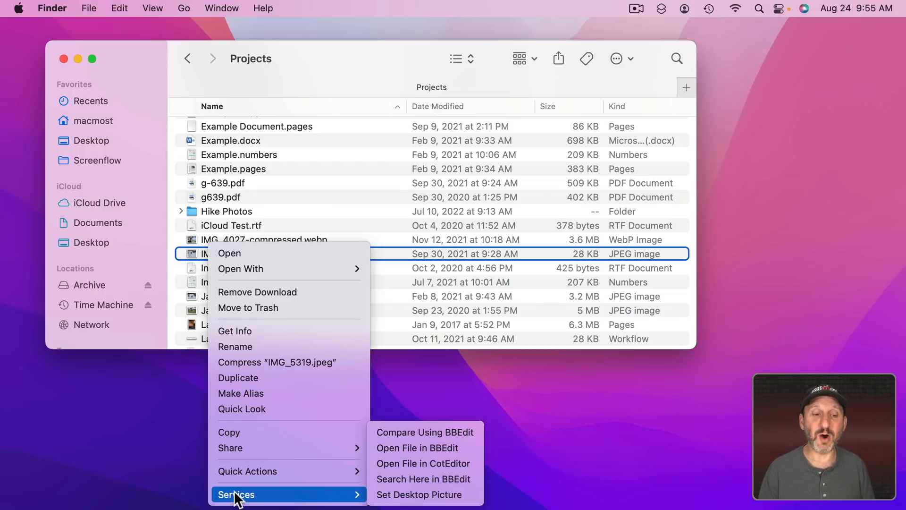
pyautogui.moveTo(417, 494)
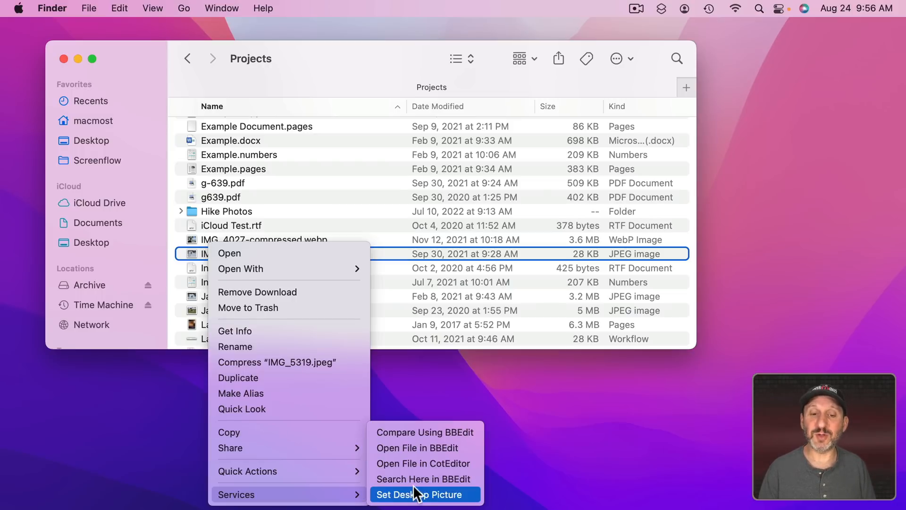
pyautogui.rightClick(233, 168)
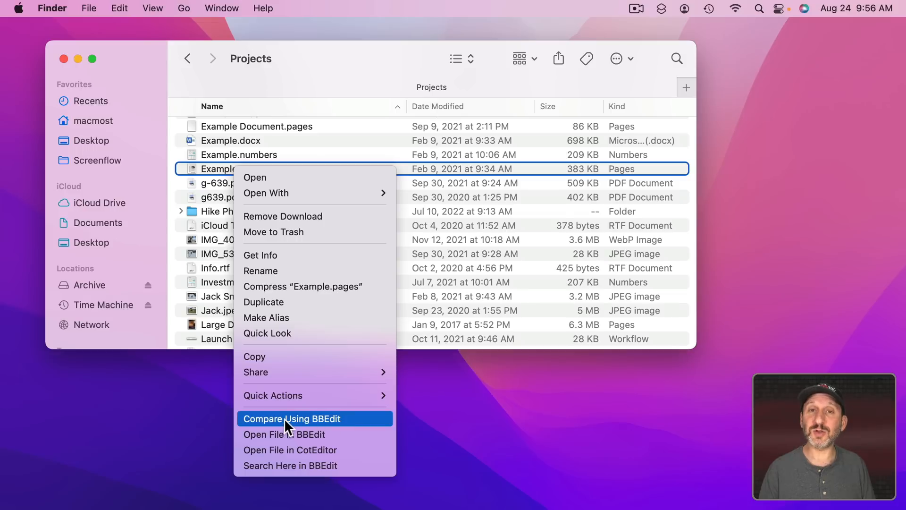
pyautogui.moveTo(353, 426)
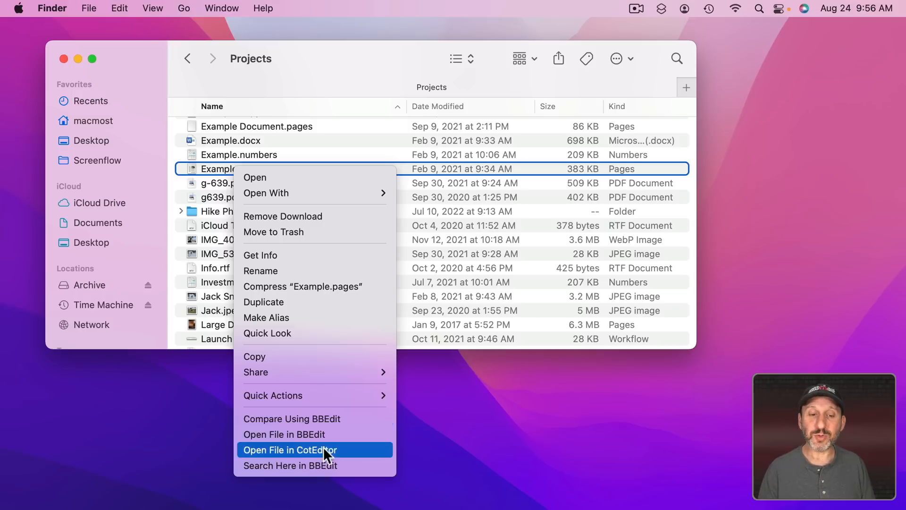
pyautogui.moveTo(326, 473)
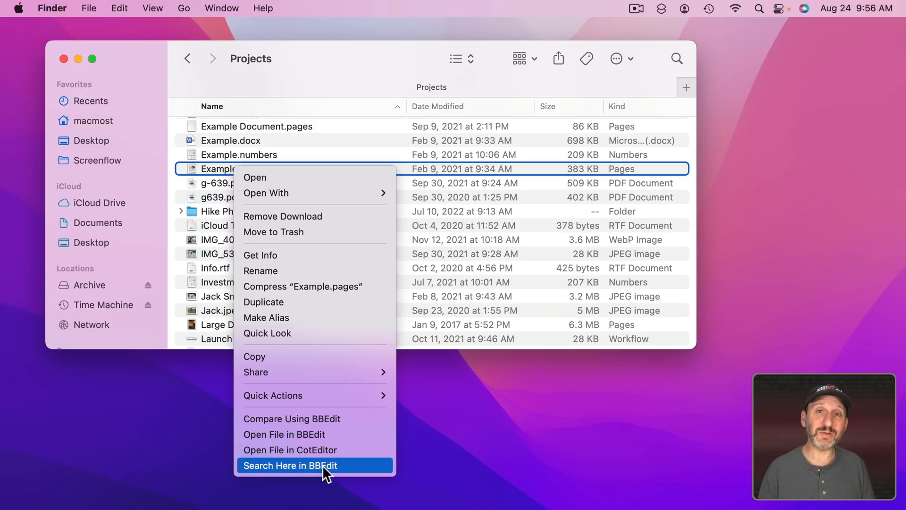
pyautogui.moveTo(315, 418)
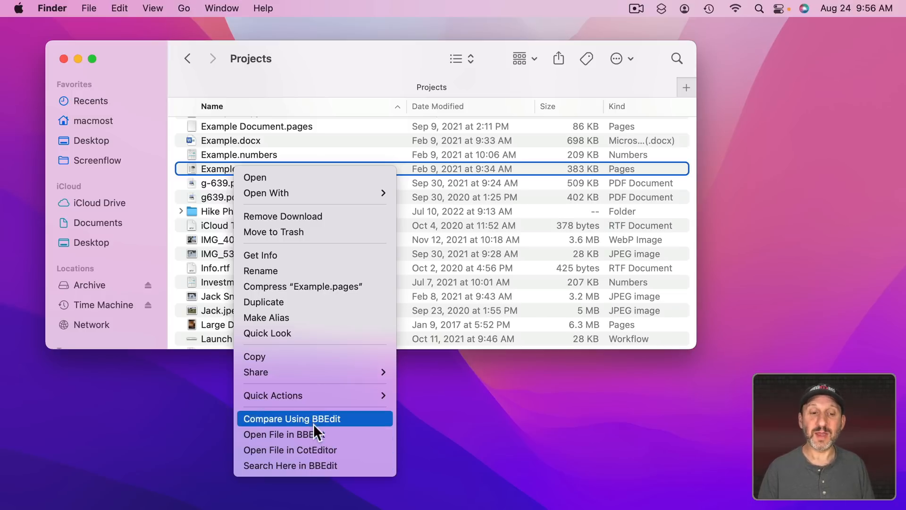
pyautogui.rightClick(214, 310)
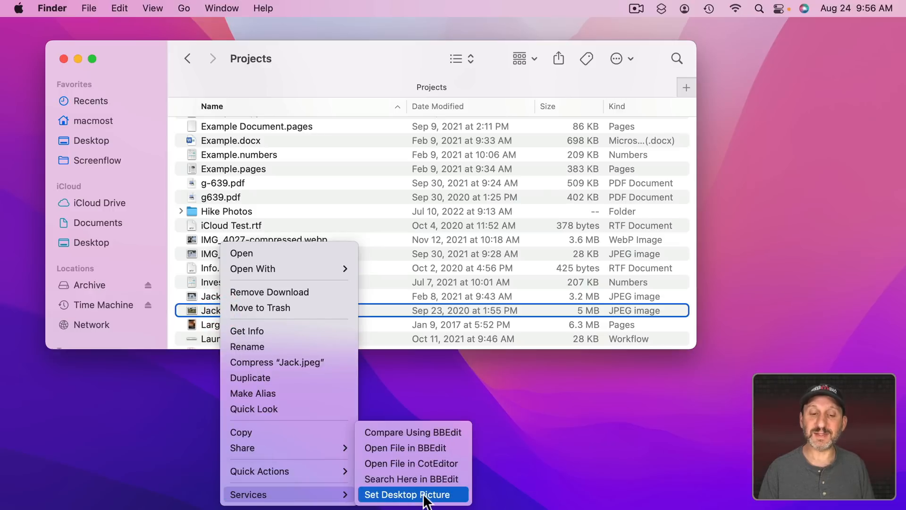
pyautogui.moveTo(201, 284)
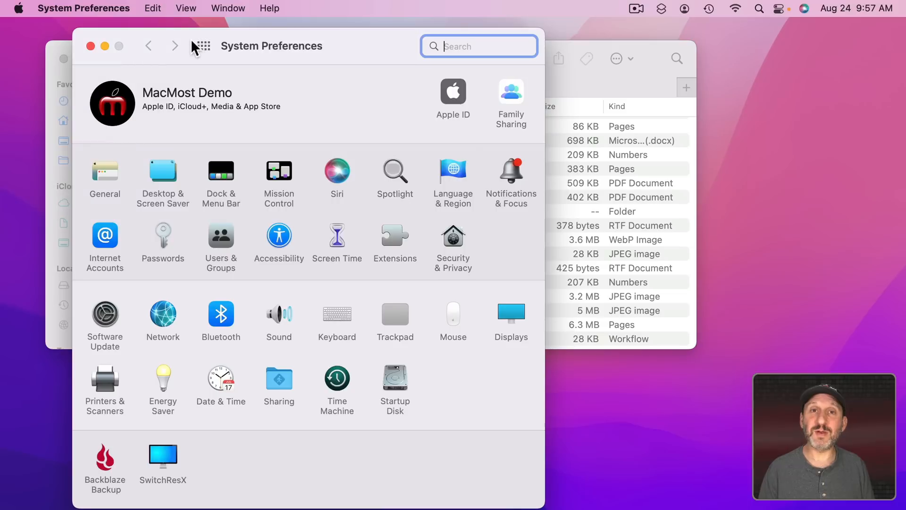
# Show Keyboard's Services shortcuts, scrolled to Files and Folders entries like Compare Using BBEdit.
pyautogui.click(337, 313)
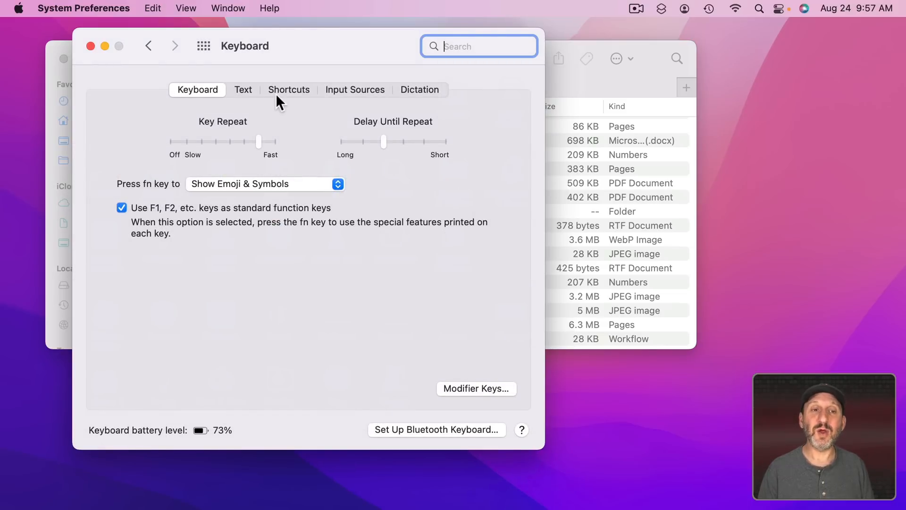
pyautogui.click(288, 90)
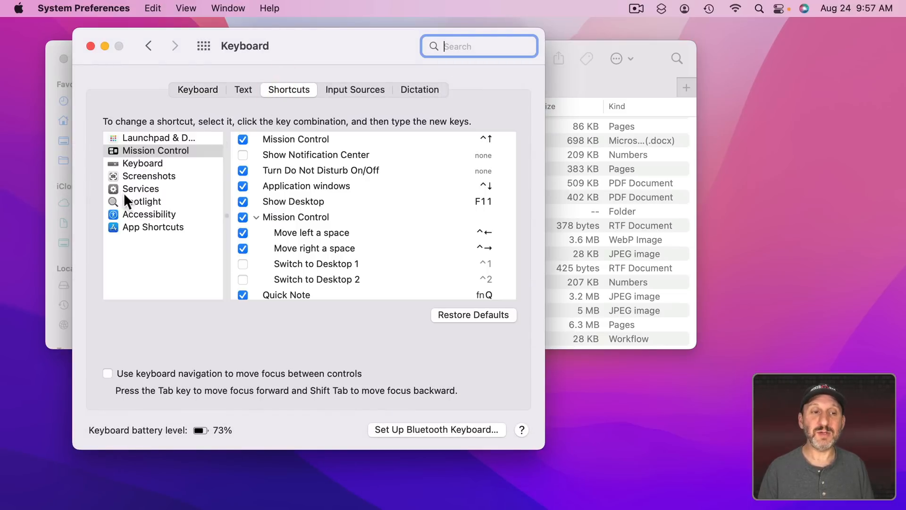
pyautogui.click(140, 188)
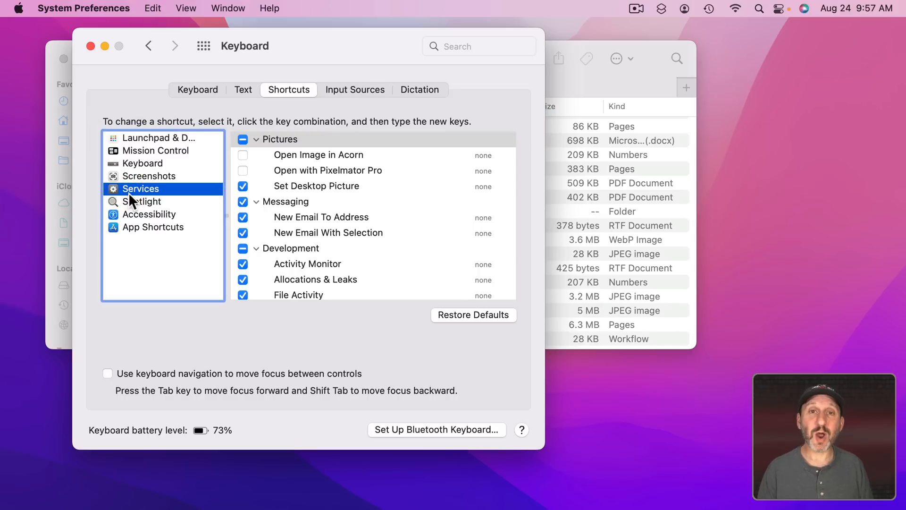
pyautogui.moveTo(479, 170)
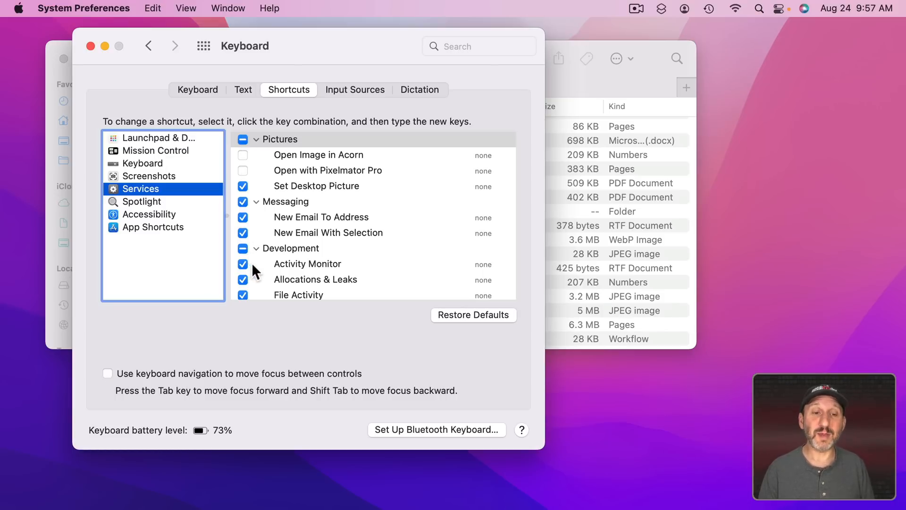
pyautogui.scroll(-3)
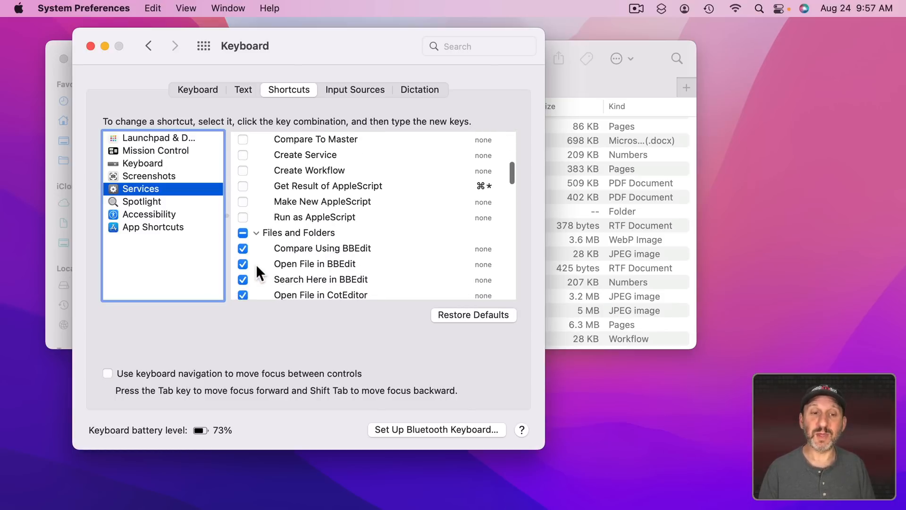
pyautogui.scroll(-3)
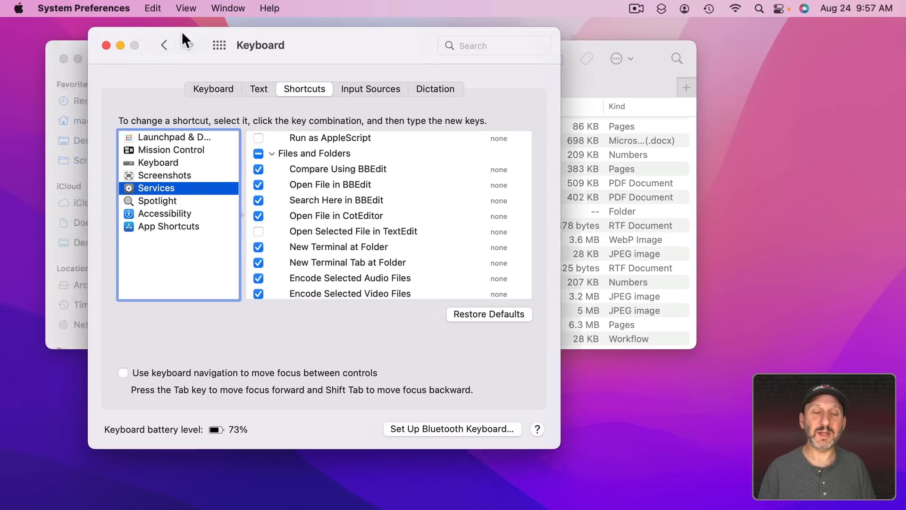
# Check Example.pages' services menu, then disable the Compare Using BBEdit service.
pyautogui.rightClick(216, 168)
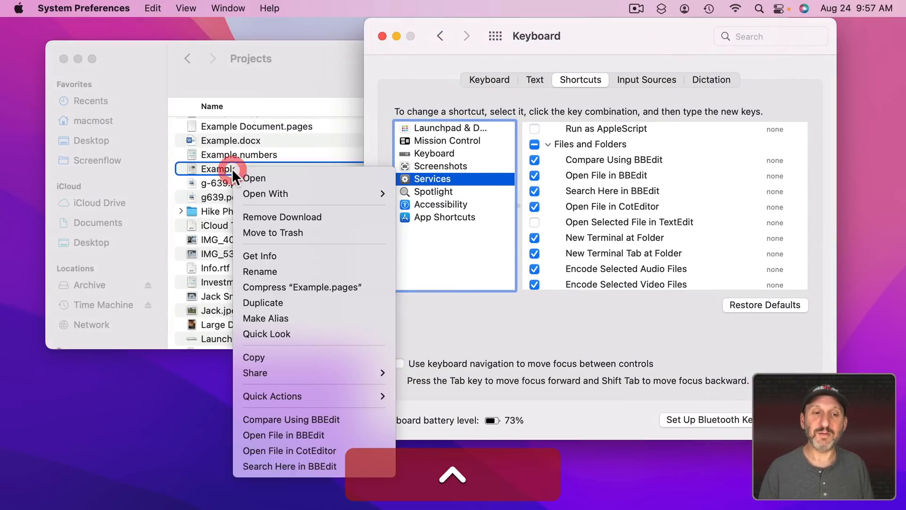
pyautogui.moveTo(283, 419)
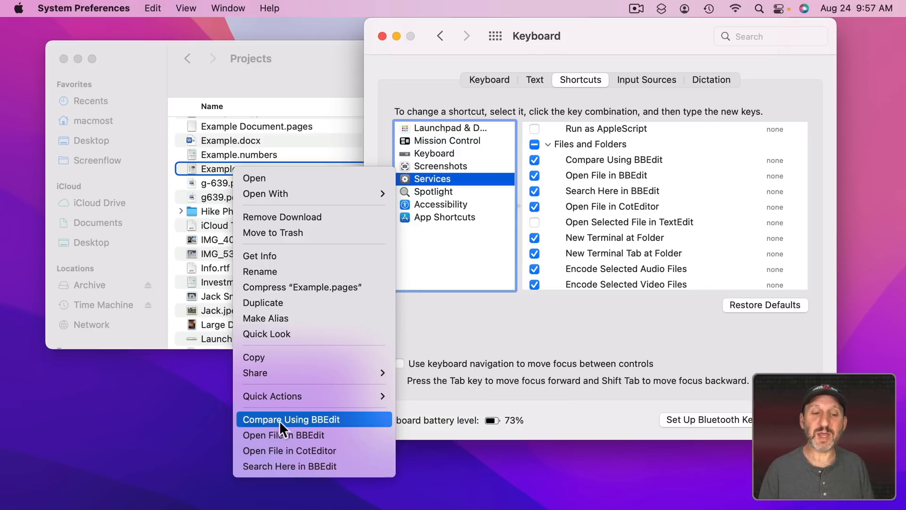
pyautogui.moveTo(533, 167)
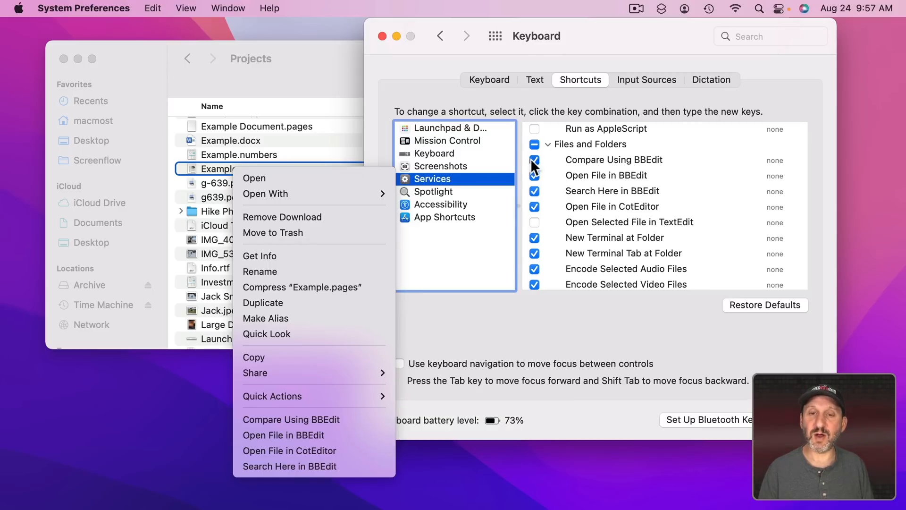
pyautogui.click(534, 160)
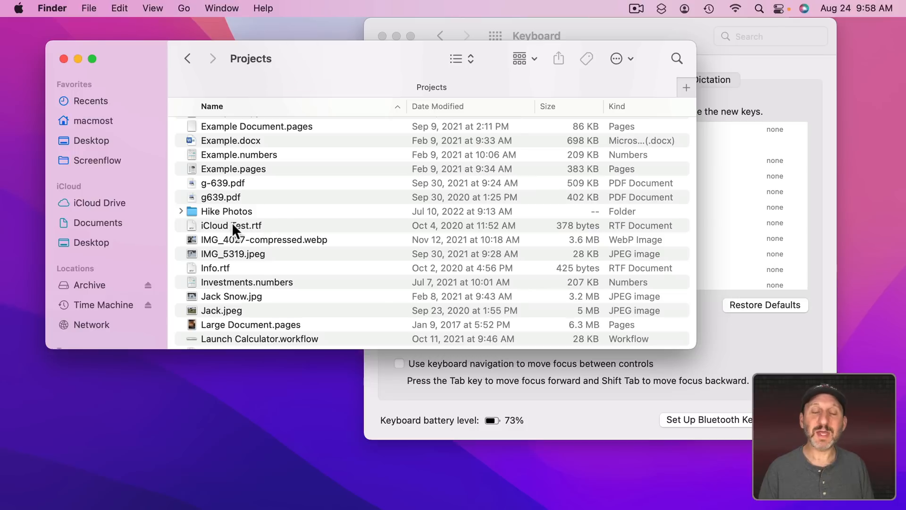
pyautogui.moveTo(52, 12)
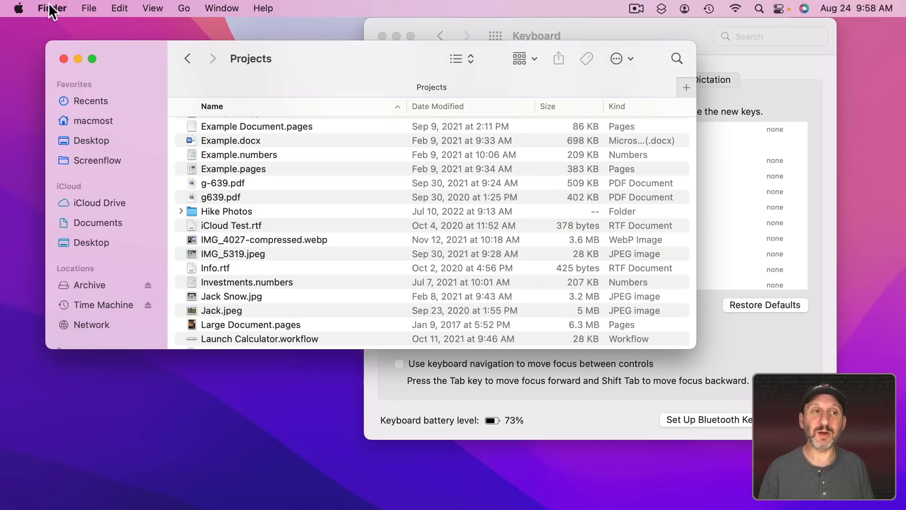
# View Finder's Services menu with Example.pages selected, then again with nothing selected.
pyautogui.click(52, 8)
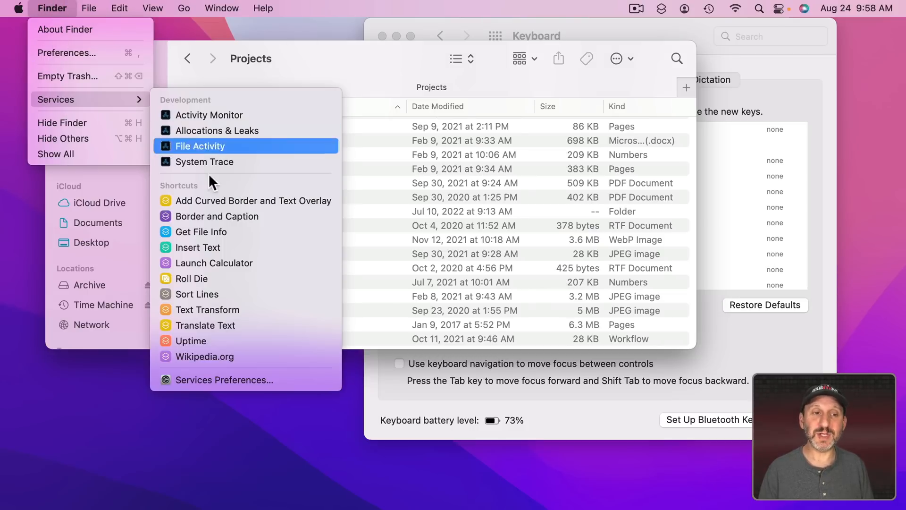
pyautogui.moveTo(217, 130)
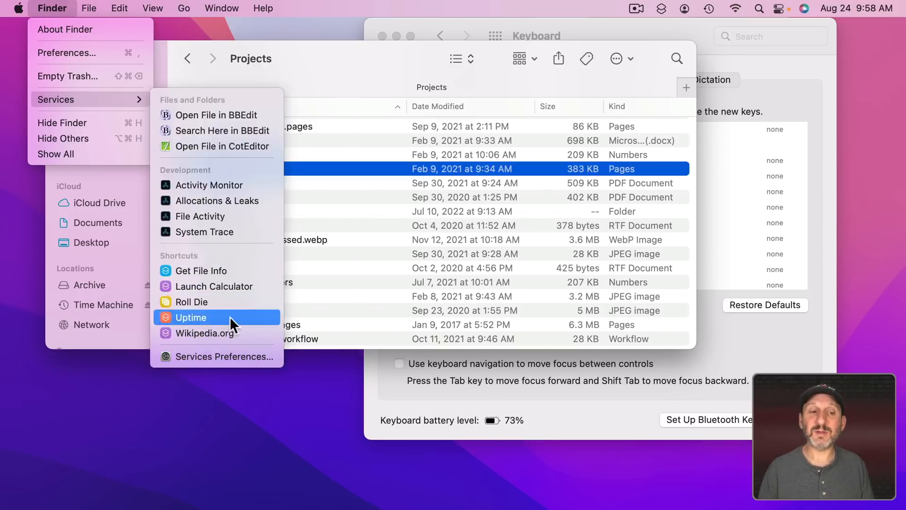
pyautogui.moveTo(201, 270)
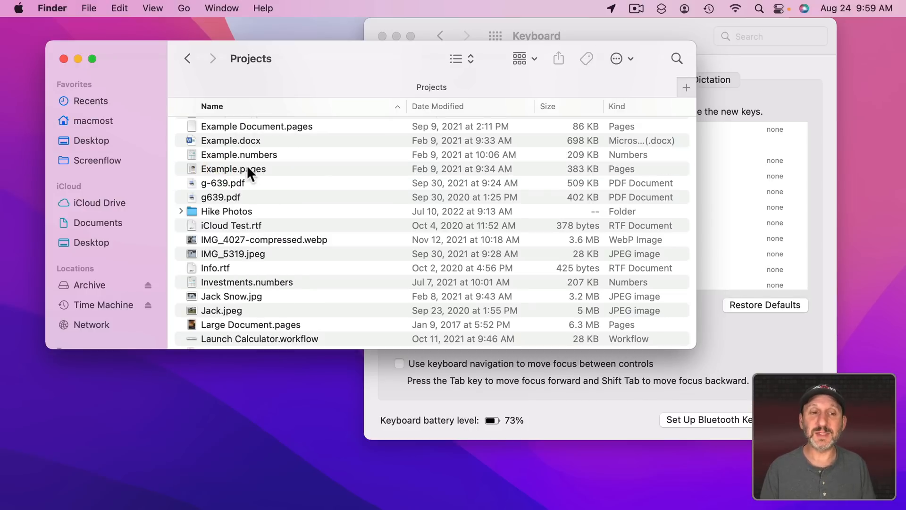
pyautogui.click(52, 8)
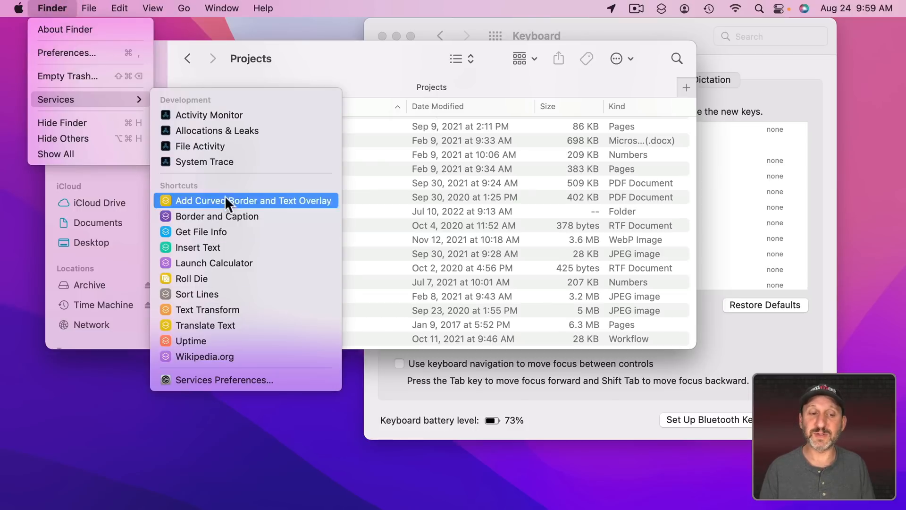
pyautogui.moveTo(225, 379)
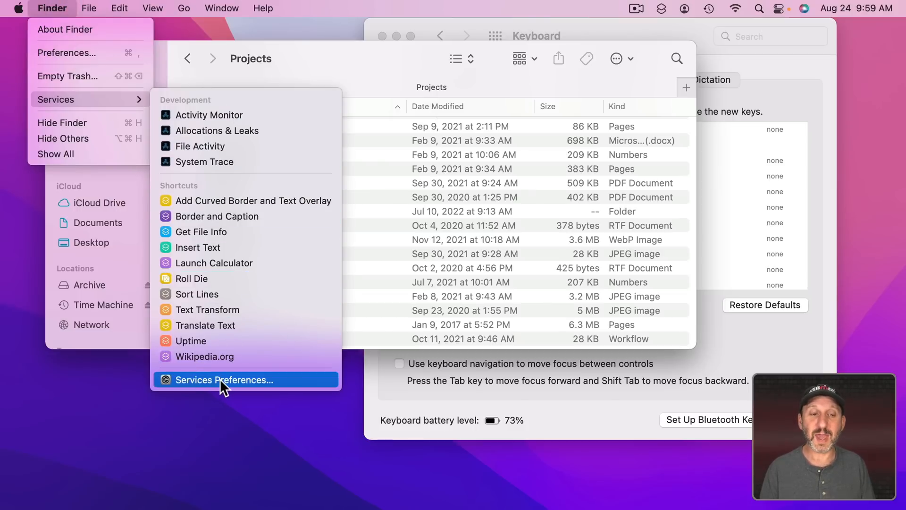
# Reach Services Preferences from Finder's Services menu and select Open File in BBEdit for a shortcut.
pyautogui.click(225, 379)
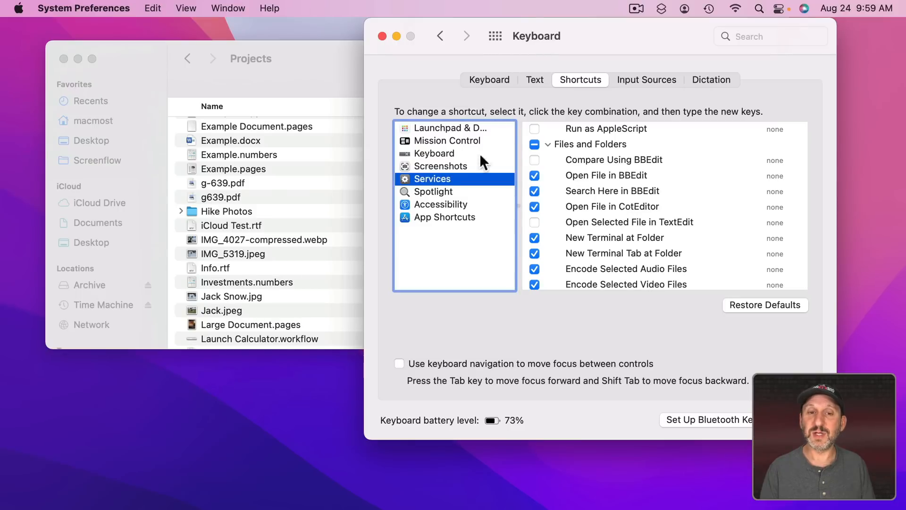
pyautogui.click(52, 8)
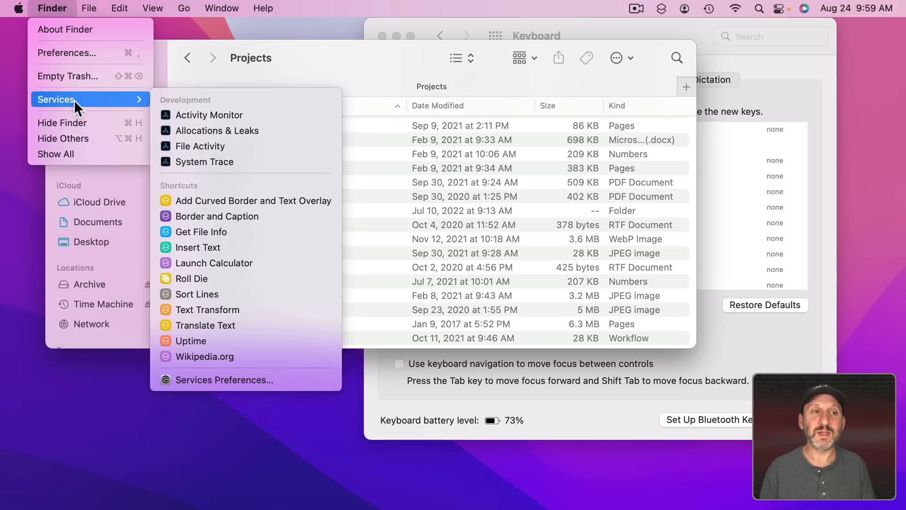
pyautogui.moveTo(231, 379)
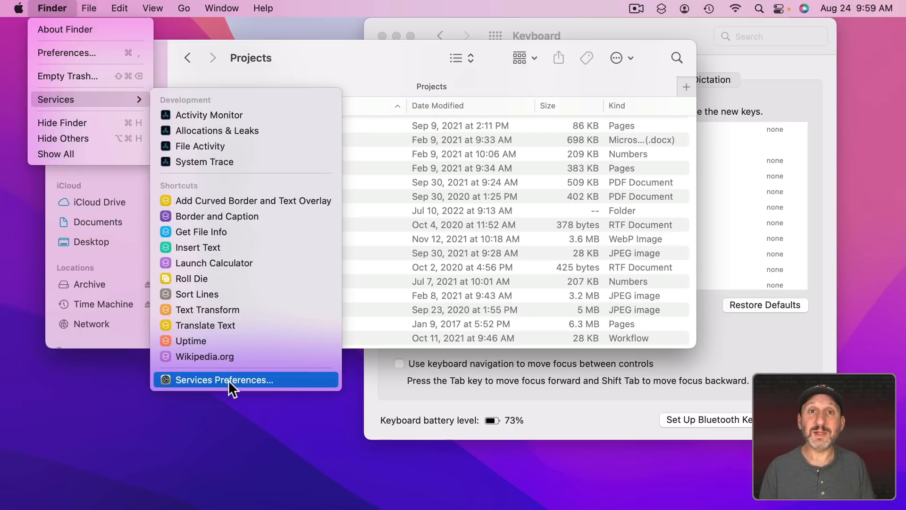
pyautogui.moveTo(222, 232)
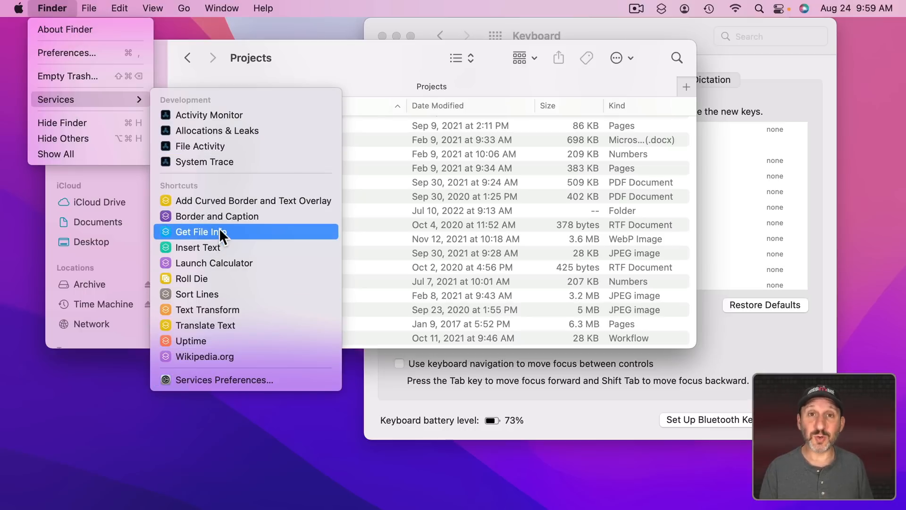
pyautogui.moveTo(208, 316)
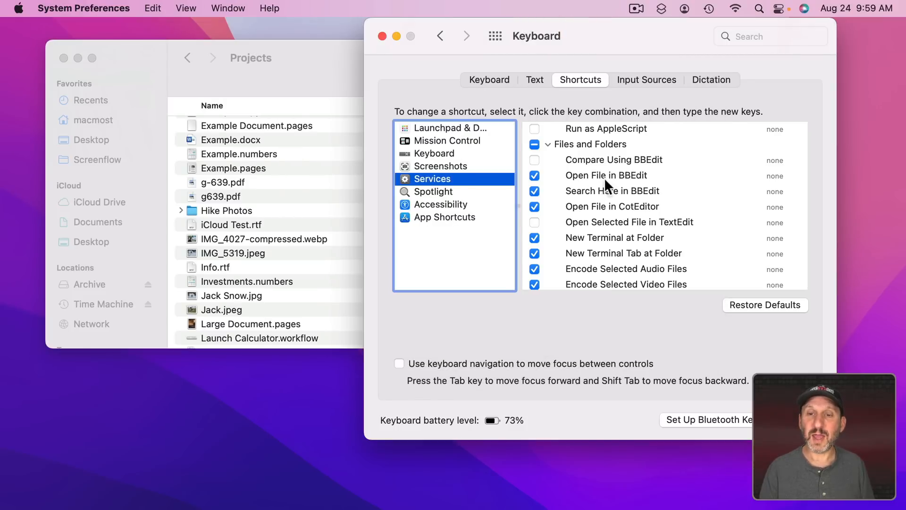
pyautogui.click(605, 175)
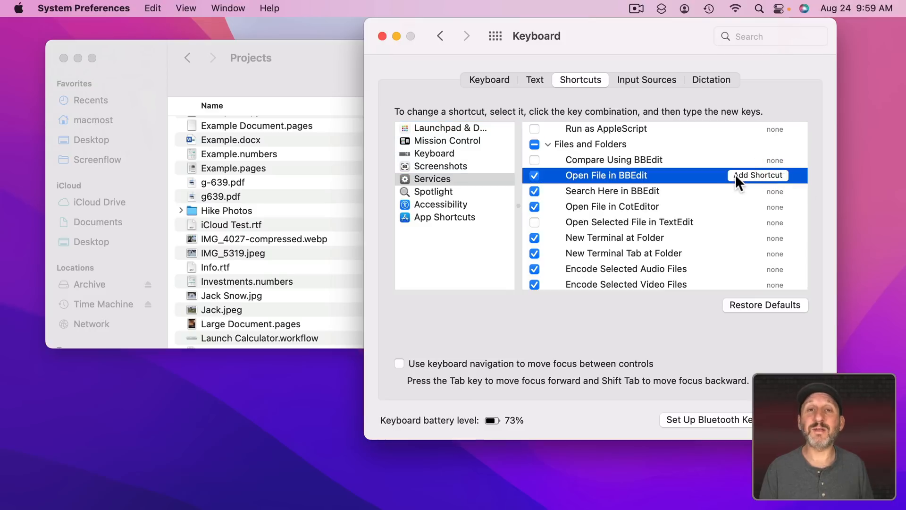
pyautogui.moveTo(710, 202)
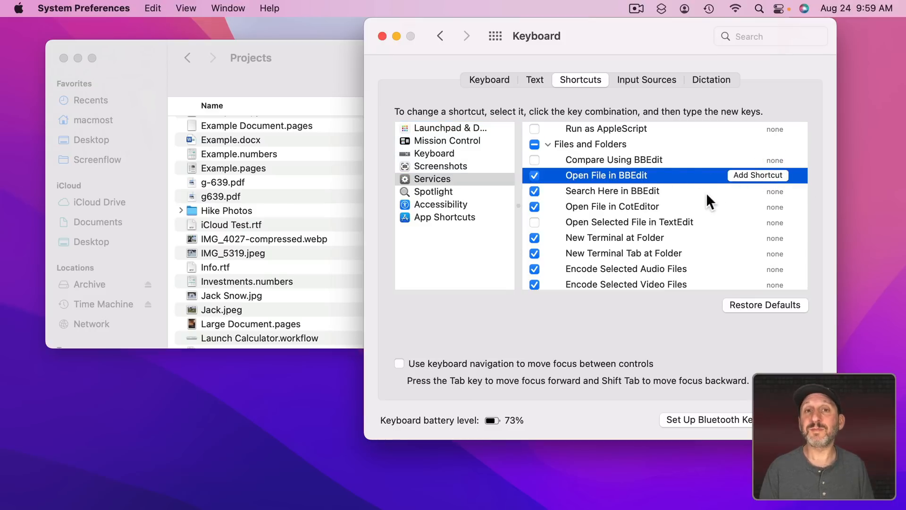
pyautogui.moveTo(330, 87)
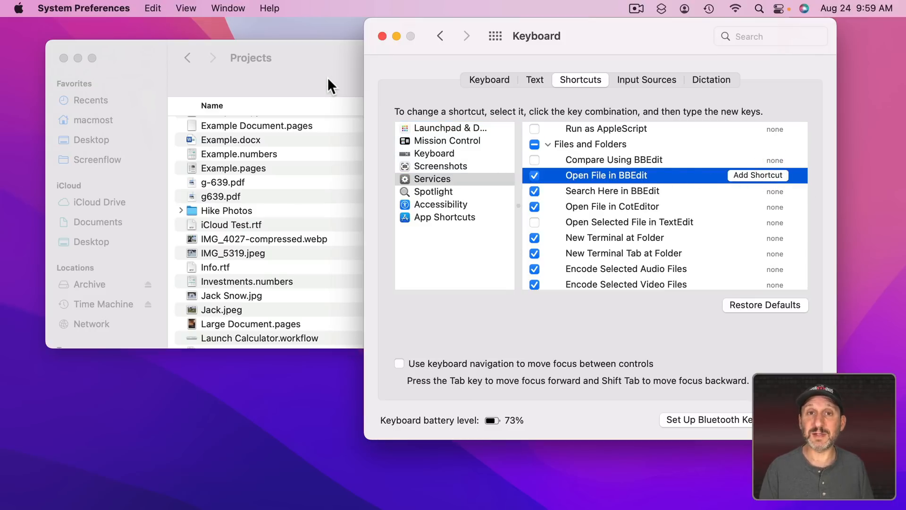
pyautogui.click(52, 8)
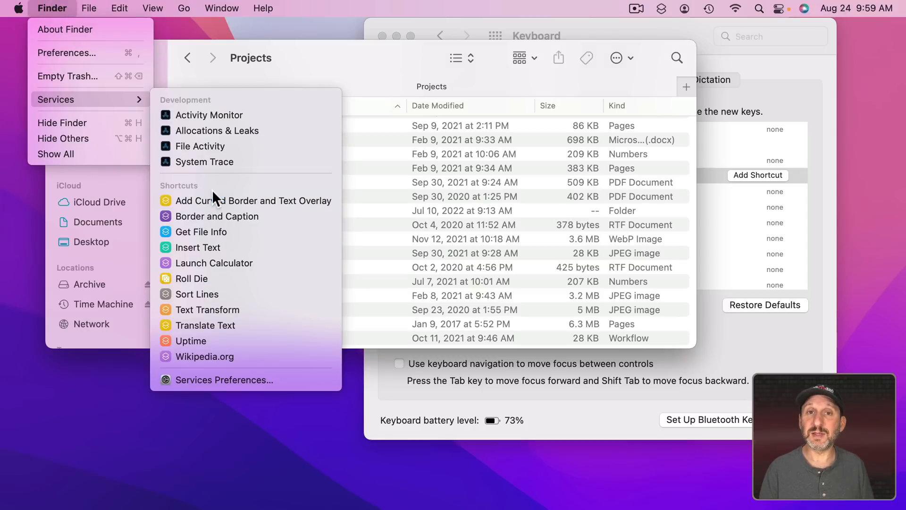
pyautogui.moveTo(55, 8)
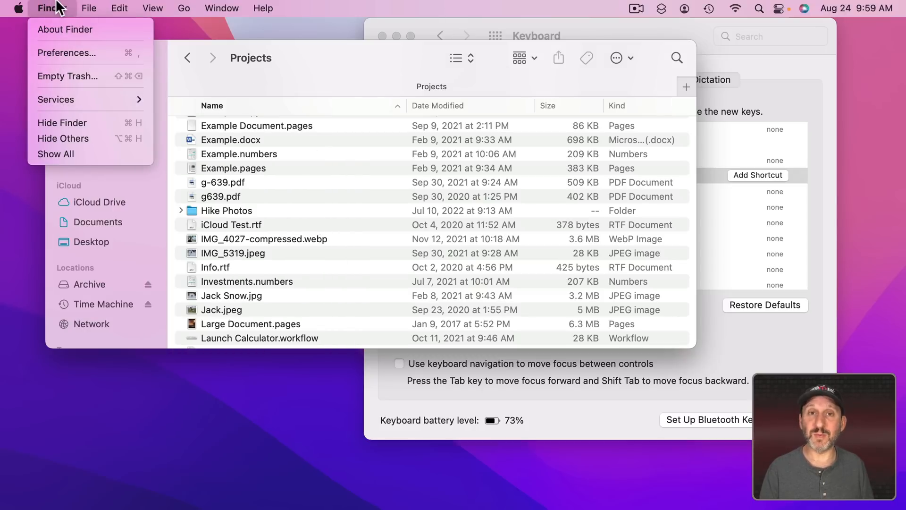
pyautogui.rightClick(233, 252)
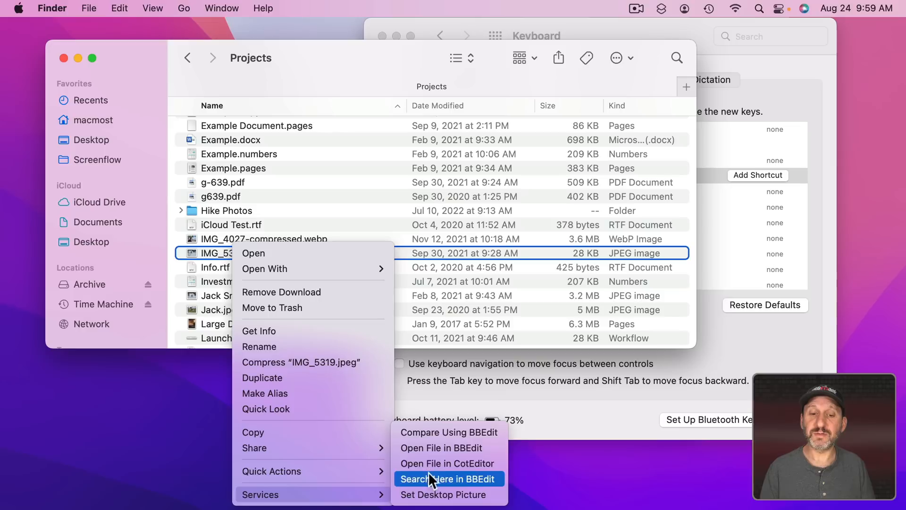
pyautogui.moveTo(449, 431)
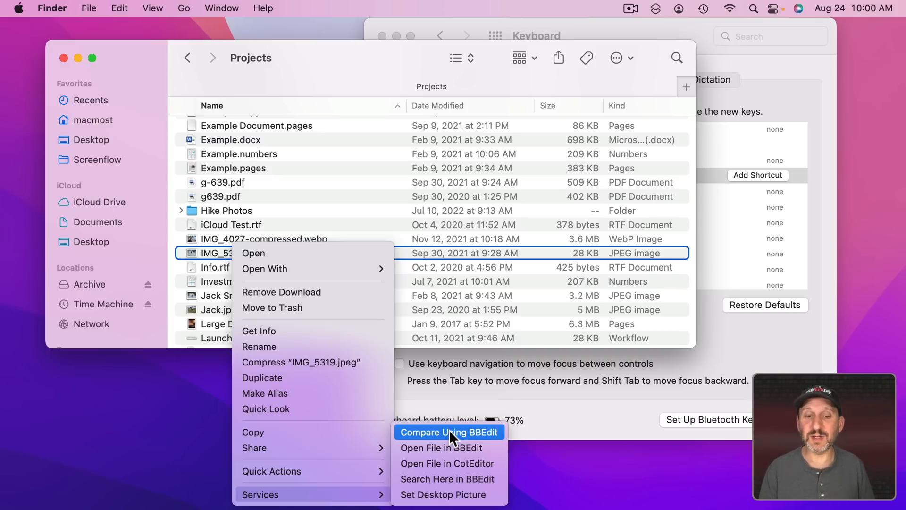
pyautogui.moveTo(458, 416)
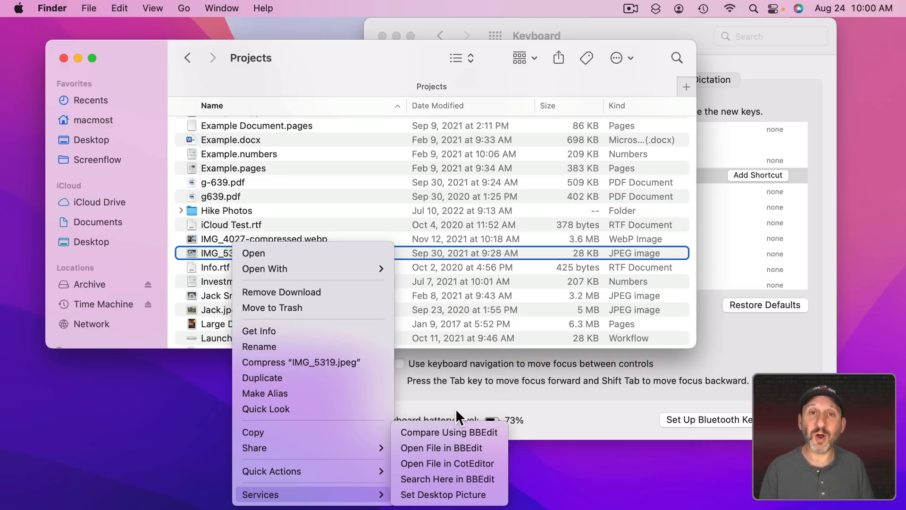
pyautogui.moveTo(421, 468)
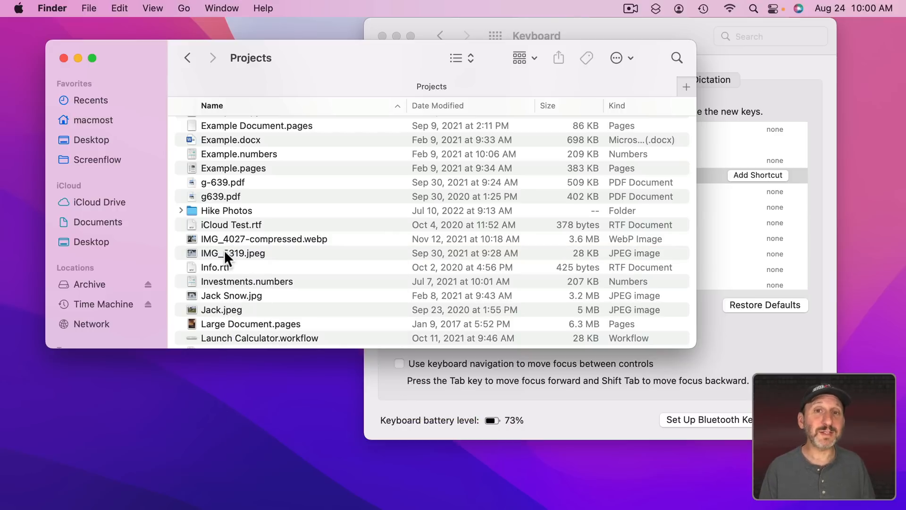
# Reopen IMG_5319.jpeg's shortcut menu to review its Option-key alternates and Services.
pyautogui.click(88, 8)
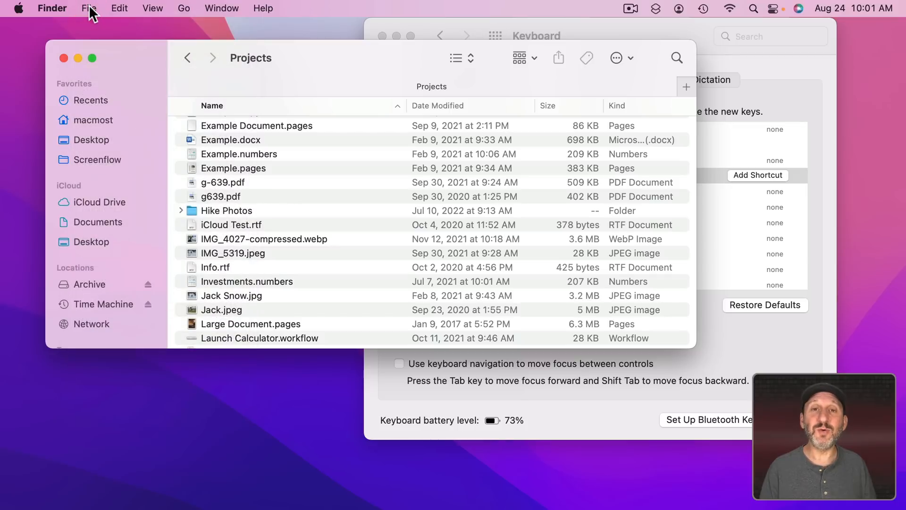
pyautogui.moveTo(225, 261)
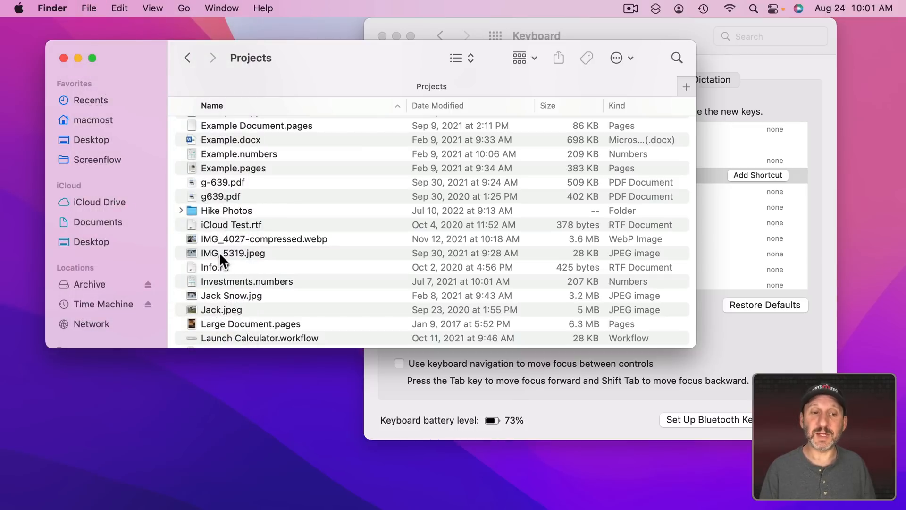
pyautogui.rightClick(232, 253)
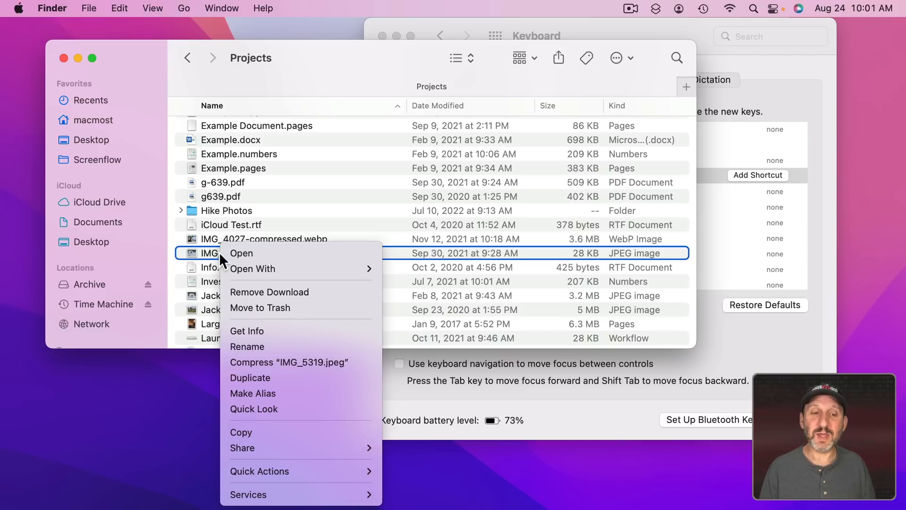
pyautogui.moveTo(263, 331)
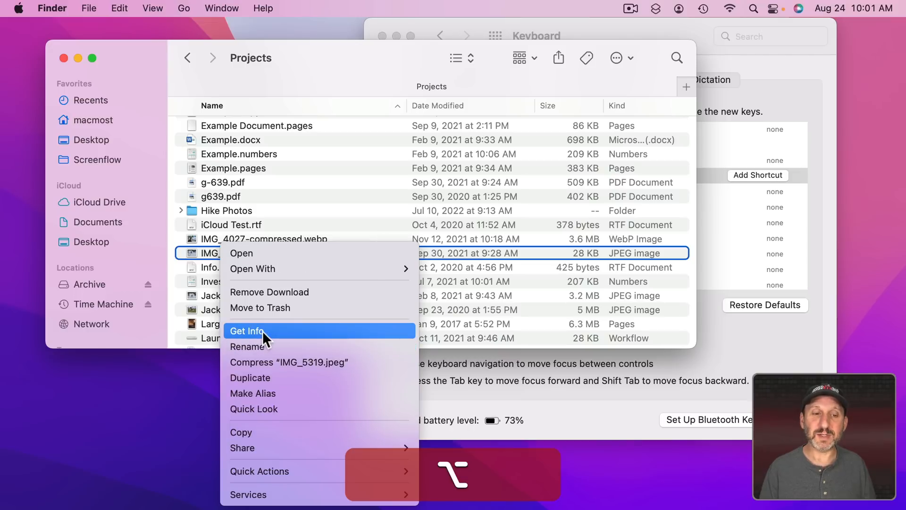
pyautogui.moveTo(282, 431)
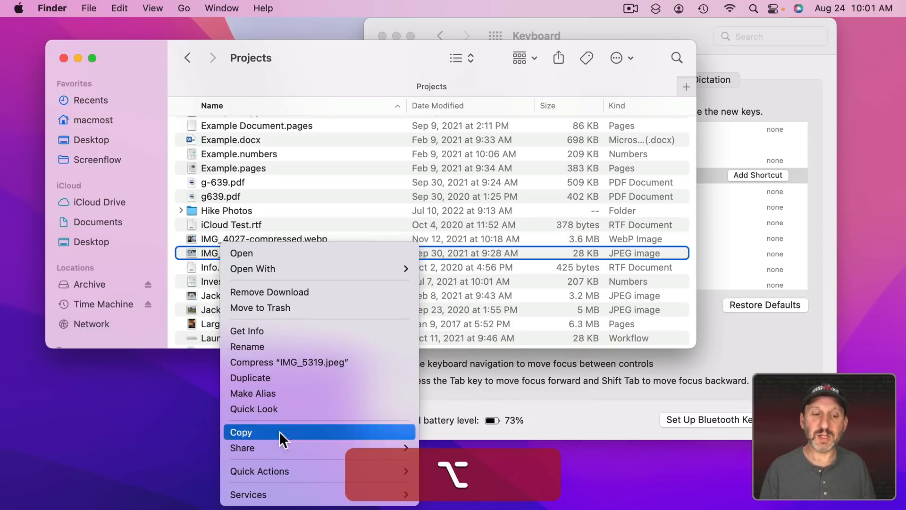
pyautogui.moveTo(287, 362)
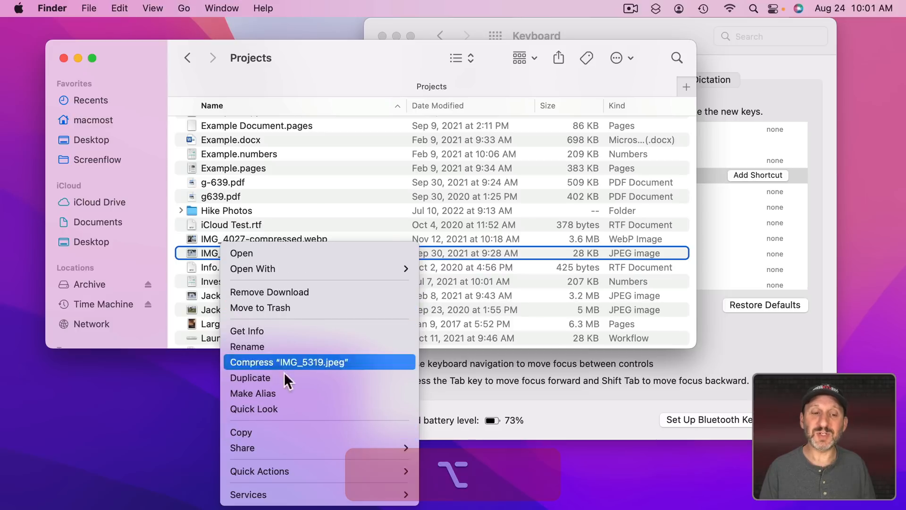
pyautogui.moveTo(249, 494)
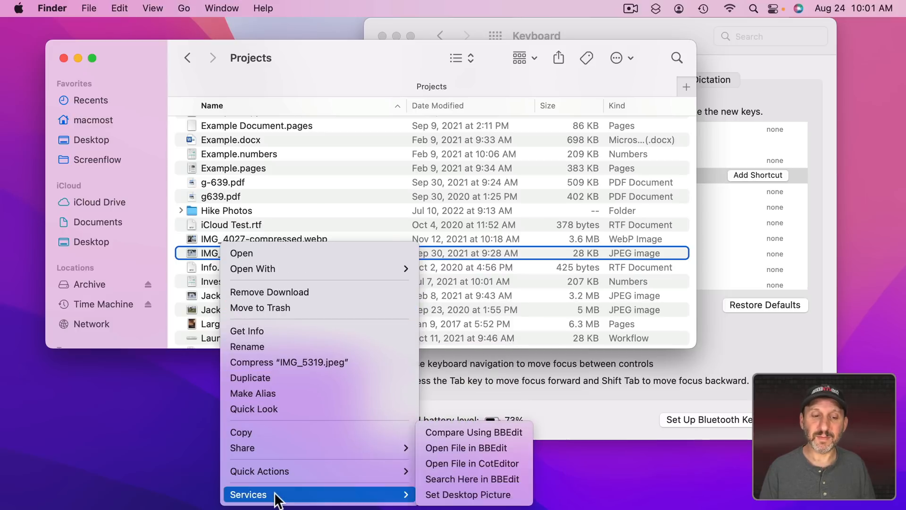